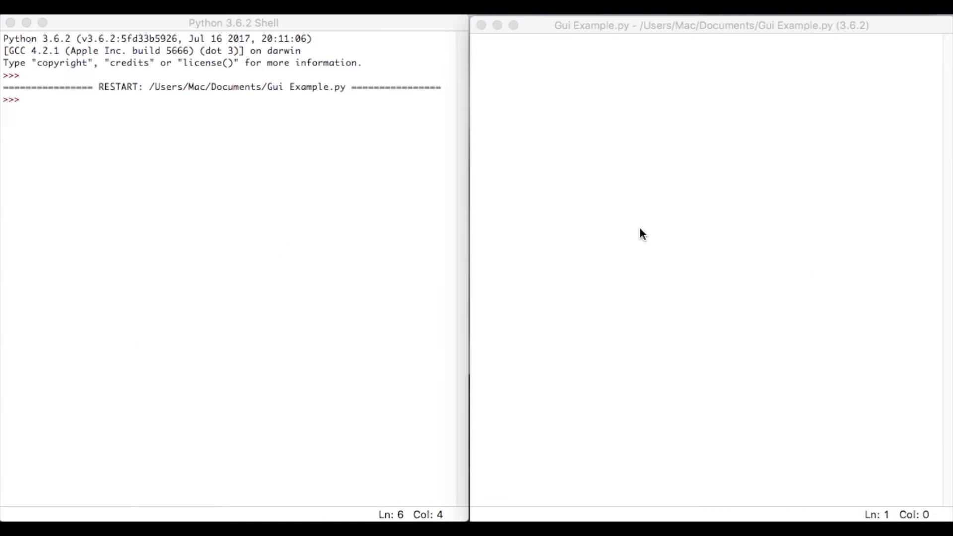
mouse_move(499, 129)
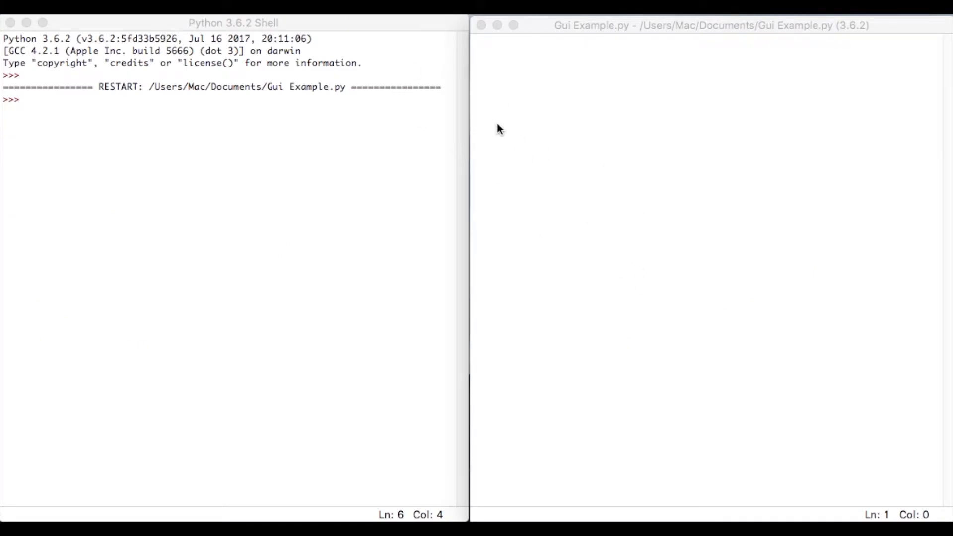
mouse_move(606, 50)
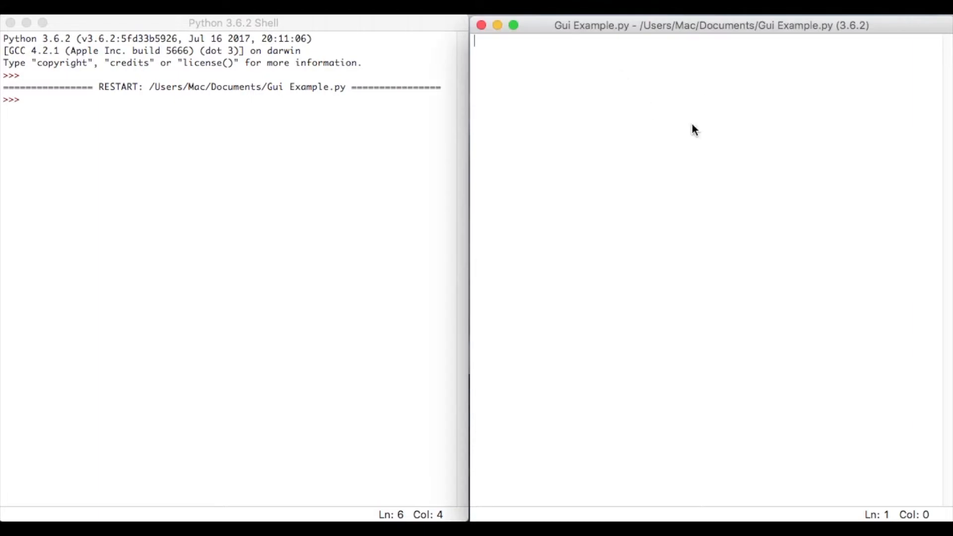
mouse_move(710, 113)
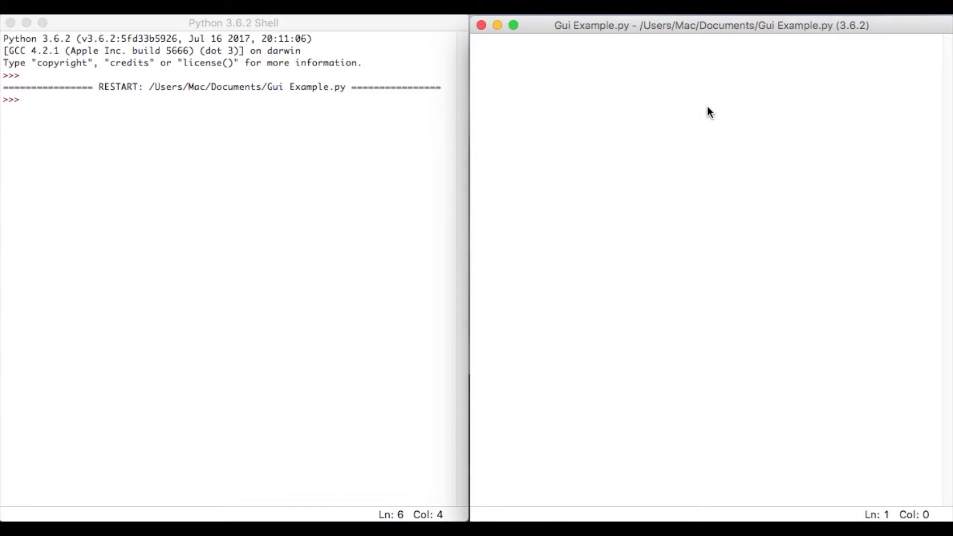
Begin the script with import tkinter followed by a blank line
type("import tkinter")
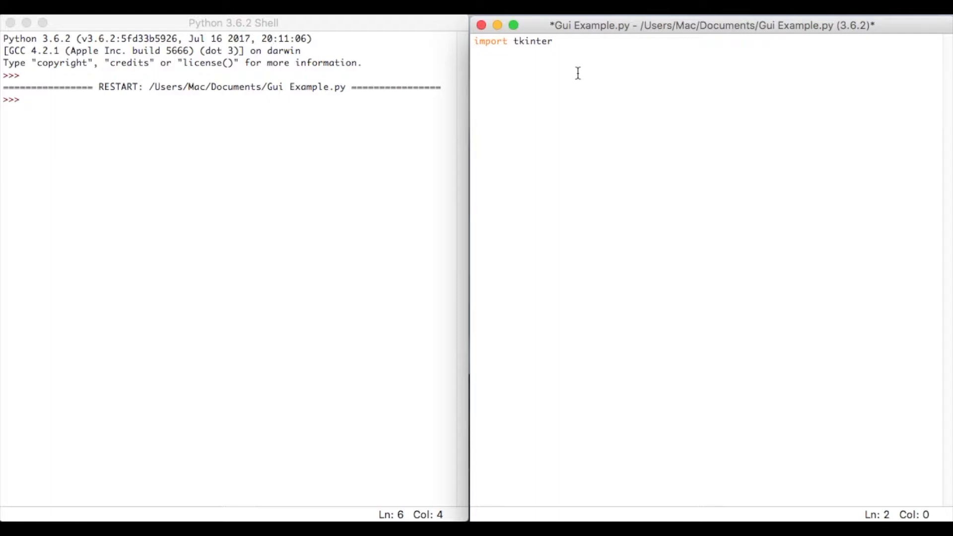
key("Return")
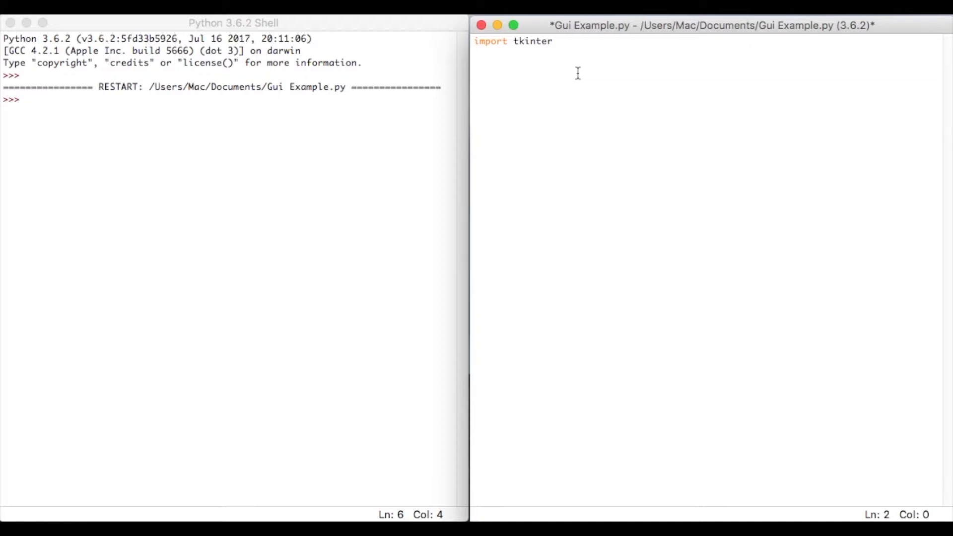
key("Return")
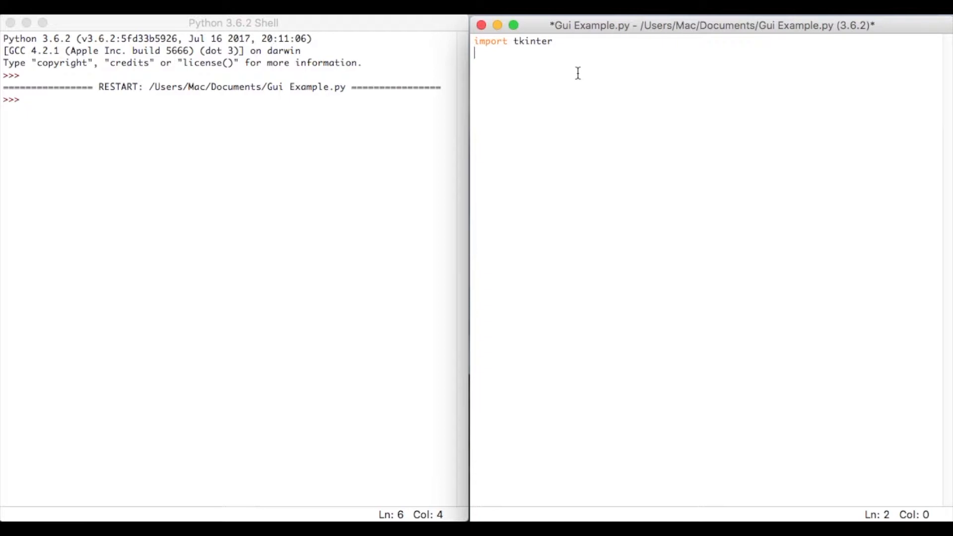
mouse_move(559, 61)
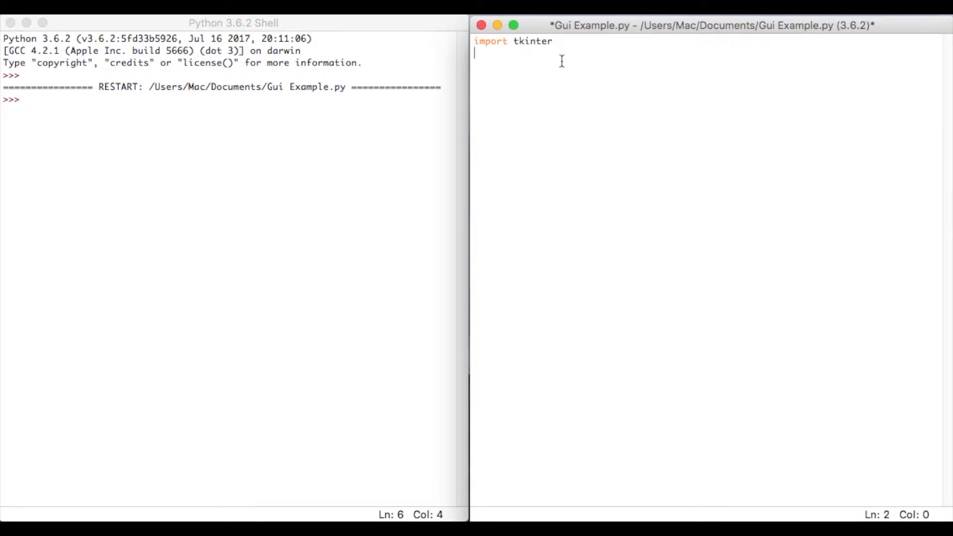
mouse_move(511, 50)
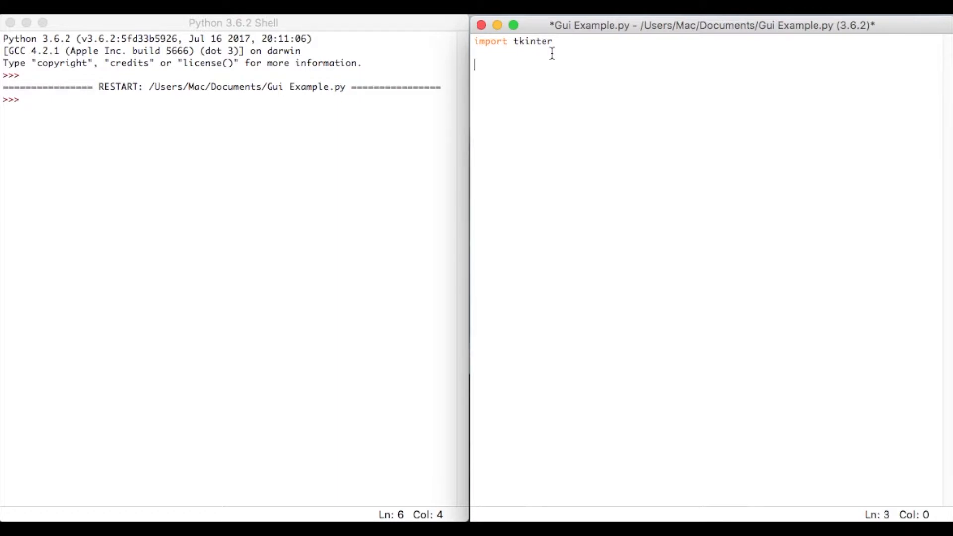
Create the main window with master = tkinter.Tk()
type("master")
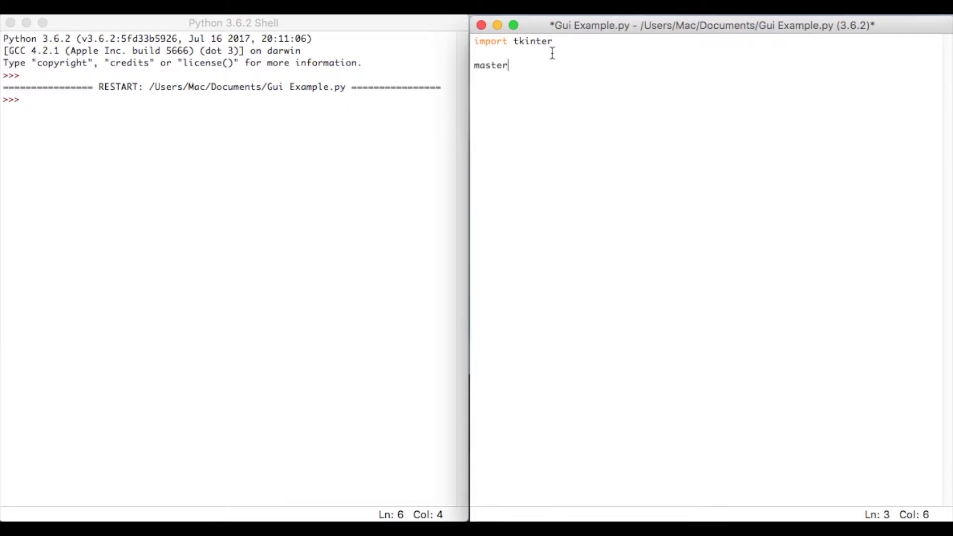
type("= tkint")
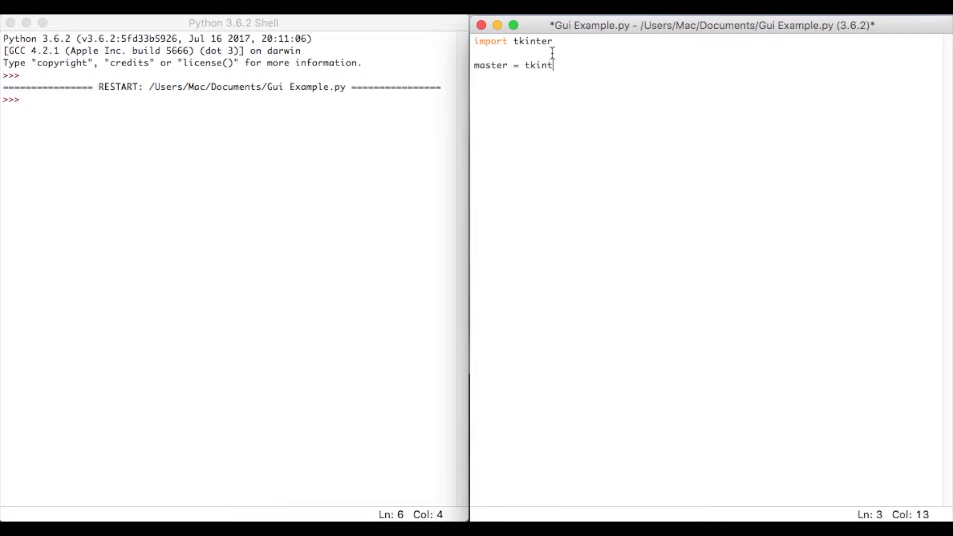
type(".Tk")
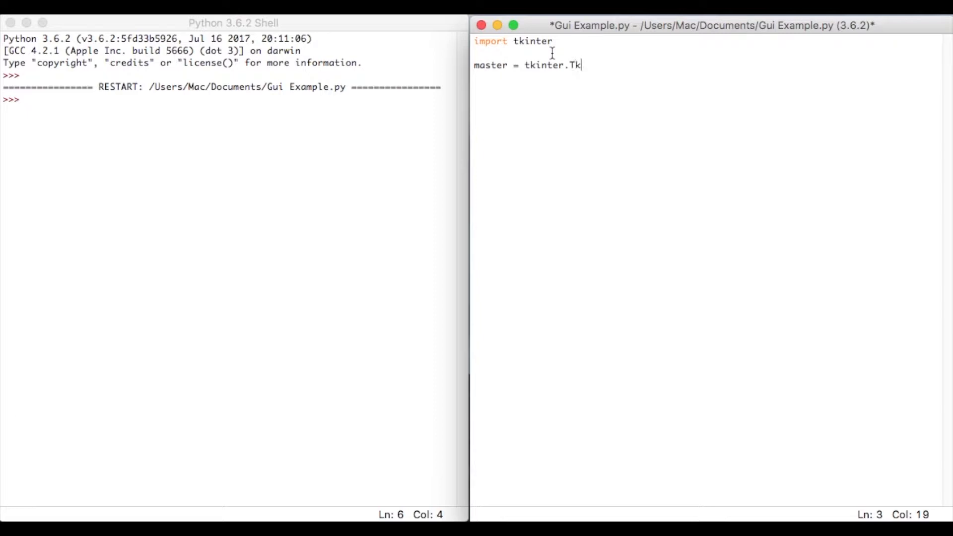
type("()")
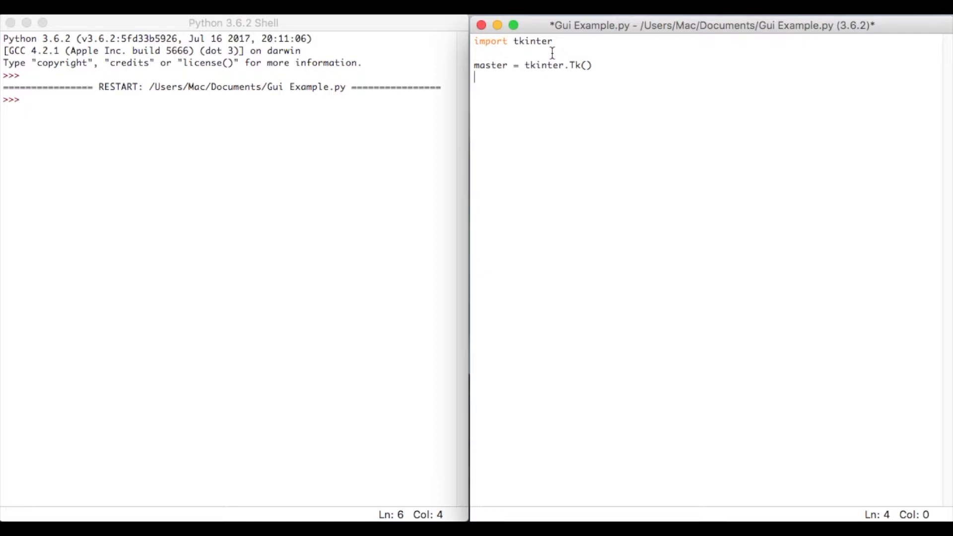
Size the window with master.geometry("300x300")
type("mas")
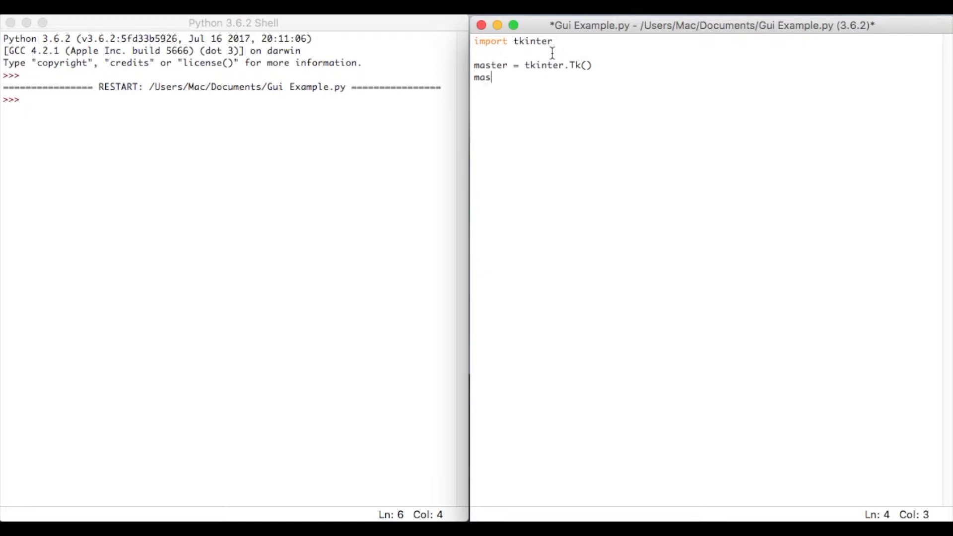
type("ter.ge")
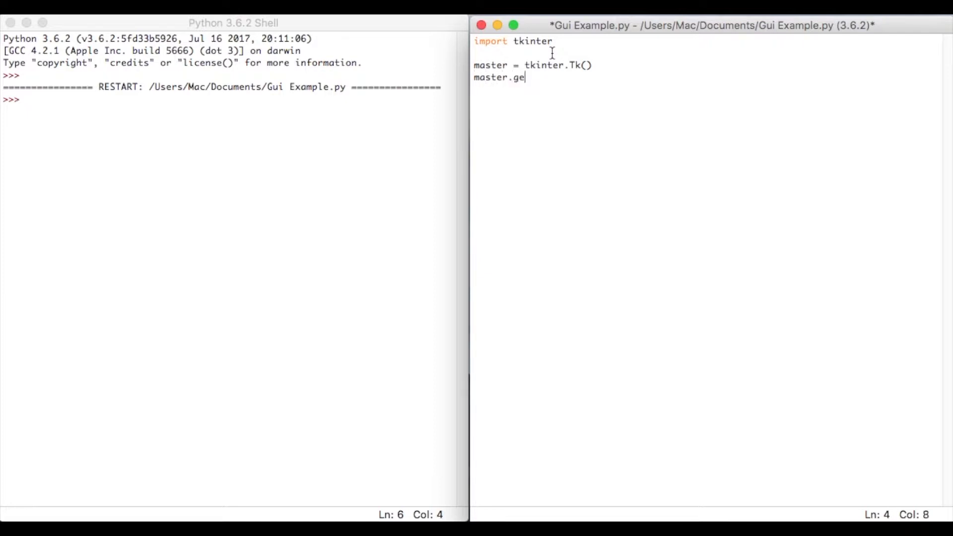
type("ometry")
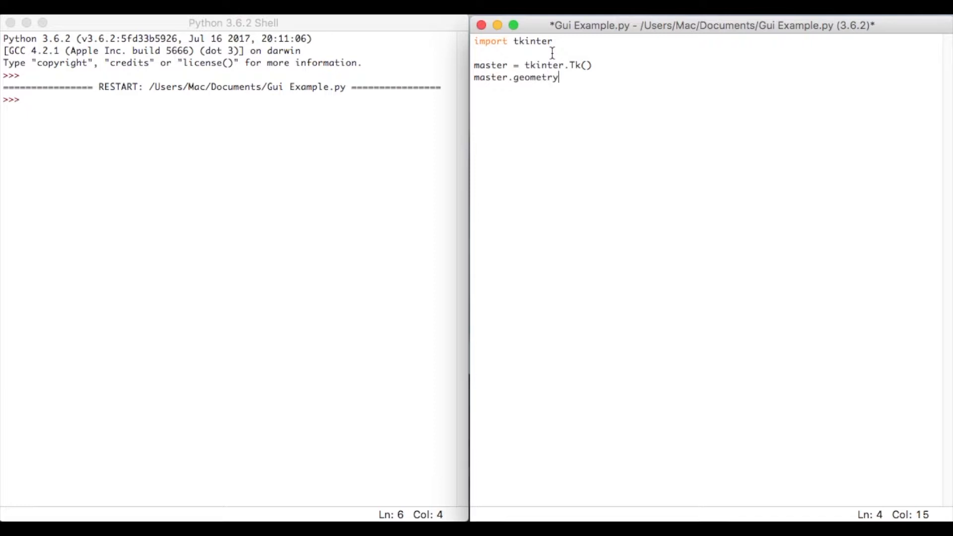
type("(\"")
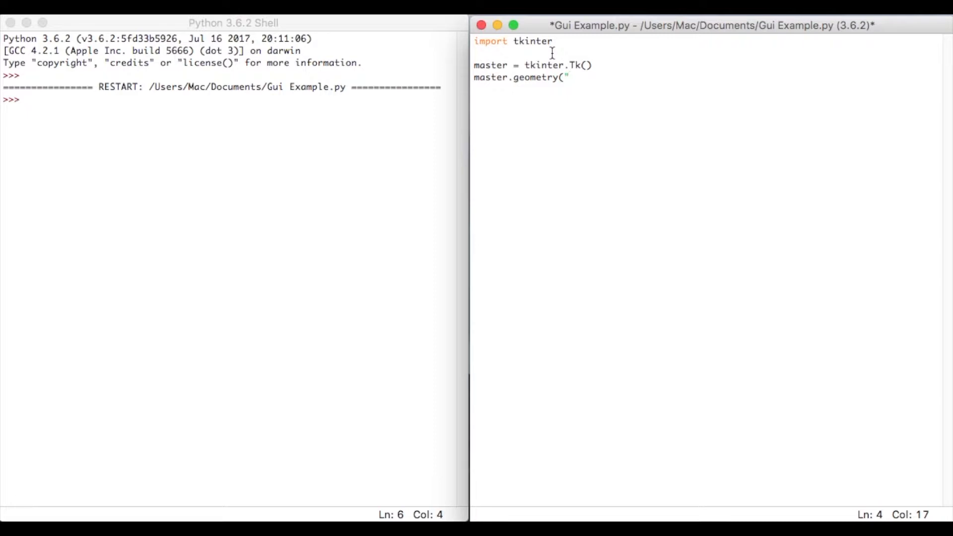
type("300")
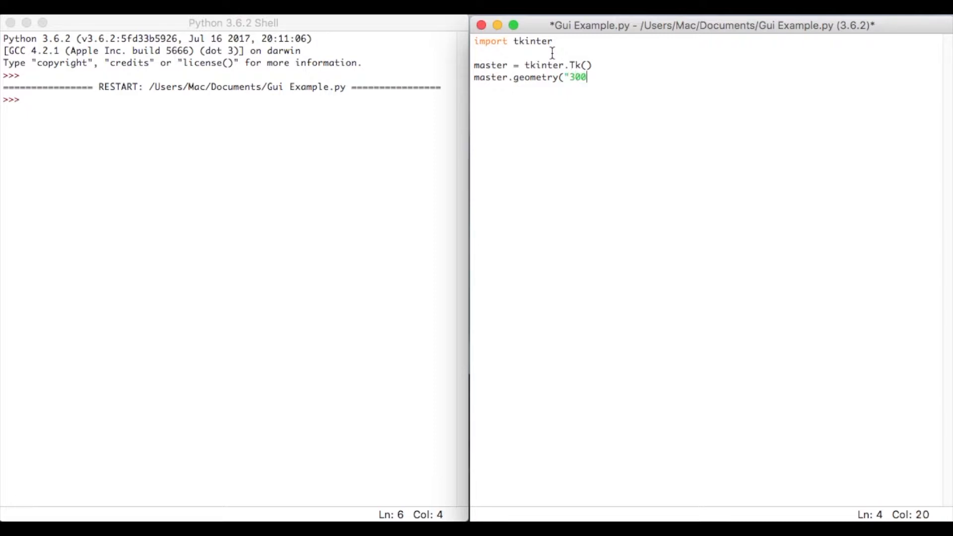
type("x300\")")
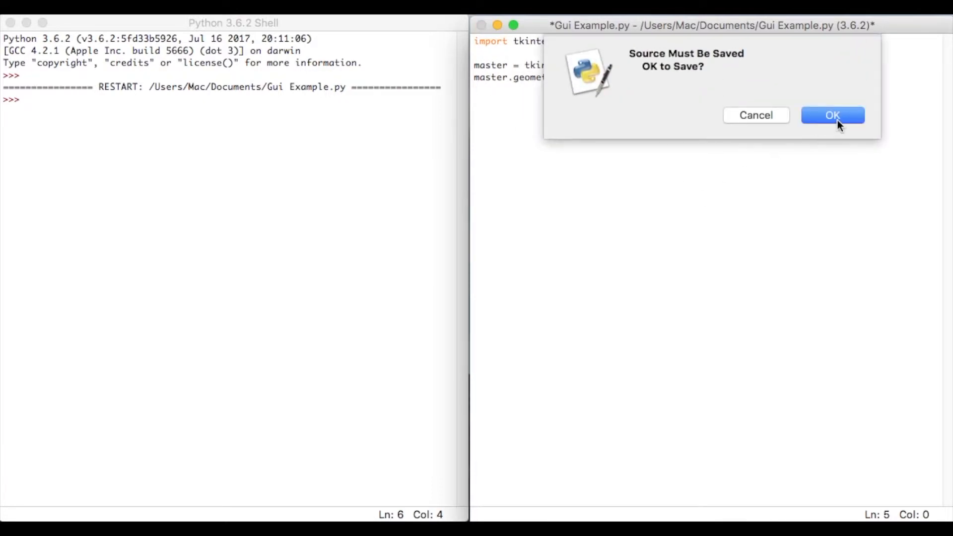
Save and run the script, close the empty 300x300 tk window, and resume editing below the geometry line
left_click(832, 115)
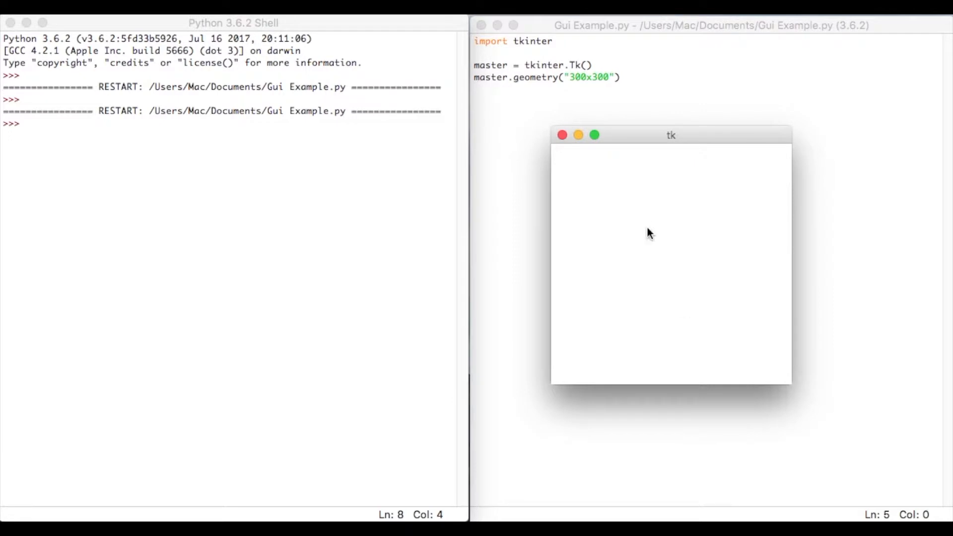
mouse_move(544, 98)
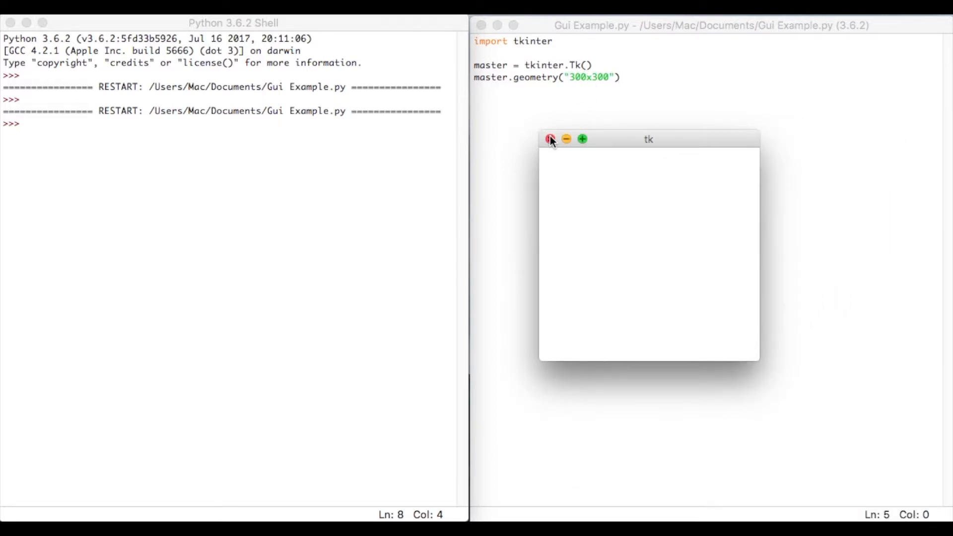
left_click(550, 139)
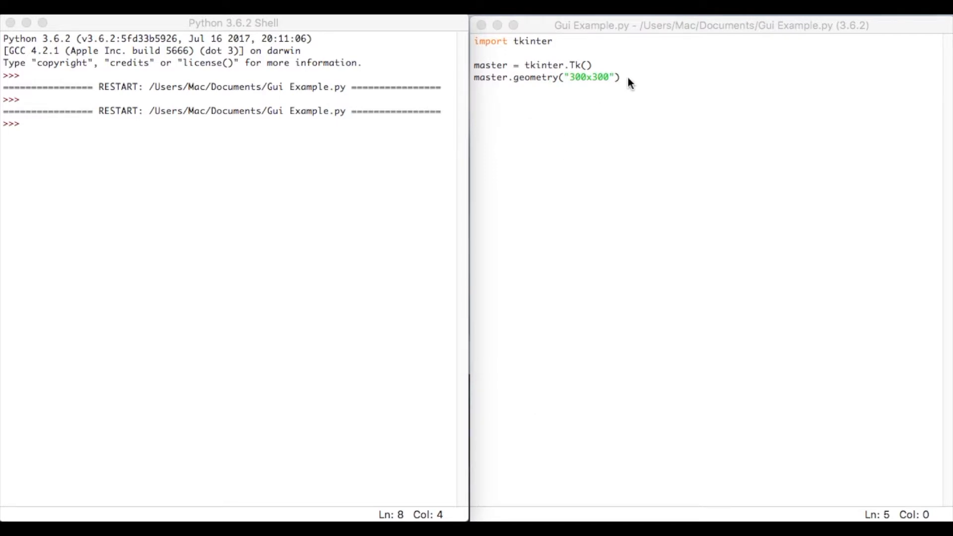
left_click(638, 77)
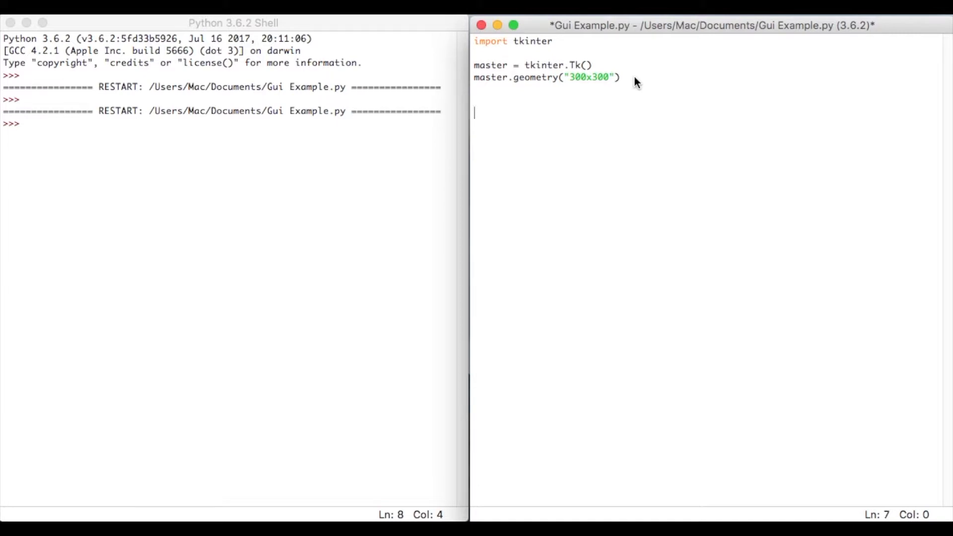
Add label1 = tkinter.Label(master, text = "Hello world") to the script
type("label1")
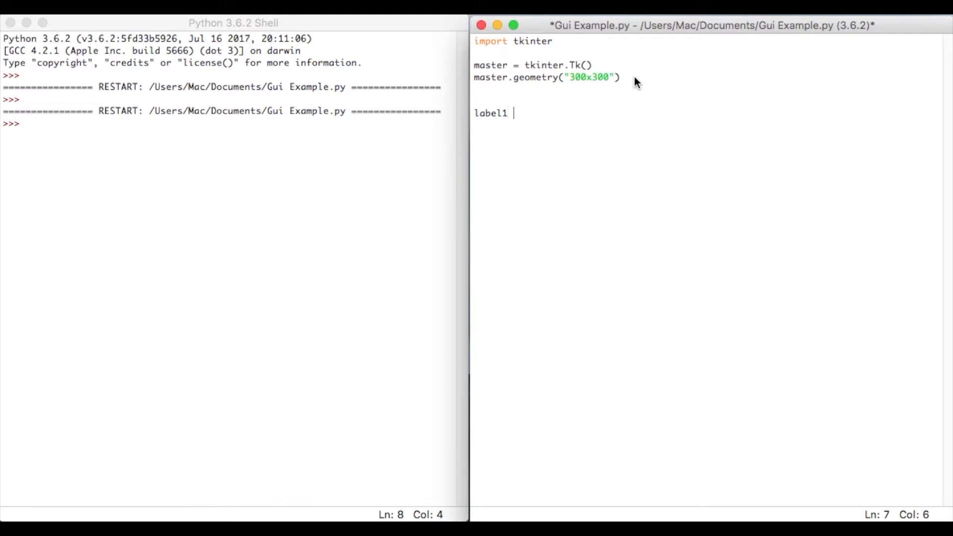
type("= tkinter")
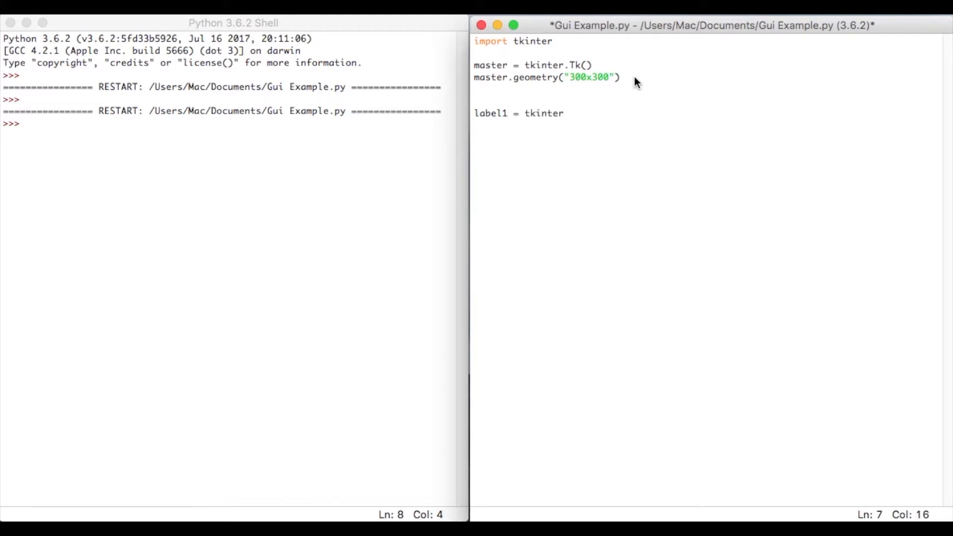
type(".")
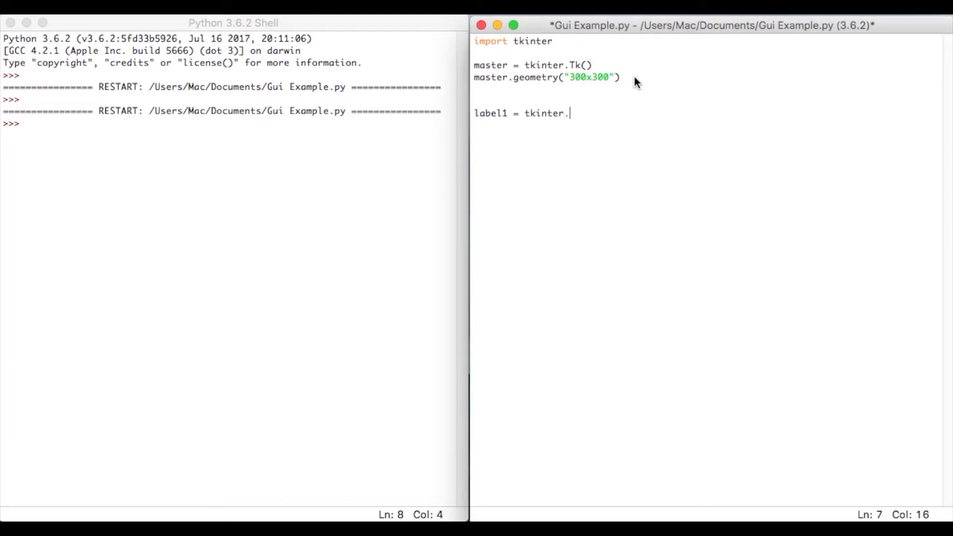
type("Label")
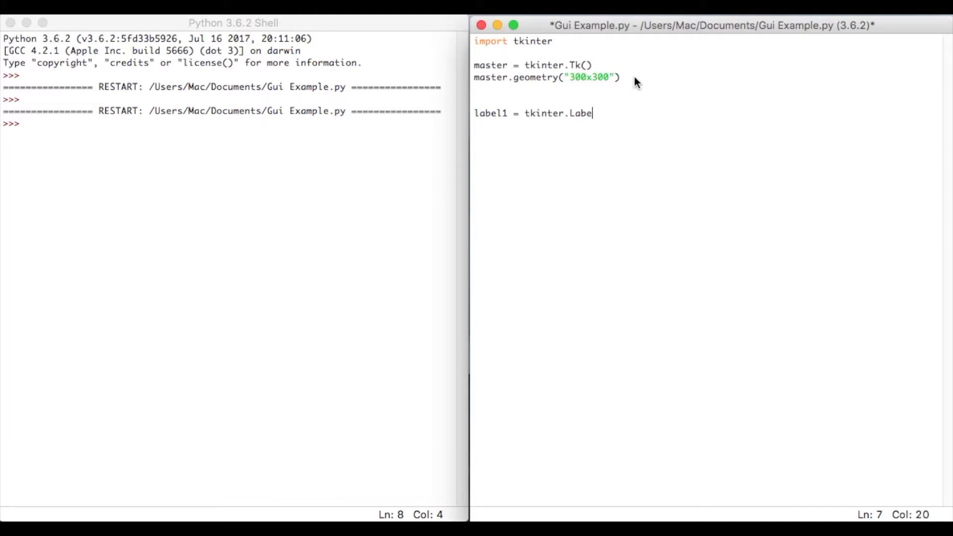
type("l(")
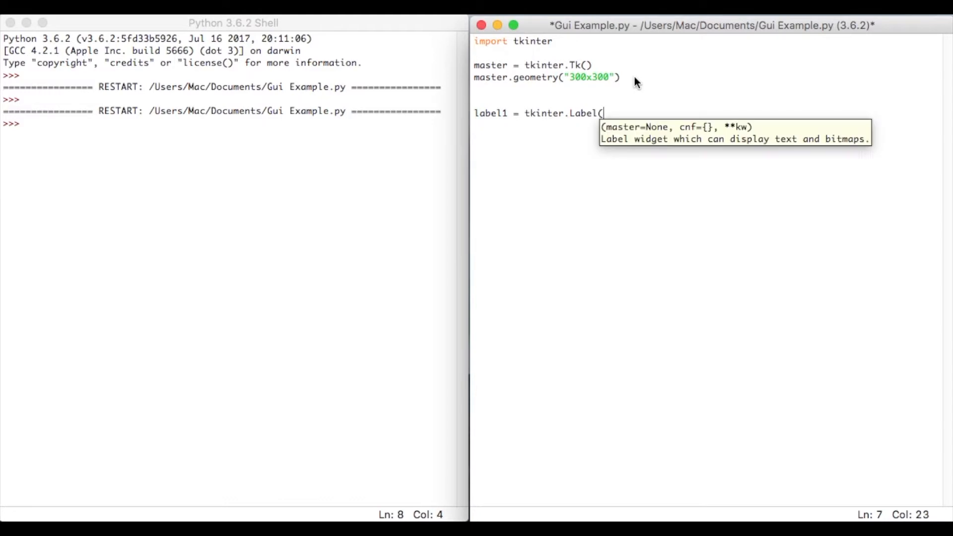
type("master")
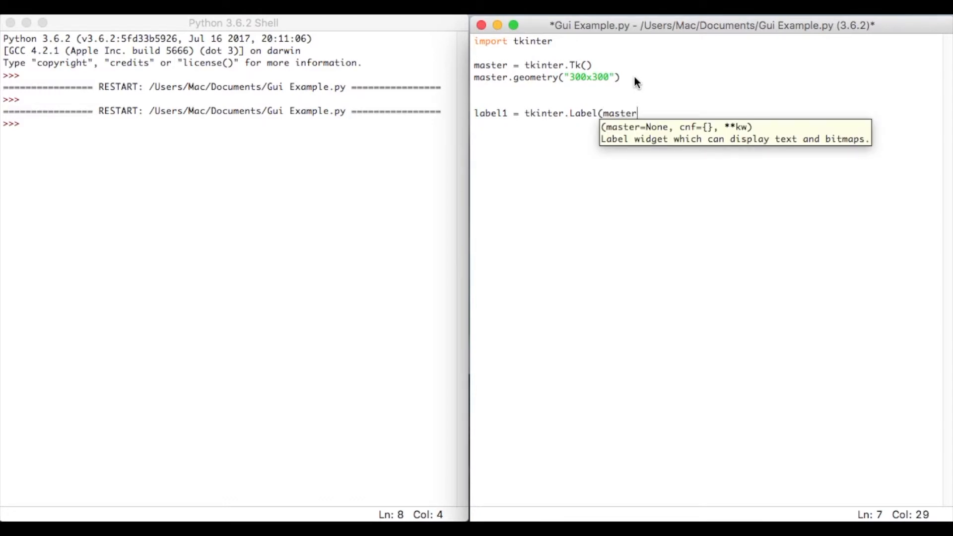
type(", text = \"")
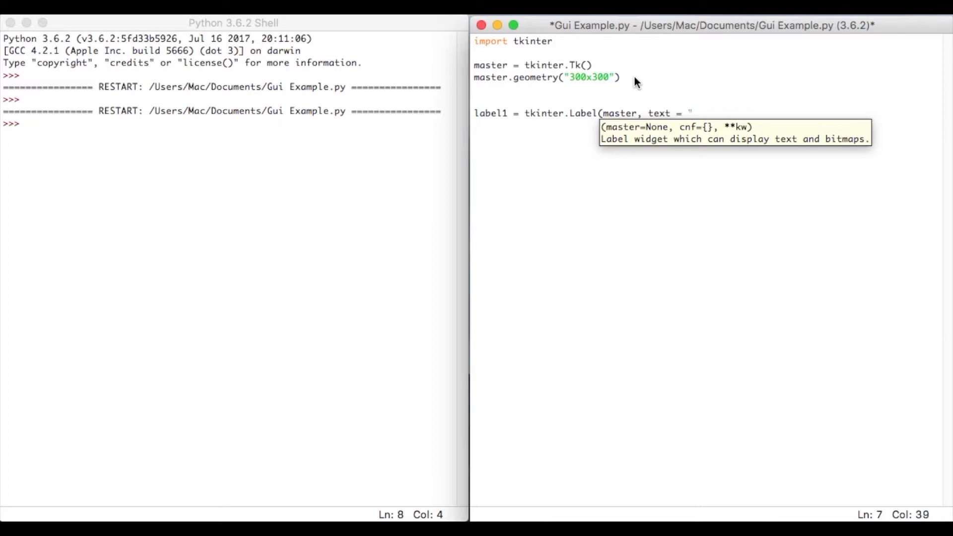
type("Hello")
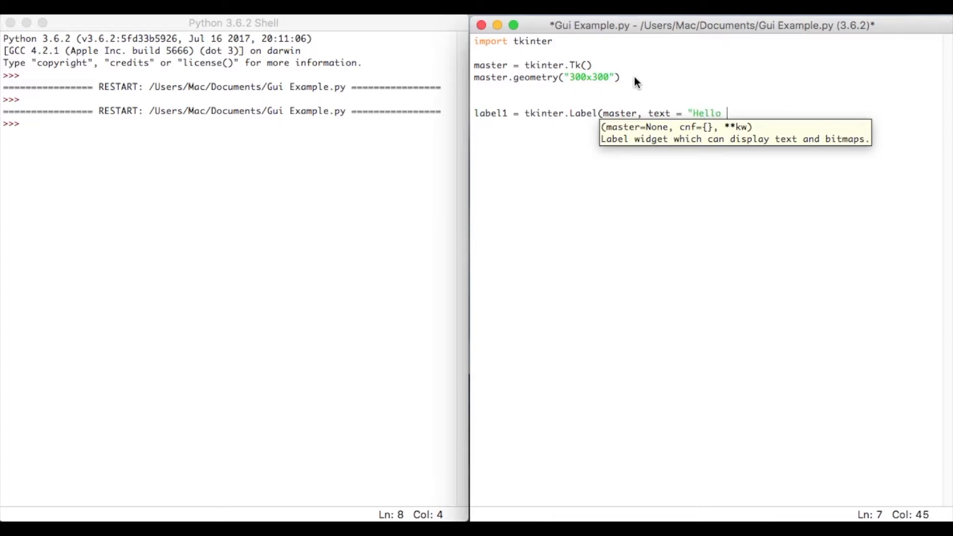
type("world\")")
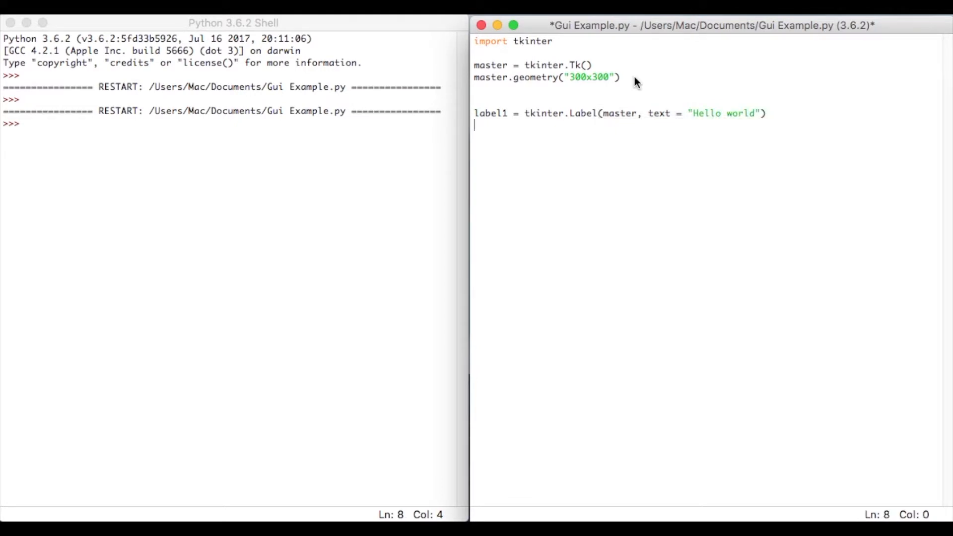
mouse_move(570, 123)
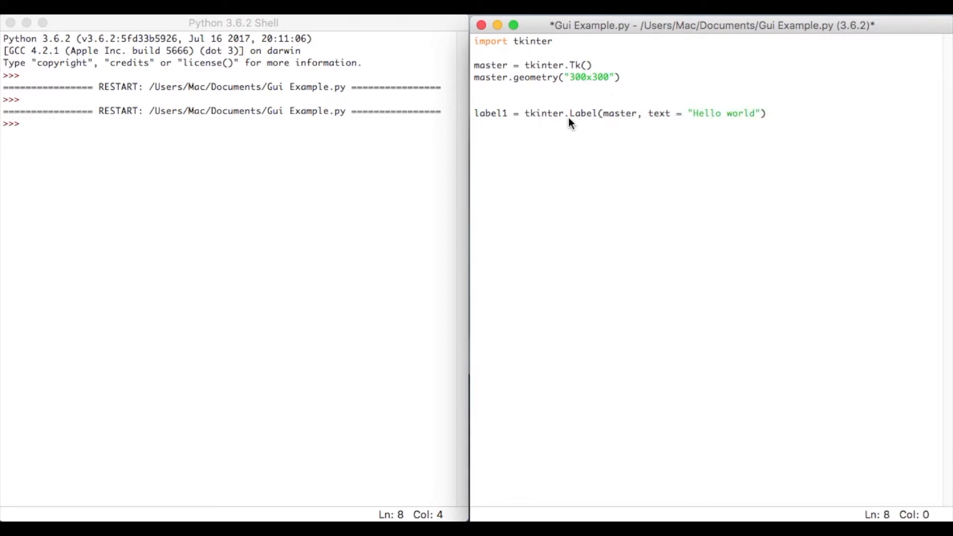
mouse_move(557, 104)
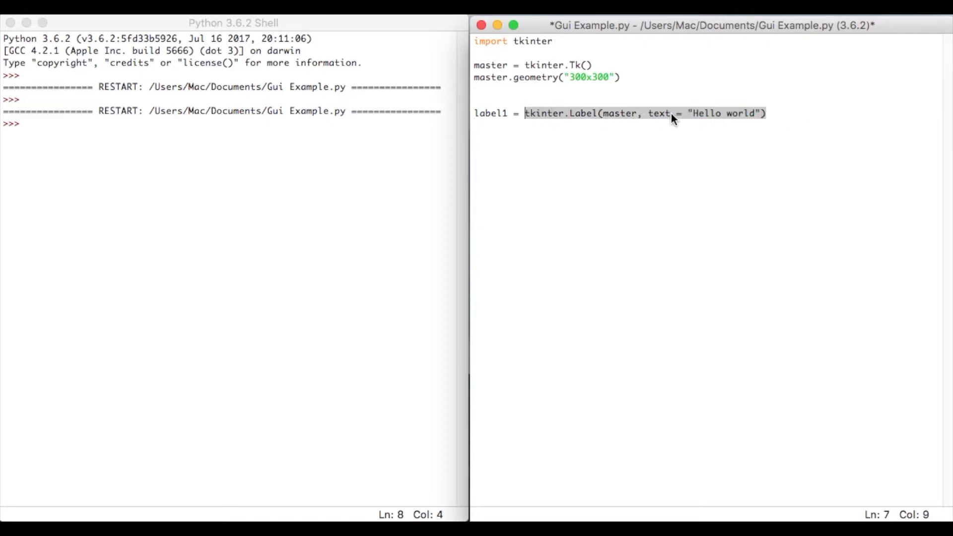
mouse_move(498, 115)
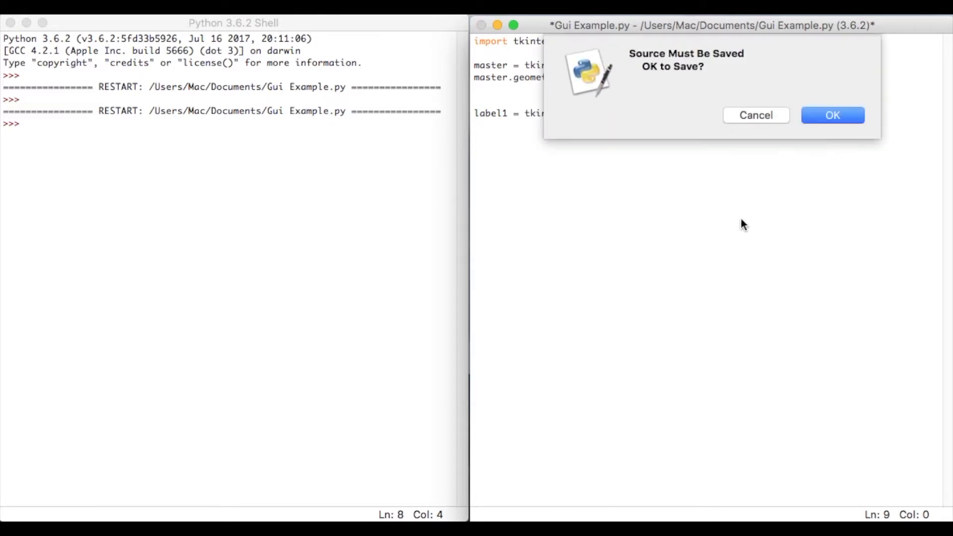
Save and run to see the blank form, then add label1.pack() on a new line
left_click(832, 115)
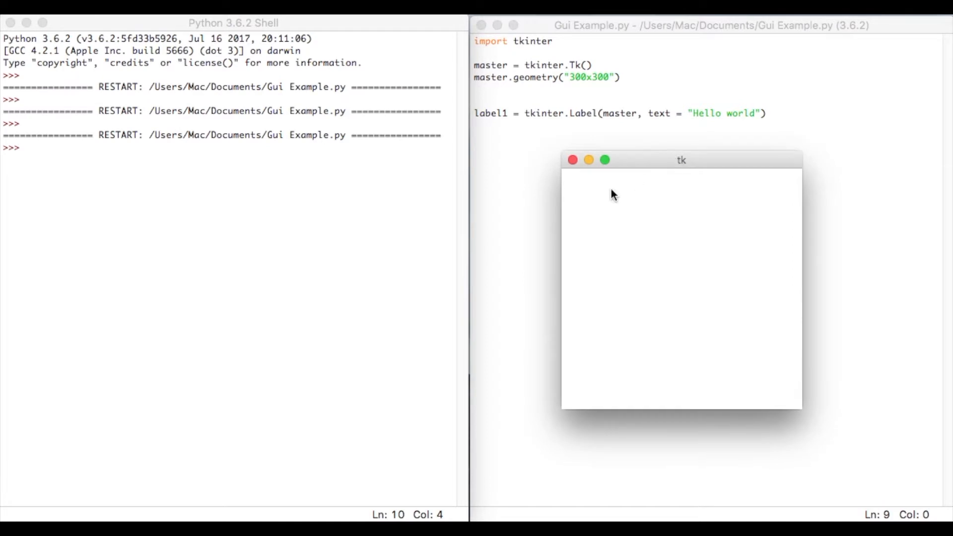
mouse_move(488, 117)
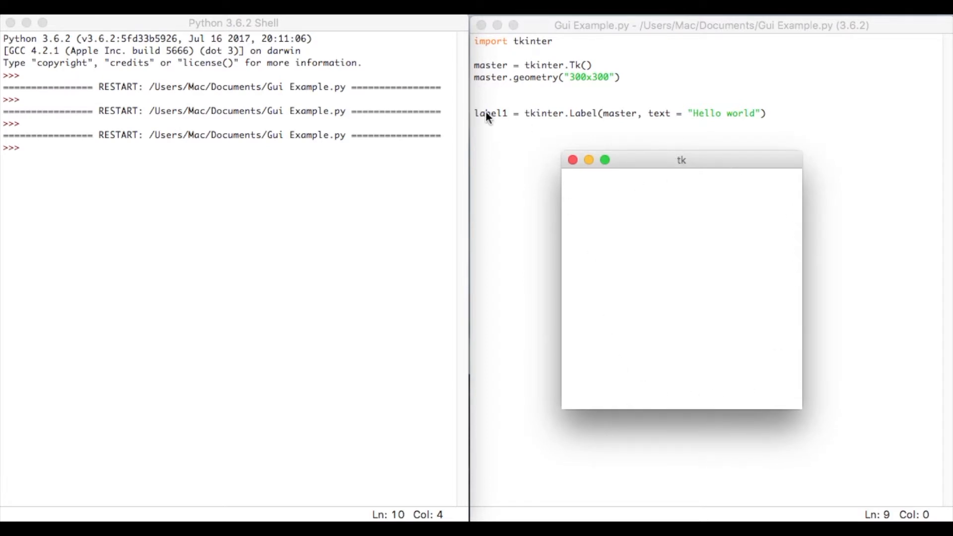
mouse_move(587, 177)
type("labe")
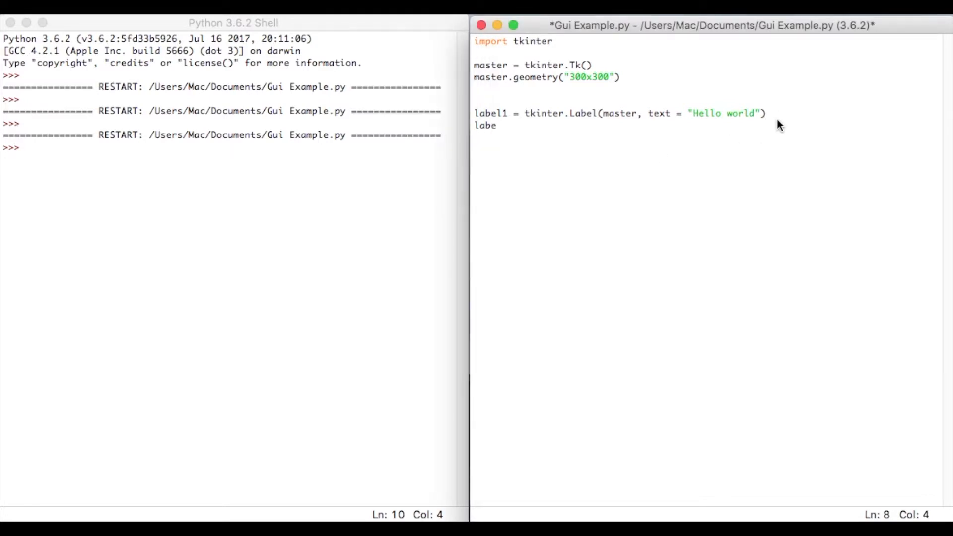
type("l1.pack()")
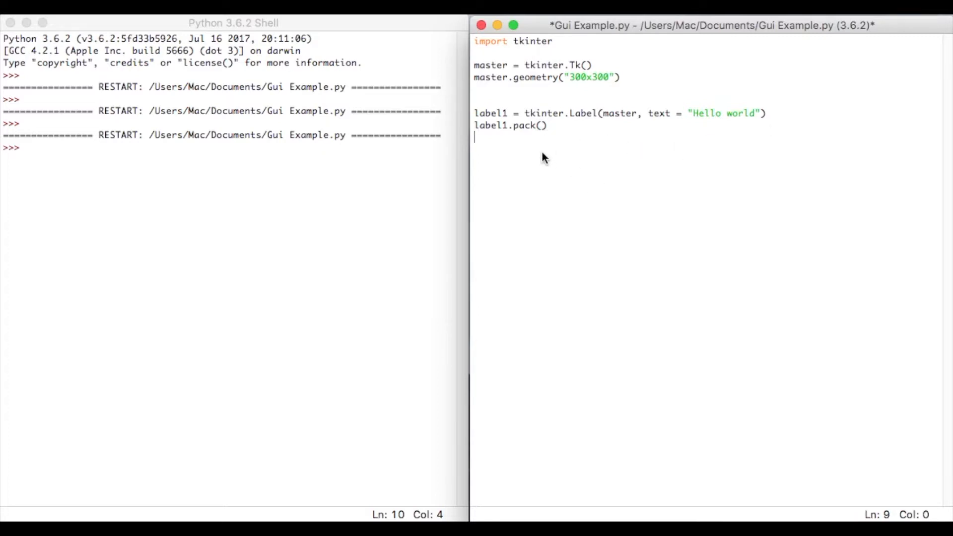
Save and run again with F5, confirm the window shows Hello world, and close it
key("F5")
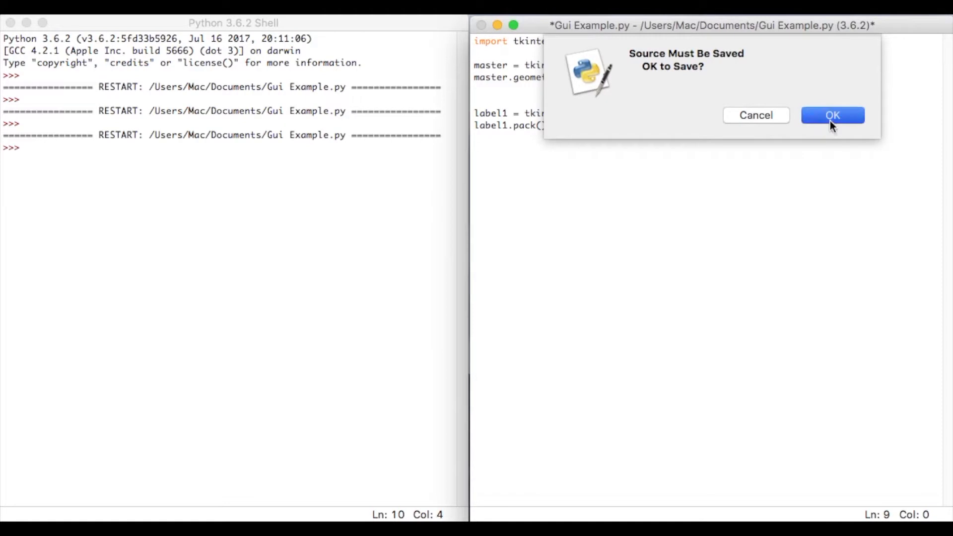
left_click(832, 115)
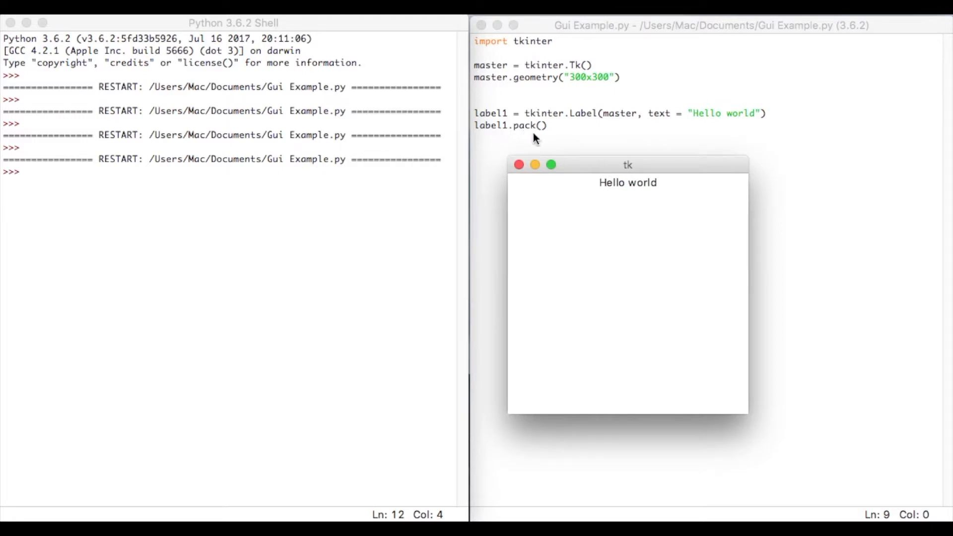
mouse_move(516, 143)
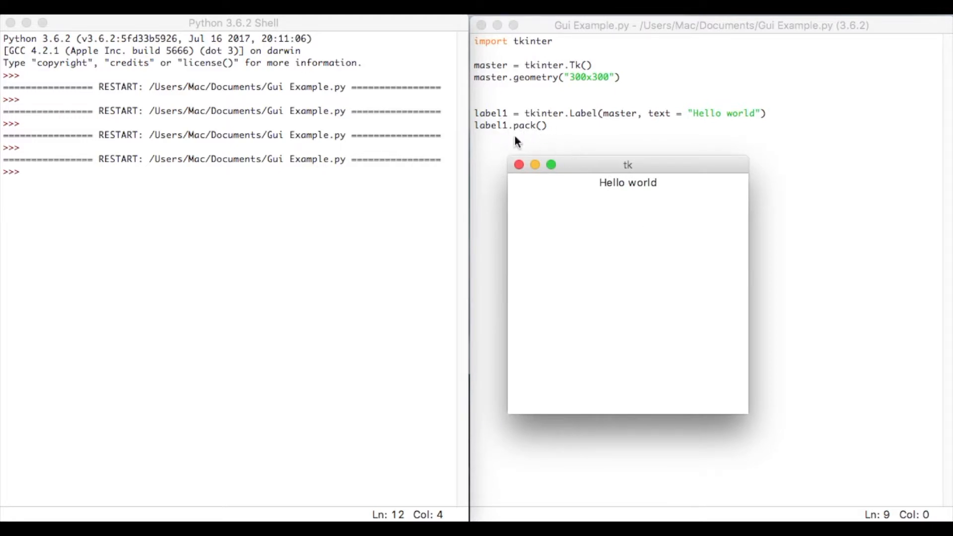
mouse_move(630, 177)
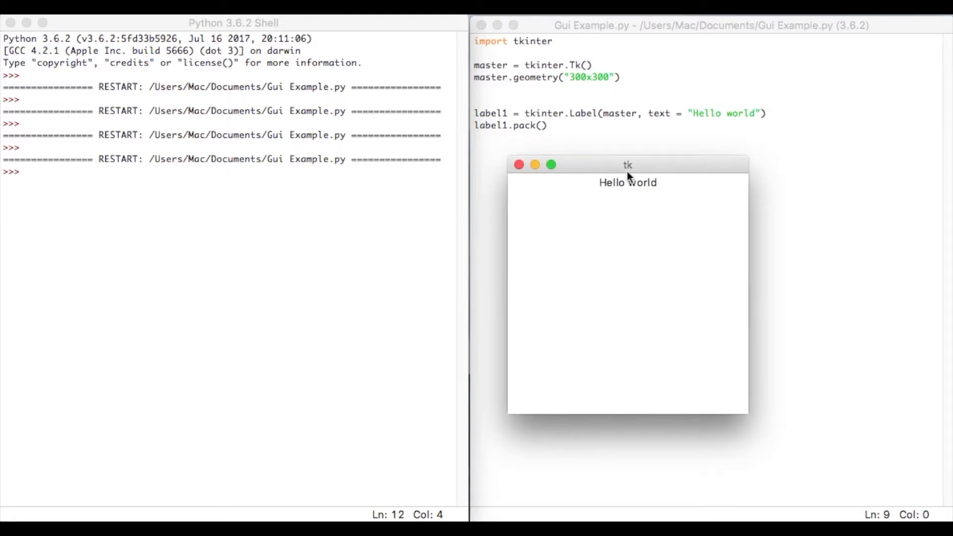
mouse_move(602, 179)
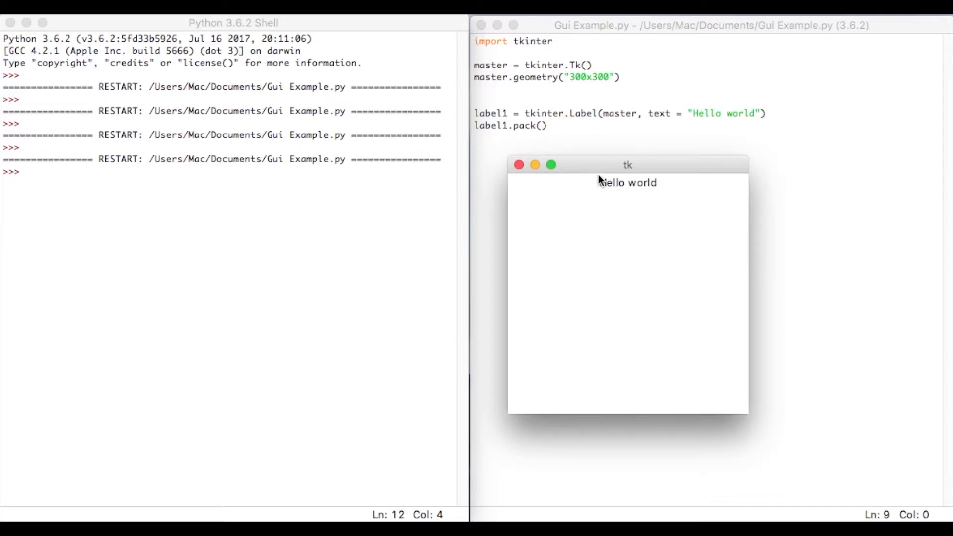
mouse_move(618, 187)
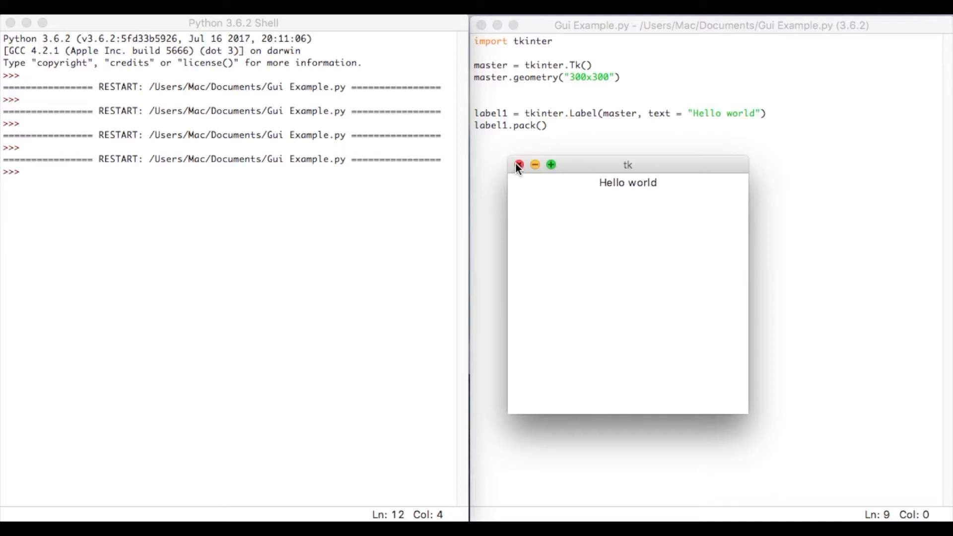
left_click(518, 165)
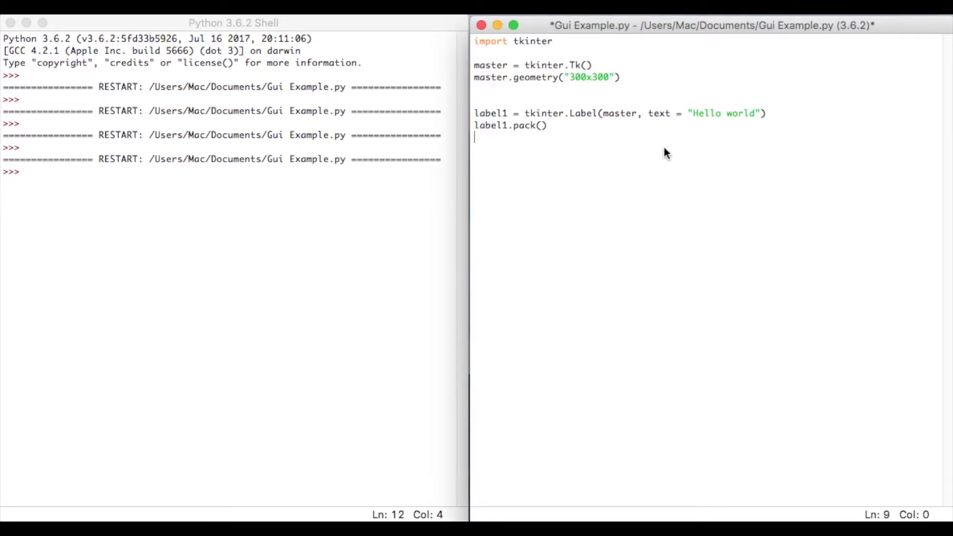
Add textbox1 = tkinter.Entry(master) to create the entry box
type("textbox1")
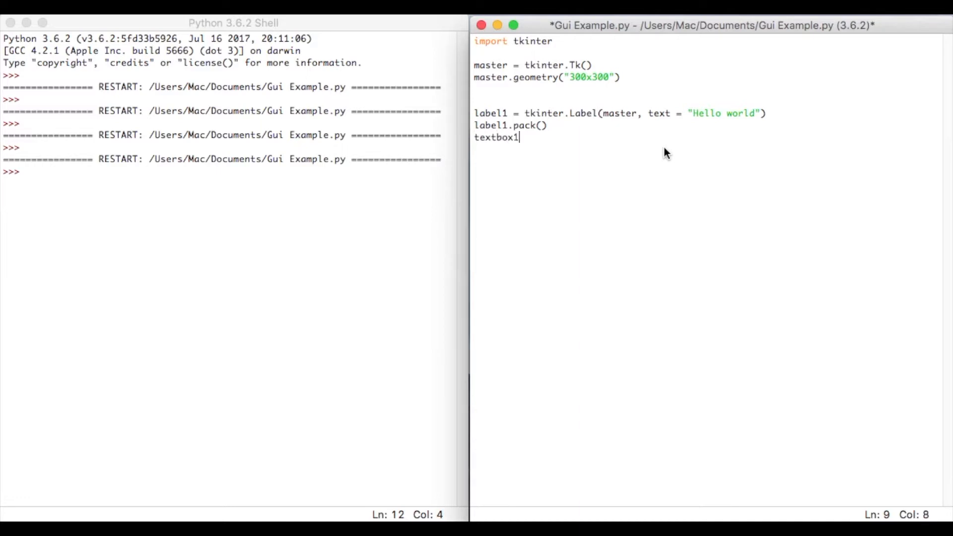
type("= tkint")
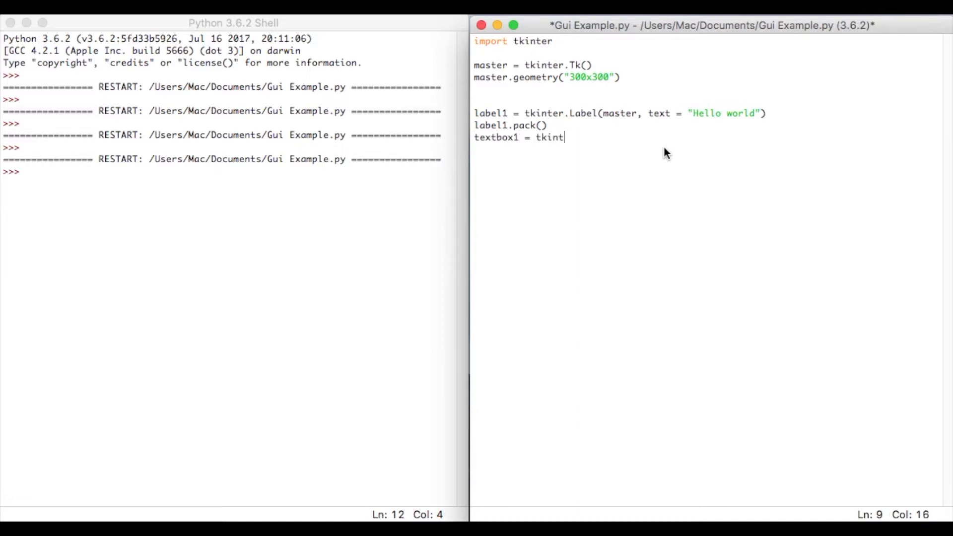
type("er")
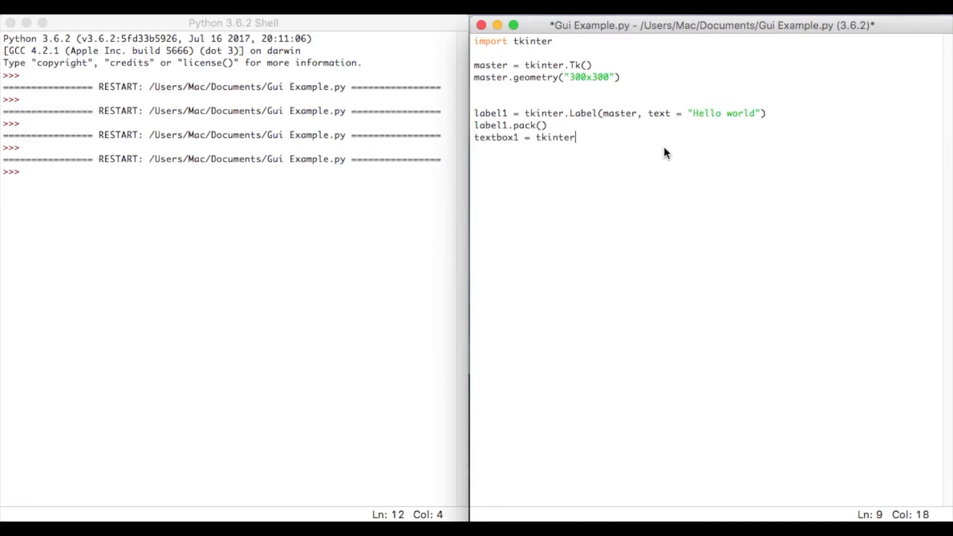
type(".Entry")
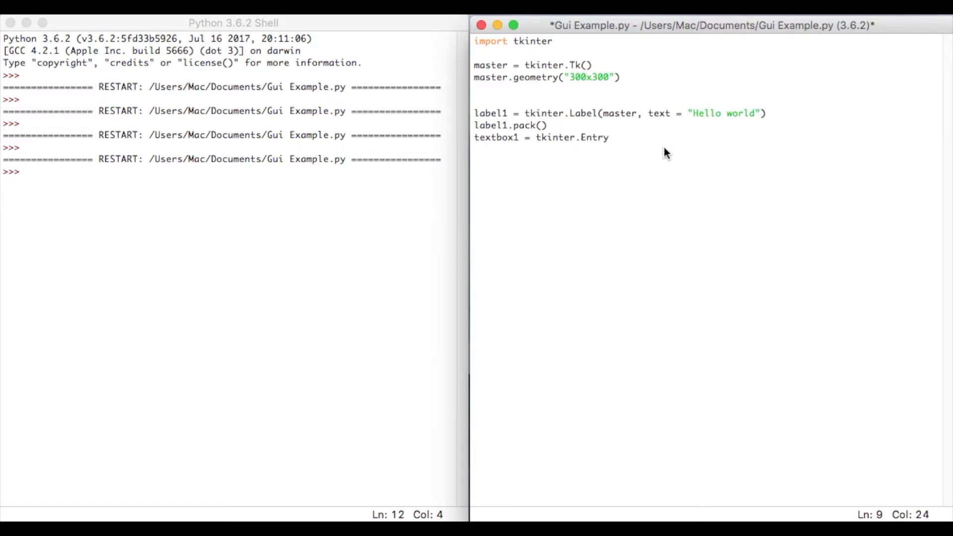
type("(")
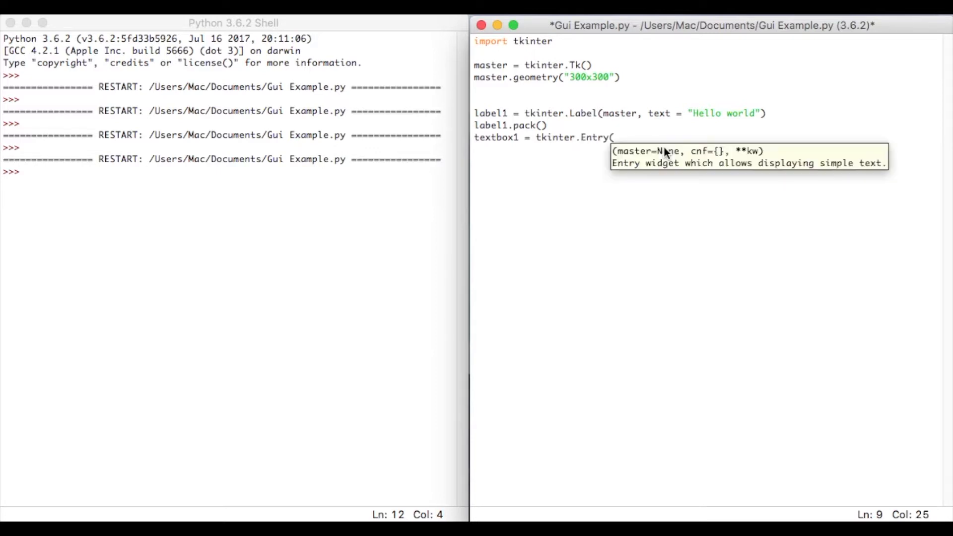
type("master")
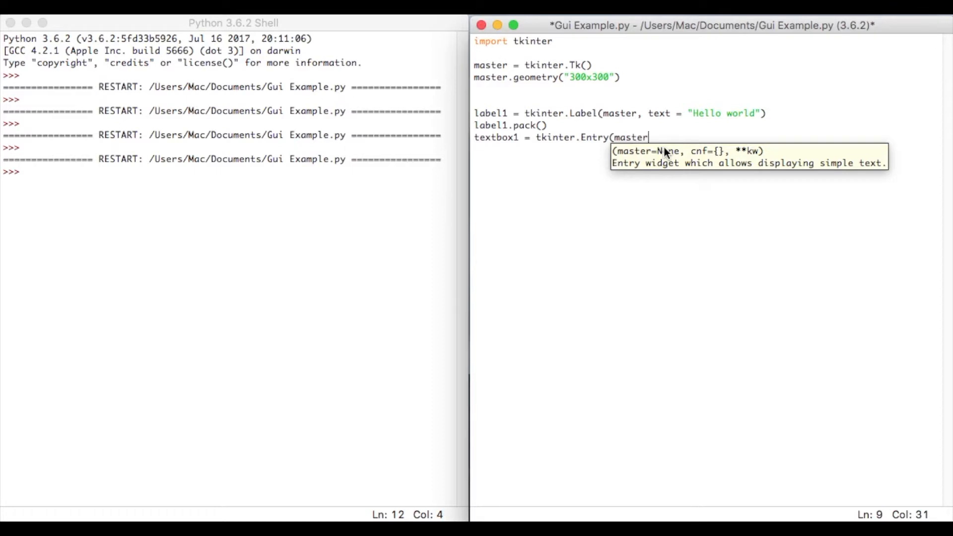
type(")")
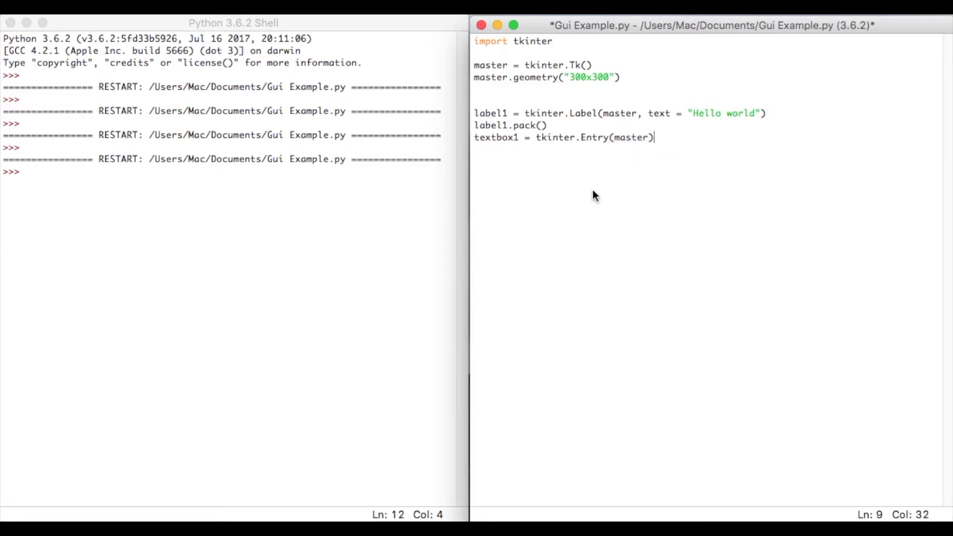
mouse_move(676, 142)
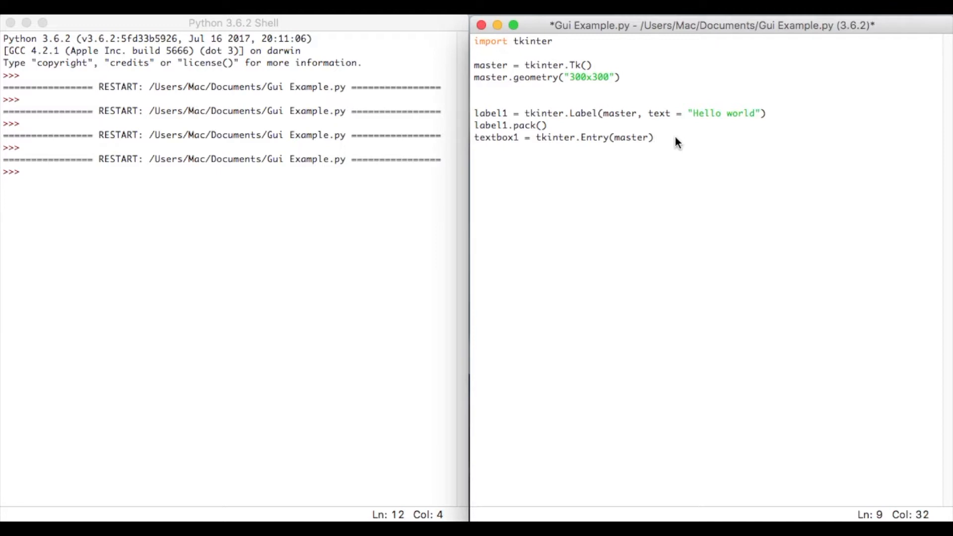
Add textbox1.pack() on the next line
key("Return")
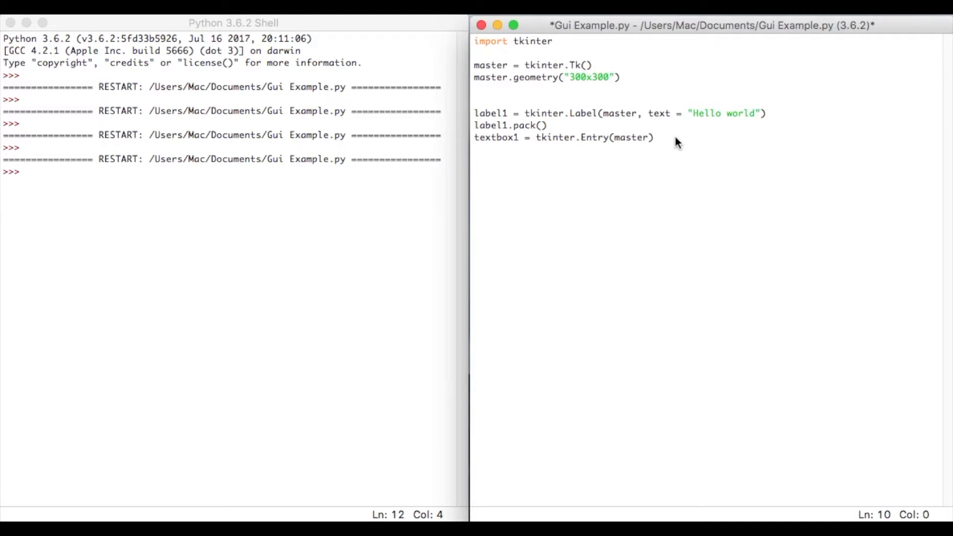
type("textbox1")
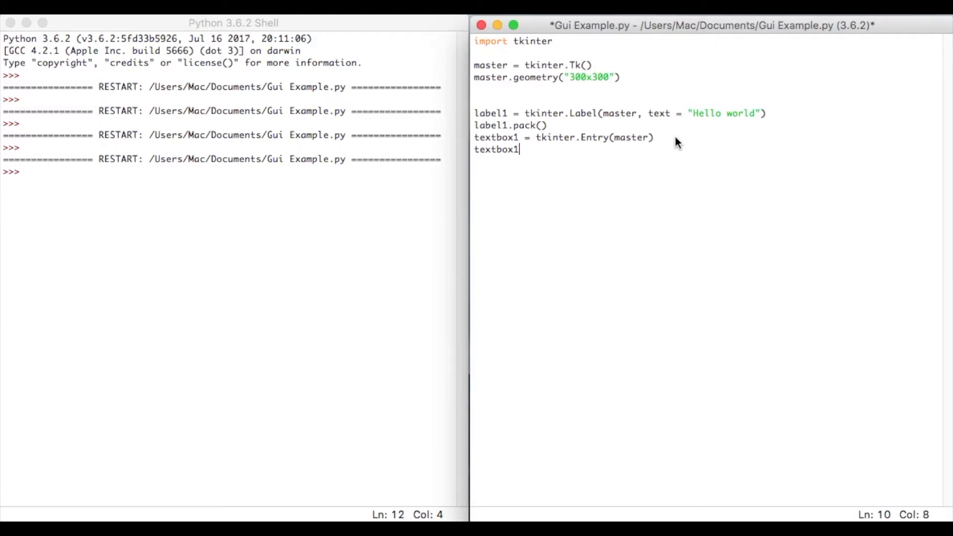
type(".pack()")
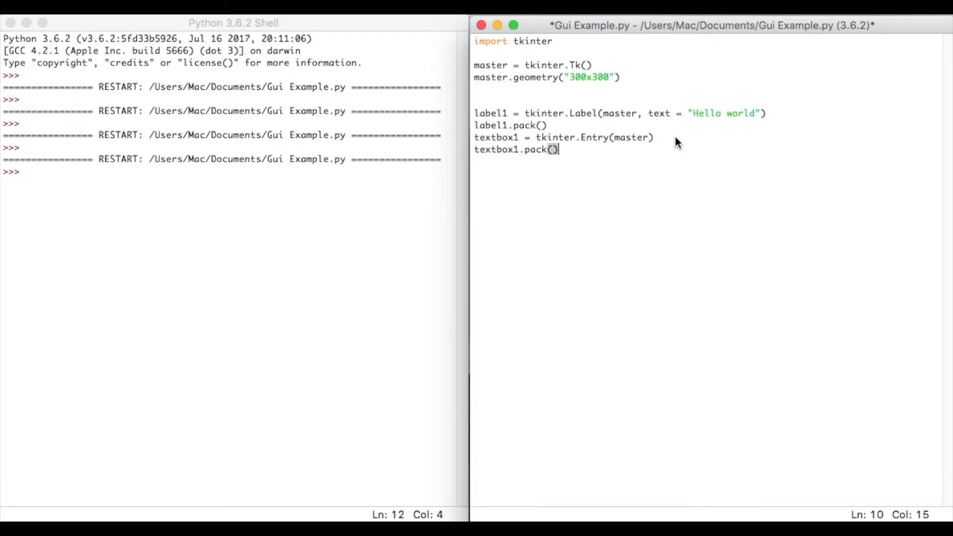
mouse_move(576, 154)
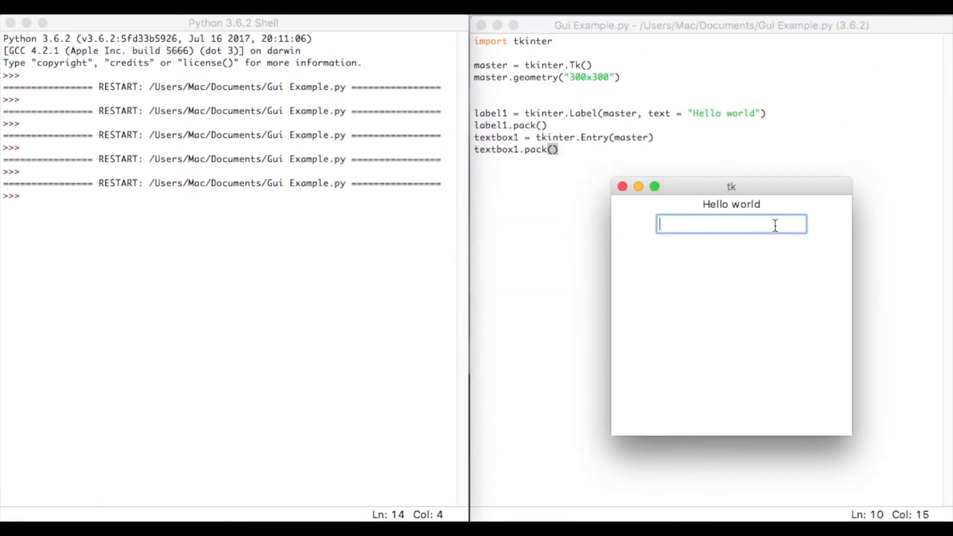
Run the script and type 'fdafd' into the entry box to test it before closing the form
type("fdafd")
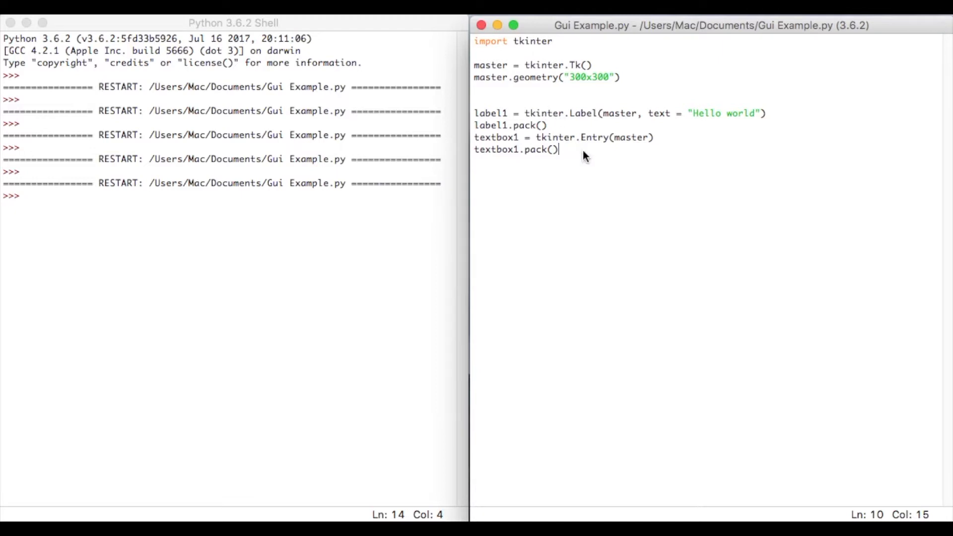
Add button1 = tkinter.Button(master, text = "Enter") to create the button
type("button")
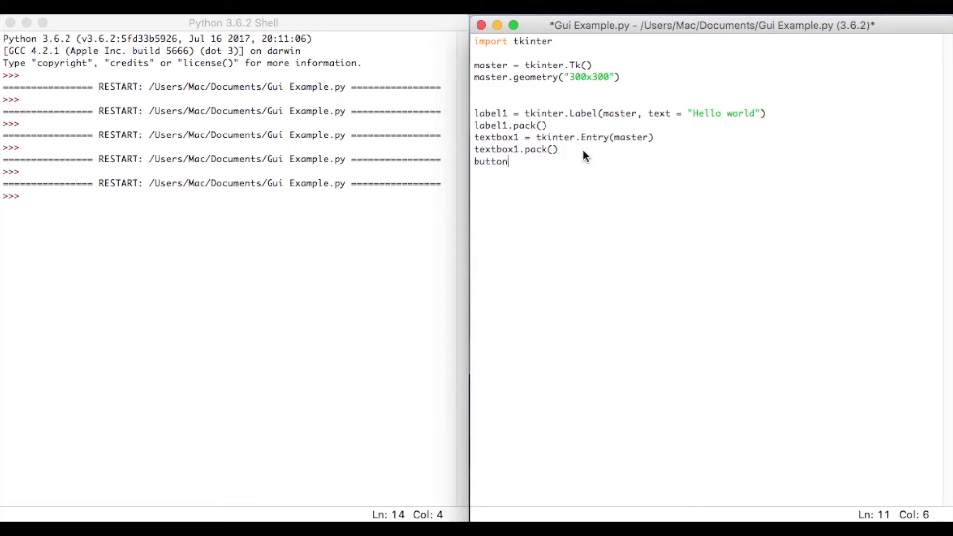
type("1 =")
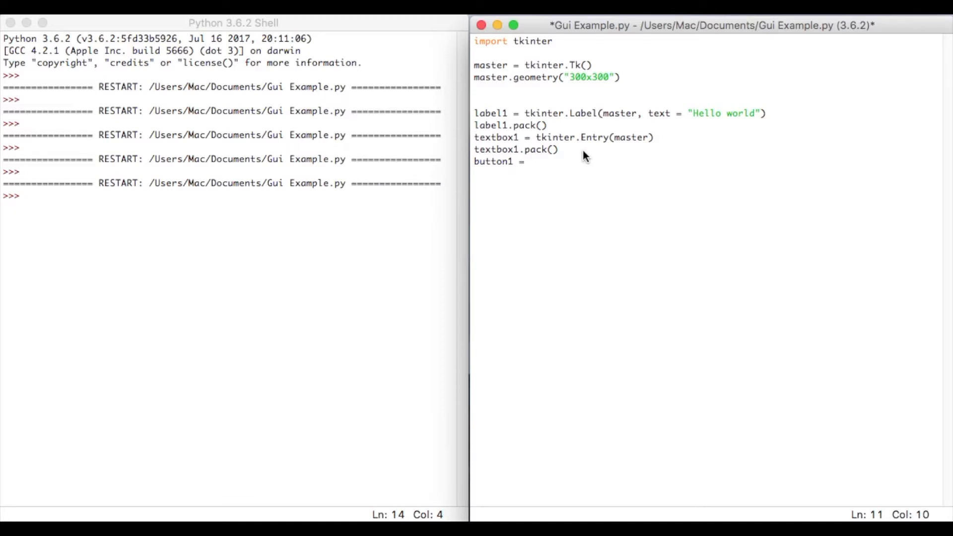
type("tkinter.")
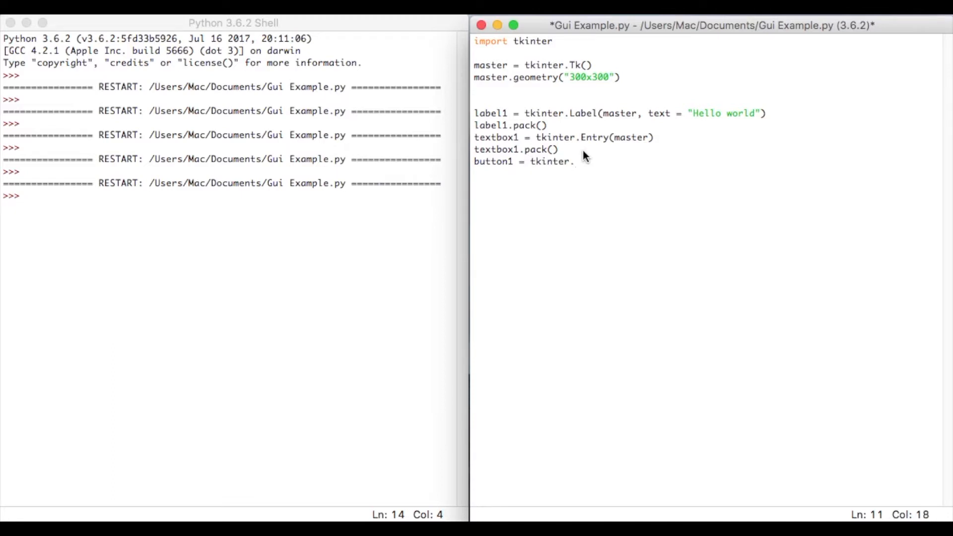
type("Button")
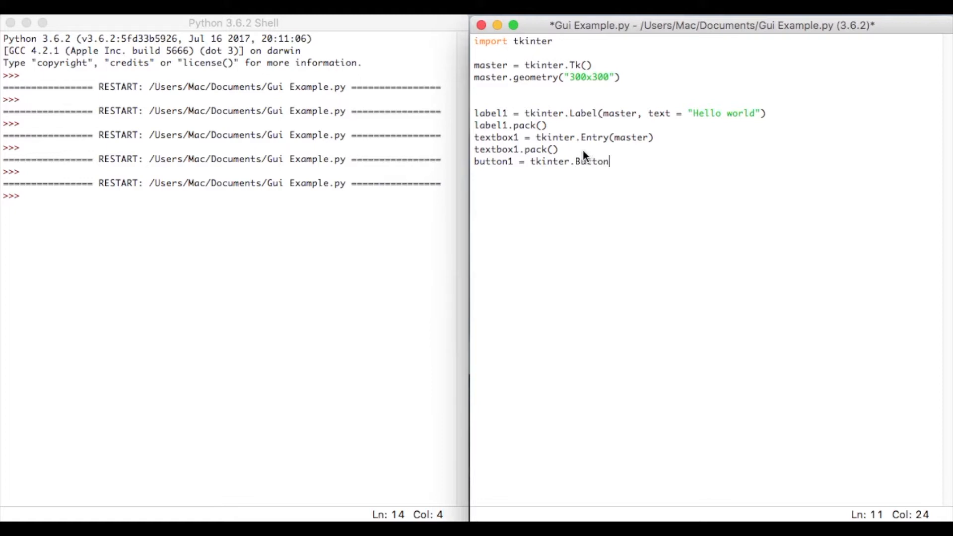
type("(master,")
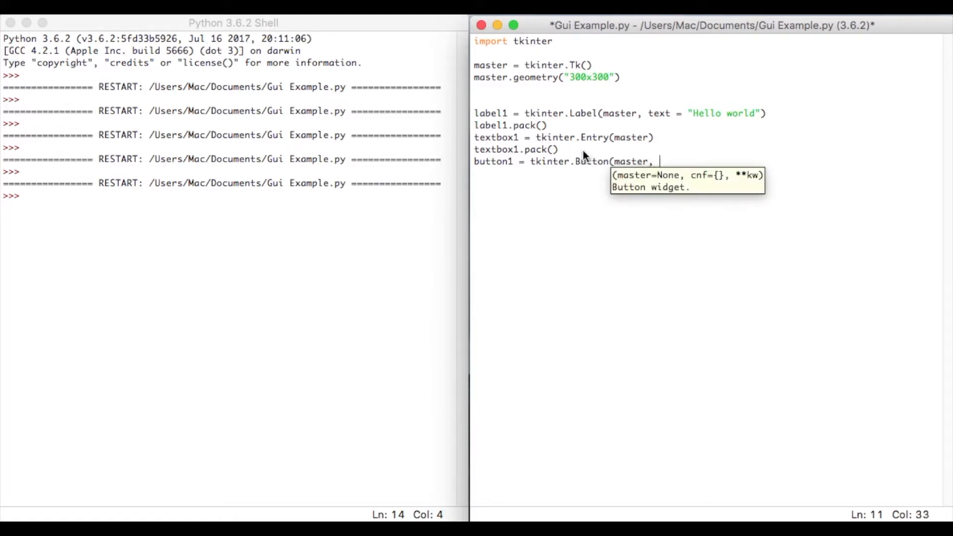
type("text")
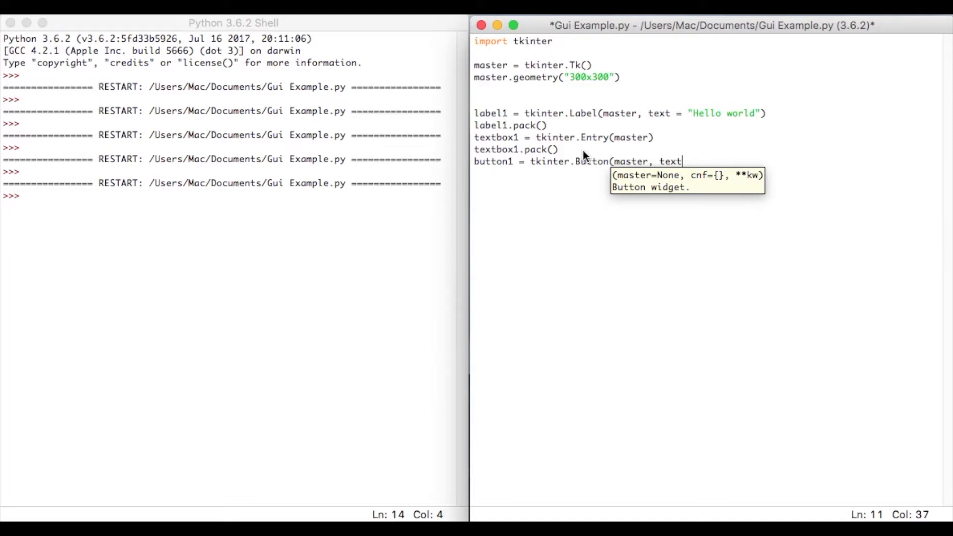
type("= \"")
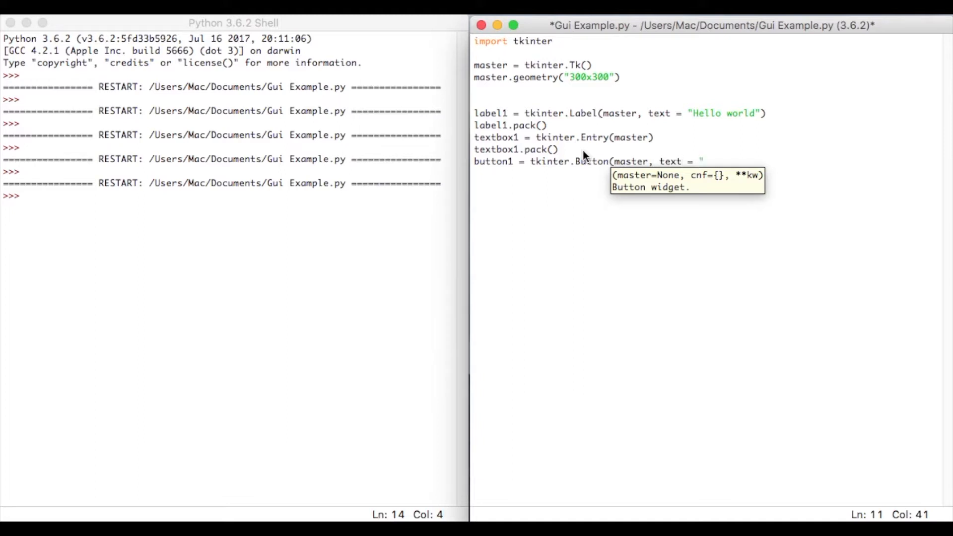
type("Enter")
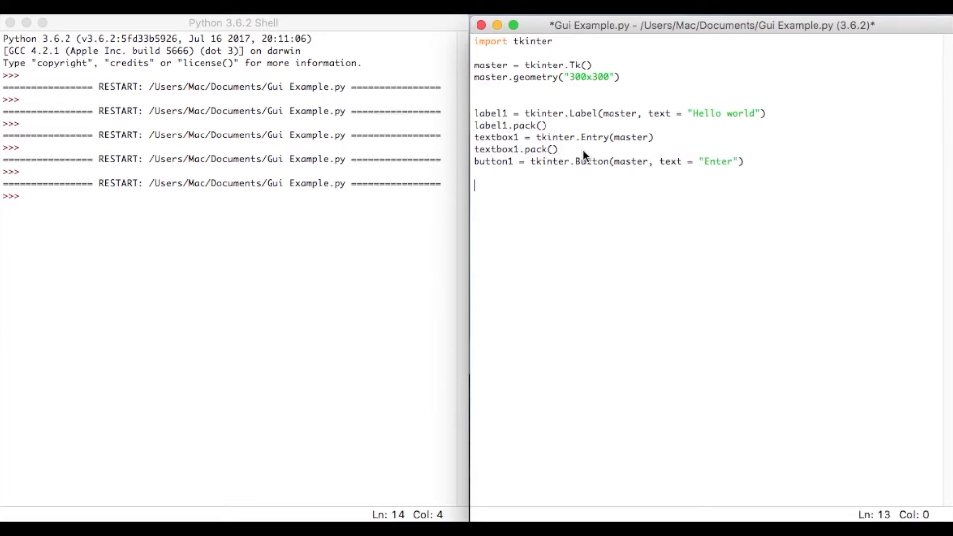
Add button1.pack() on the next line
type("pack")
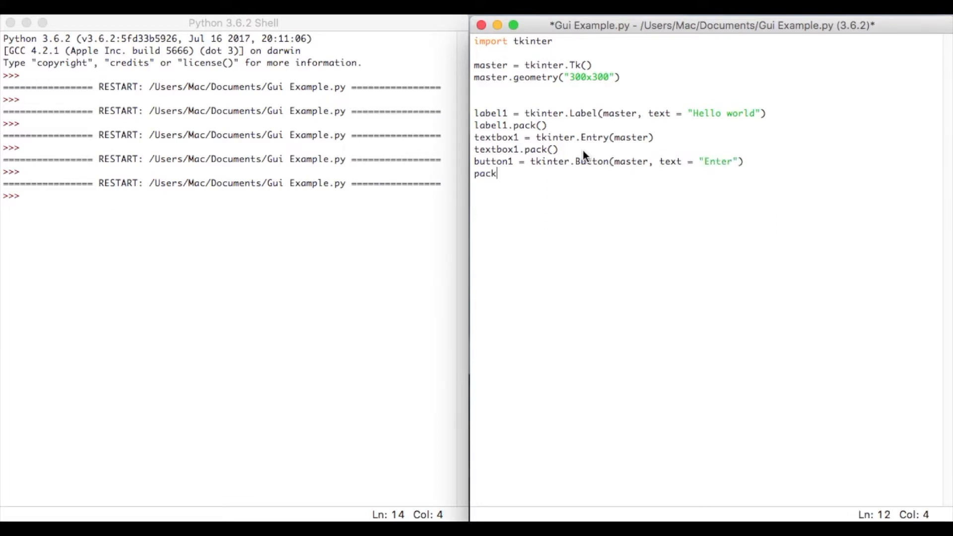
type("button1.")
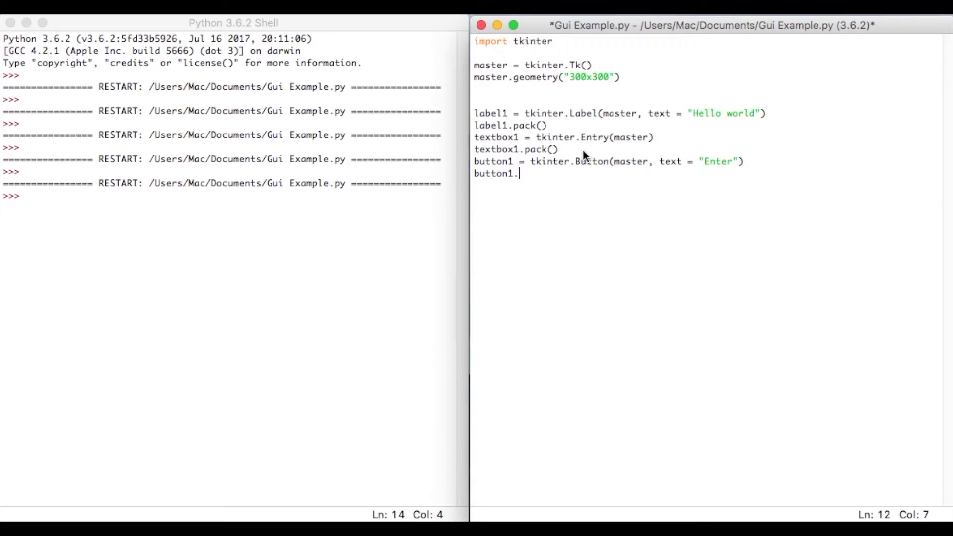
type("pack()")
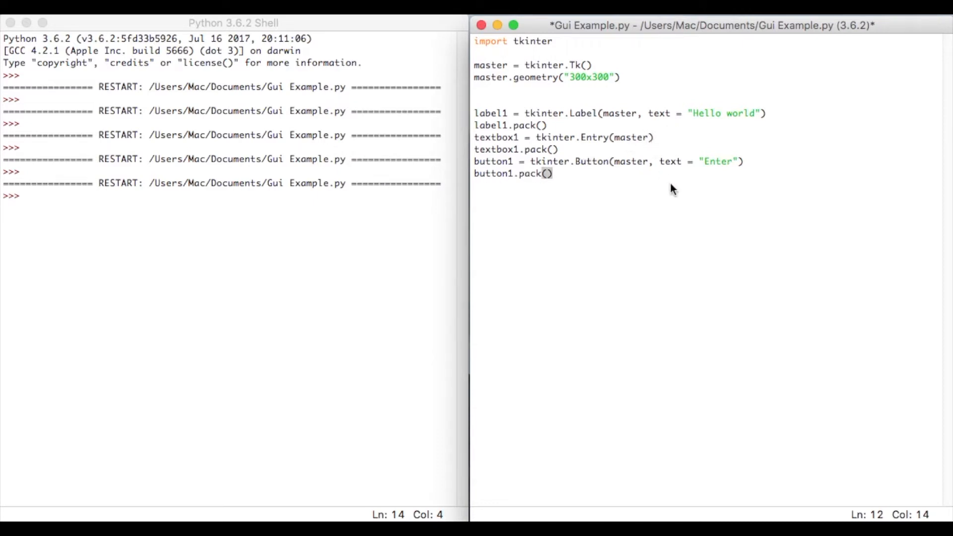
mouse_move(599, 185)
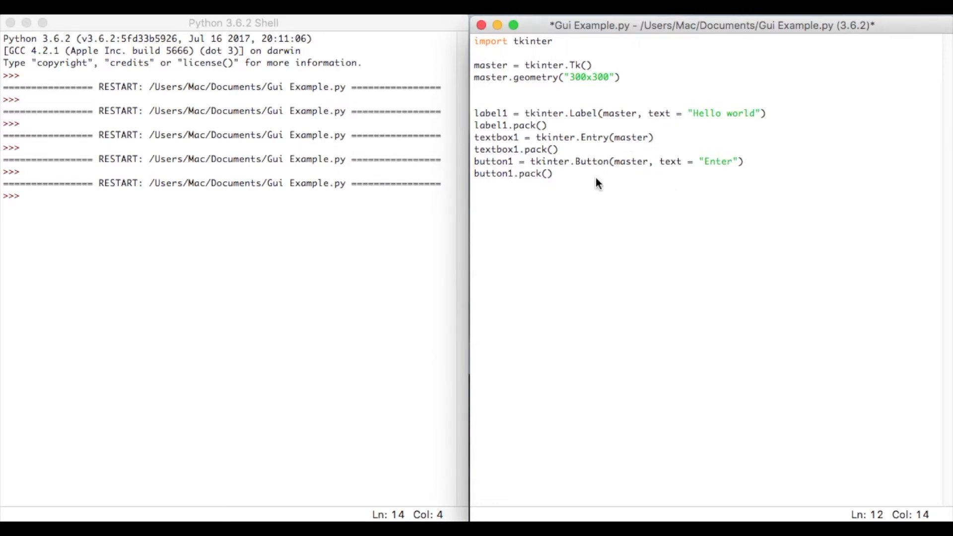
mouse_move(729, 181)
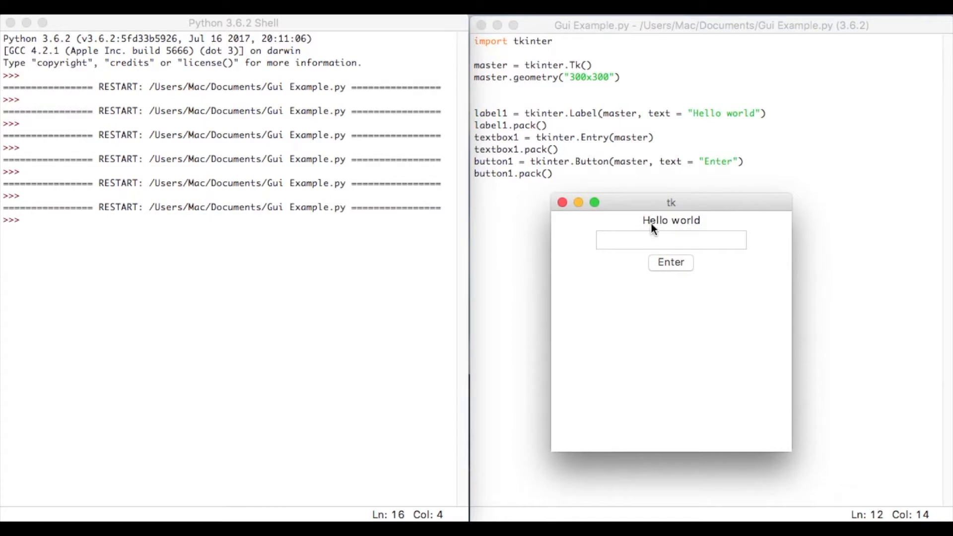
Run the form, try the Enter button, and close the window
left_click(671, 239)
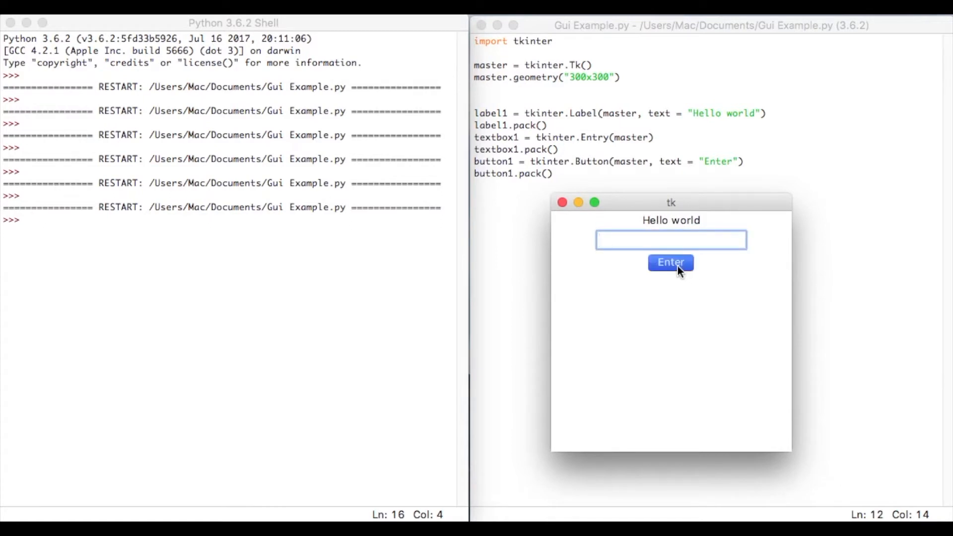
mouse_move(275, 272)
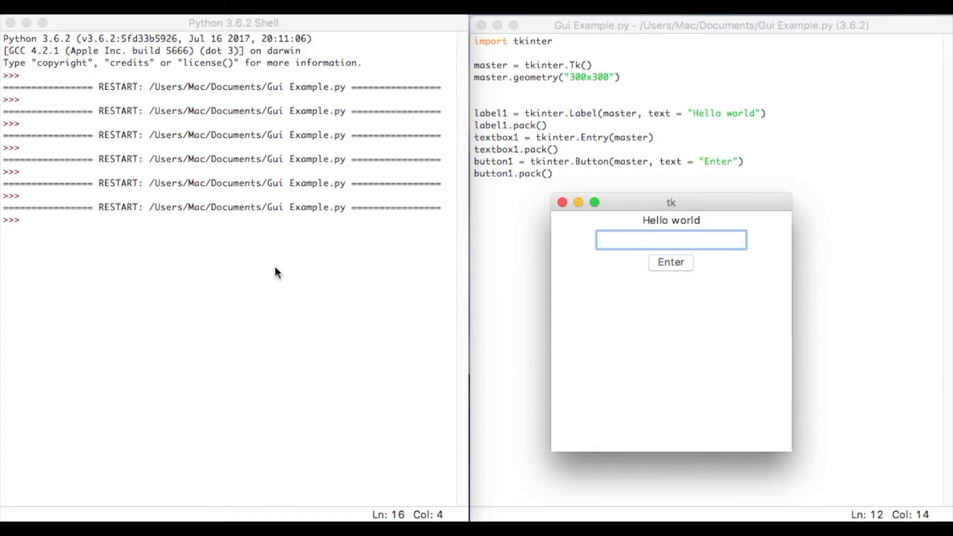
mouse_move(574, 211)
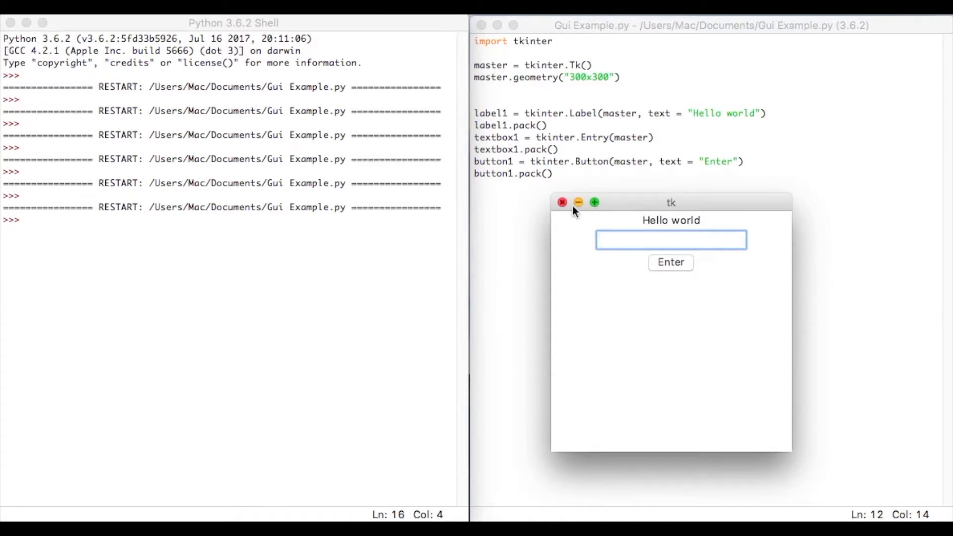
left_click(561, 202)
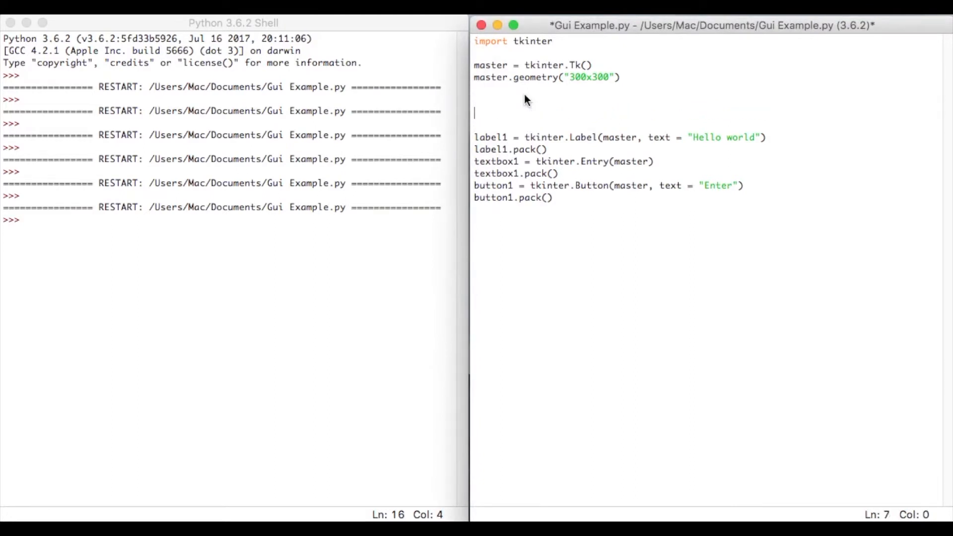
mouse_move(481, 121)
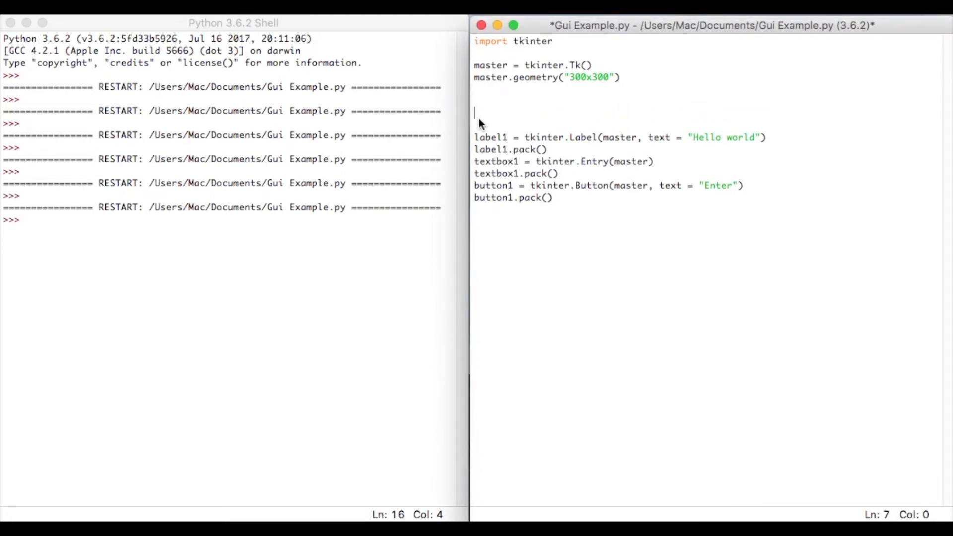
mouse_move(497, 113)
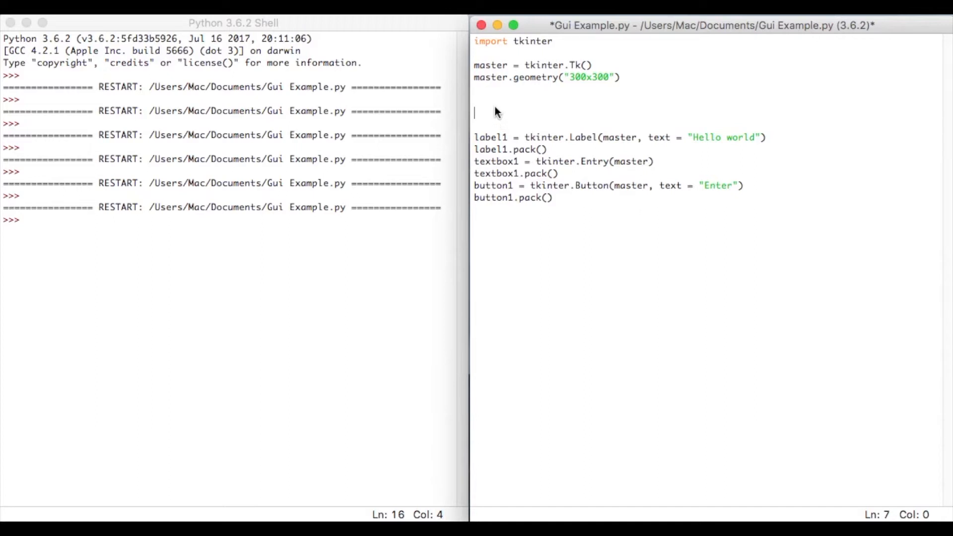
mouse_move(489, 108)
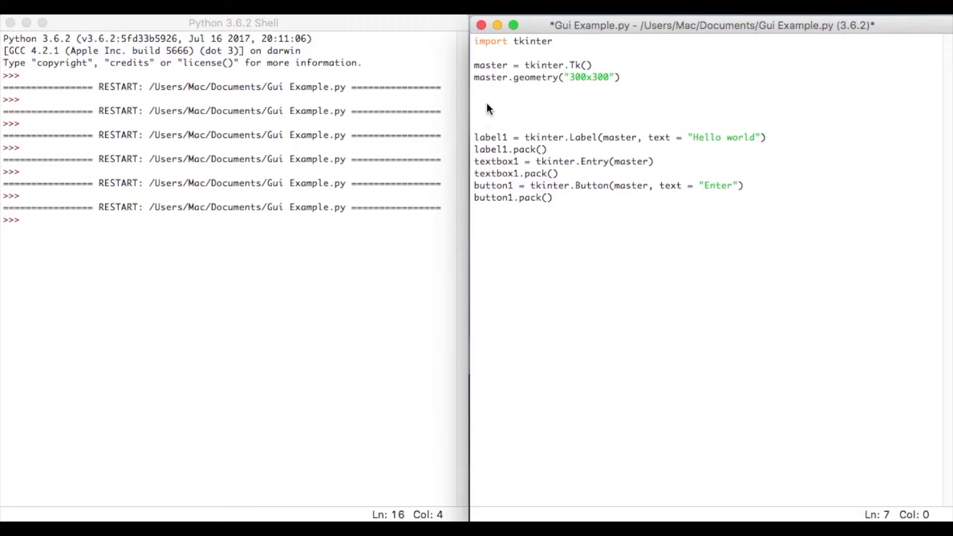
mouse_move(477, 108)
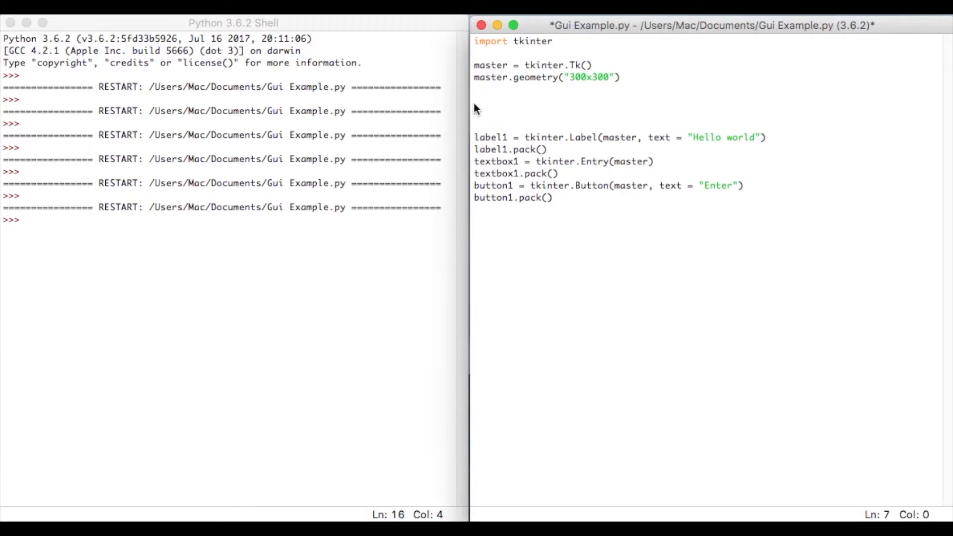
Define main() with name = (textbox1.get()) reading the entry box text
type("def")
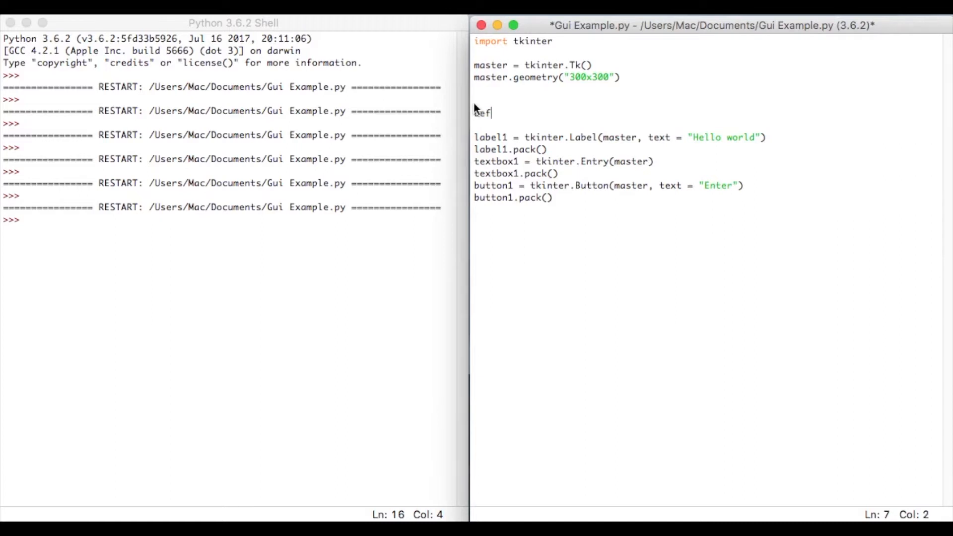
type("m")
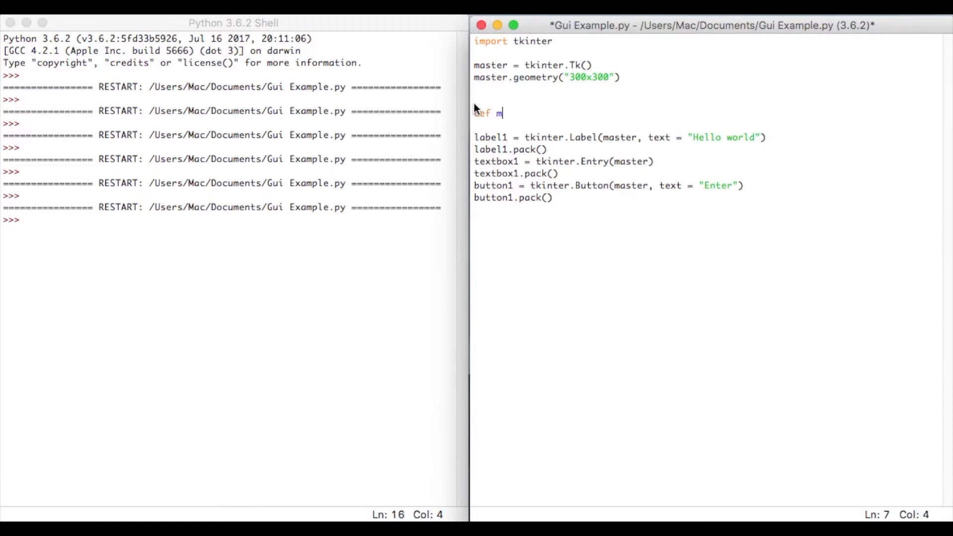
type("ain():")
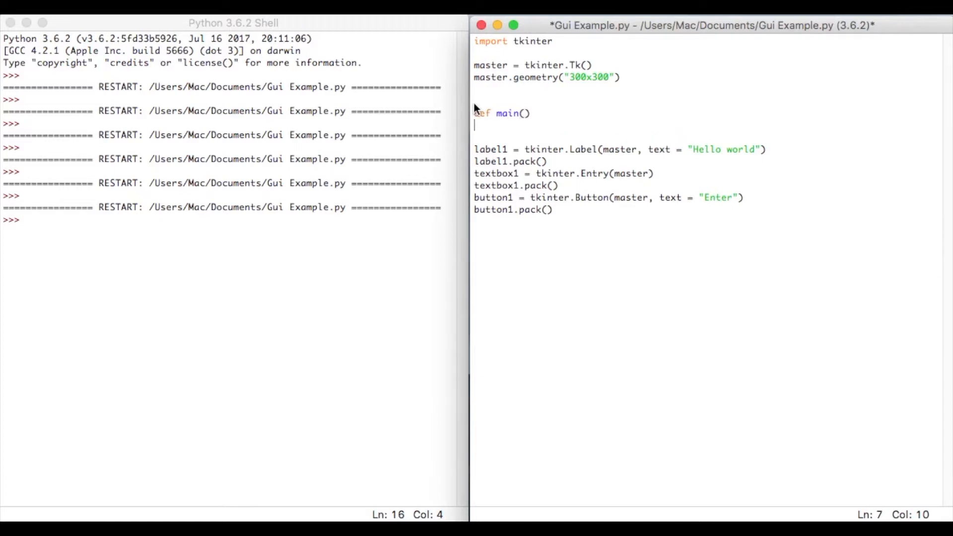
mouse_move(550, 117)
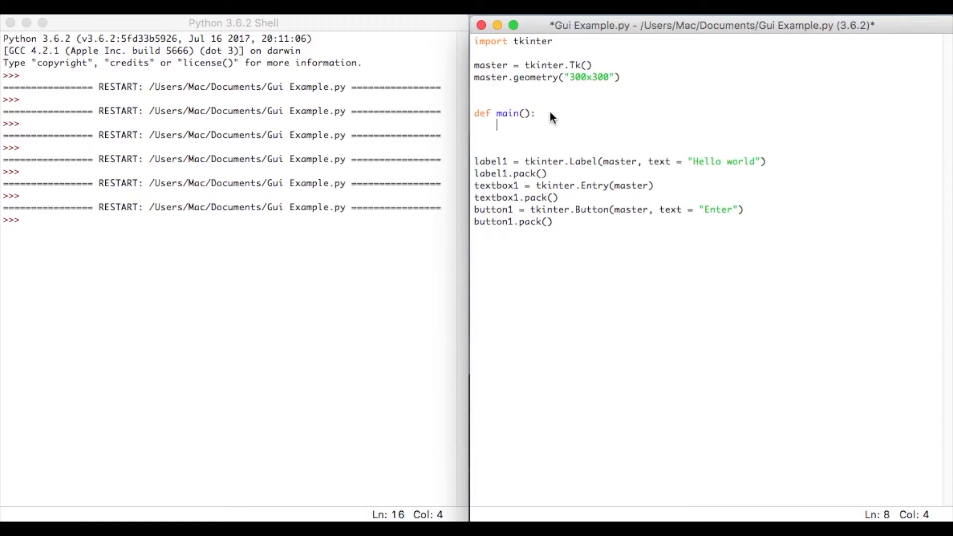
mouse_move(629, 184)
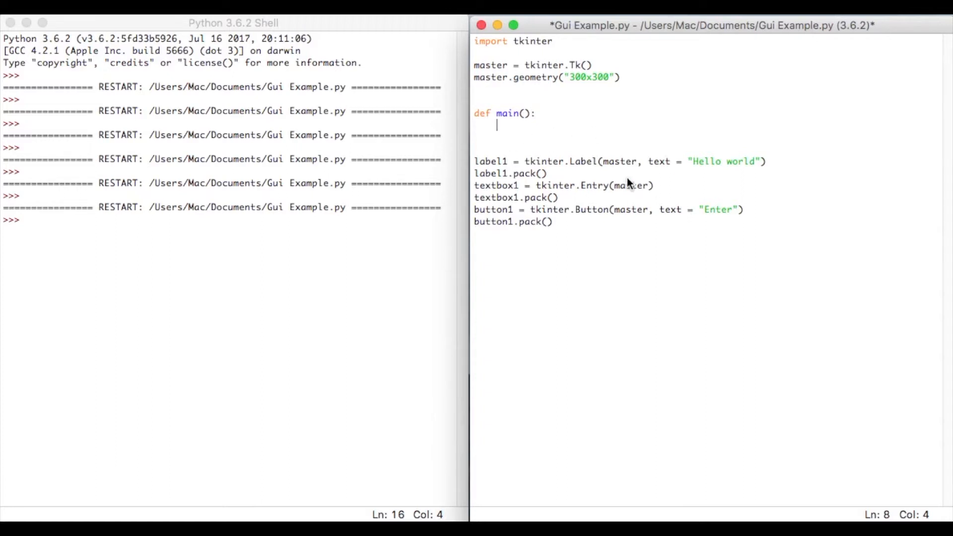
type("name")
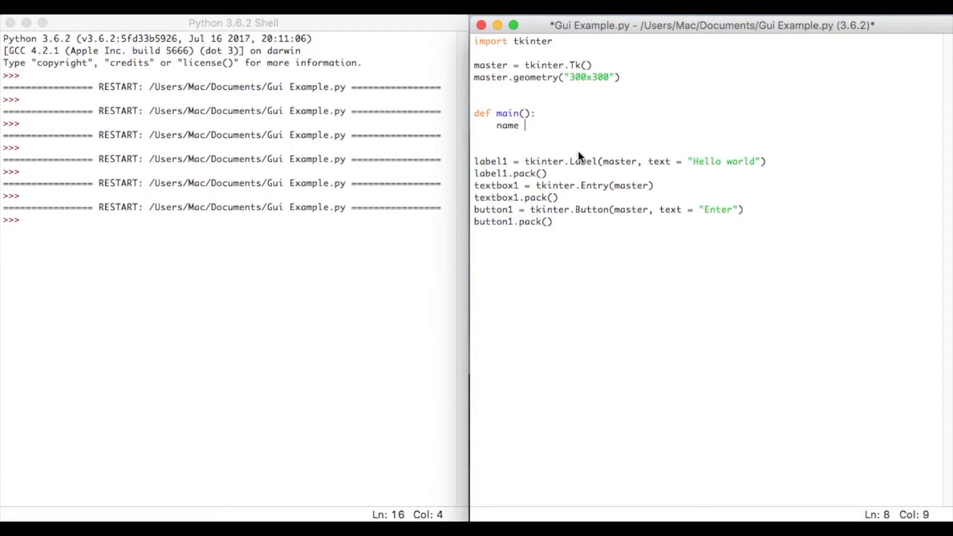
mouse_move(519, 197)
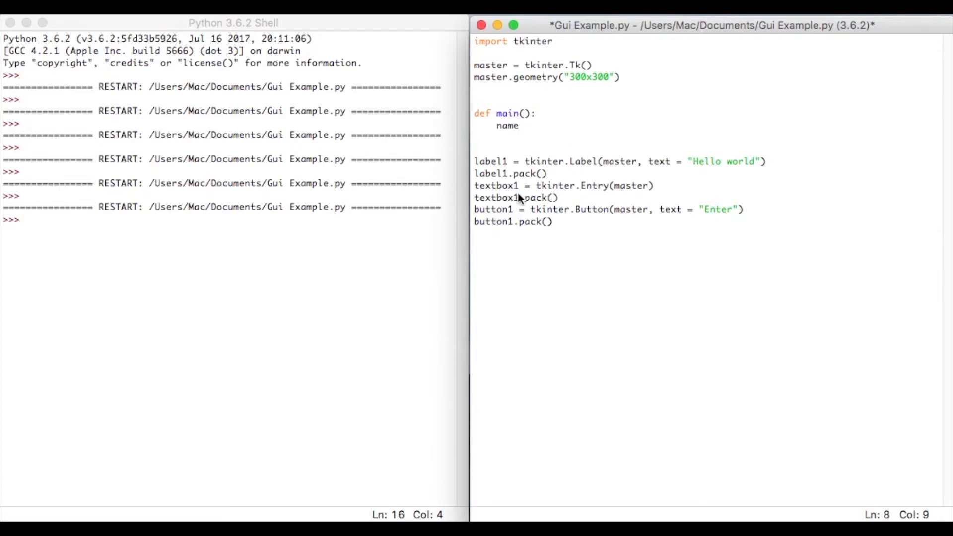
mouse_move(560, 128)
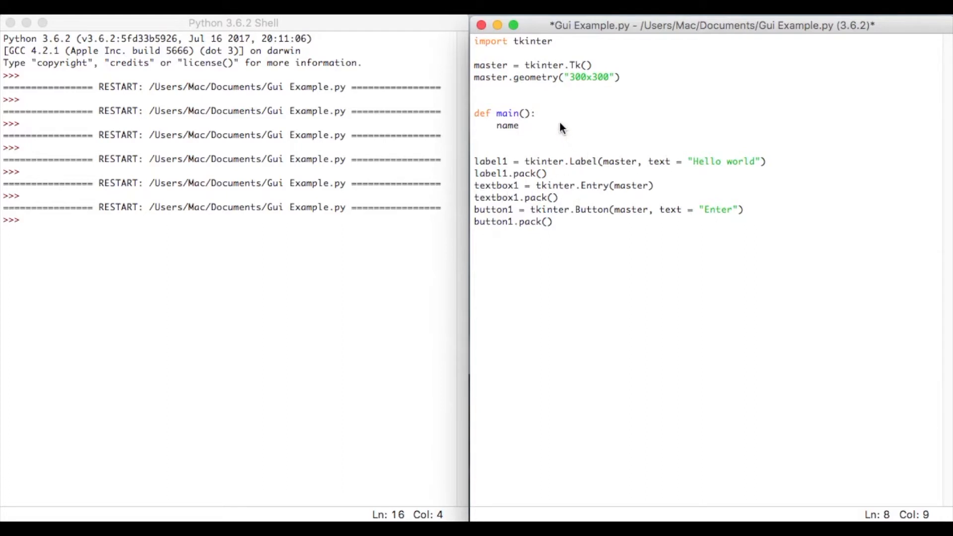
type("=")
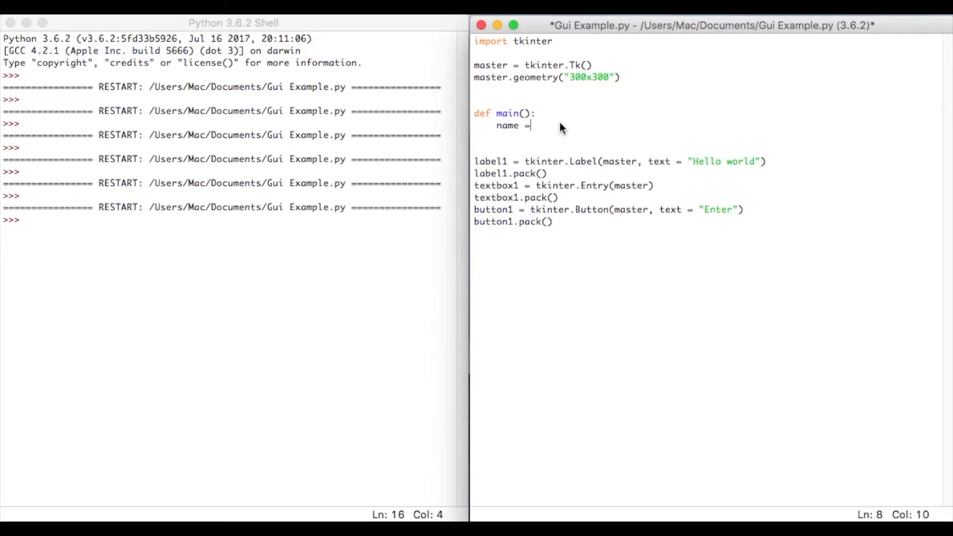
type("(tex")
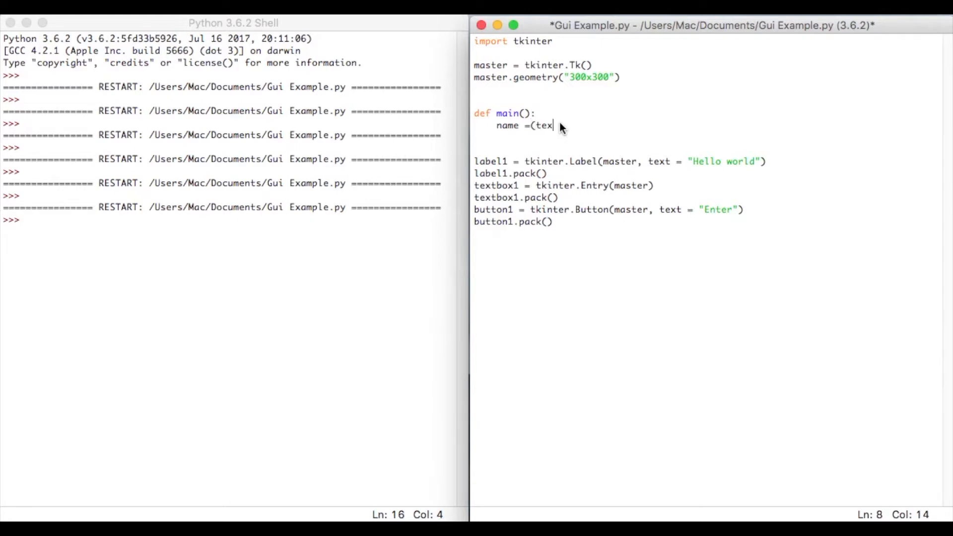
type("tbox1.ge")
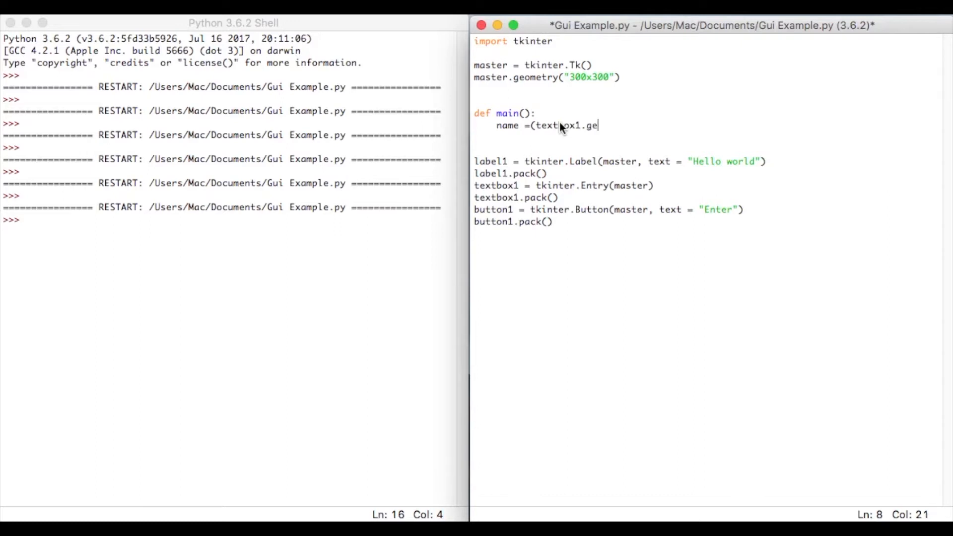
type("t)")
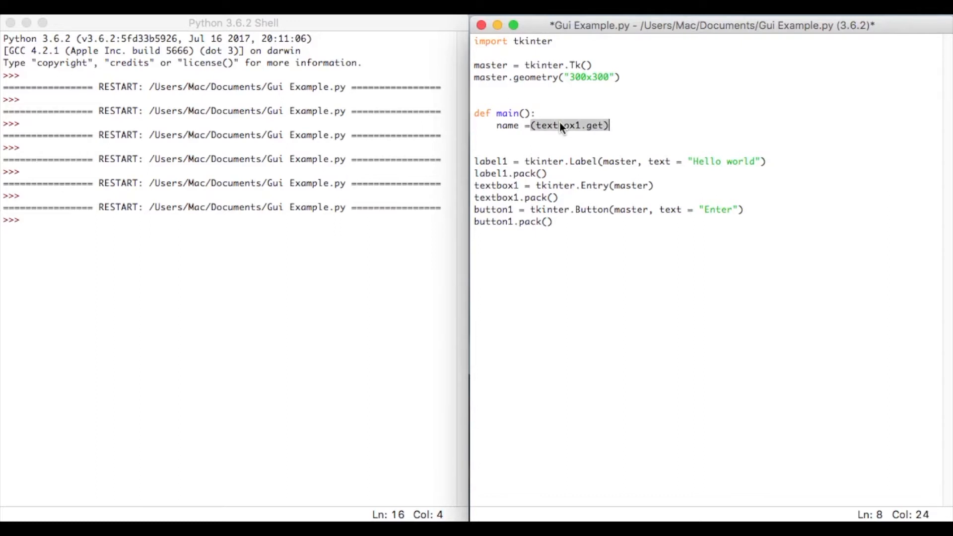
double_click(567, 125)
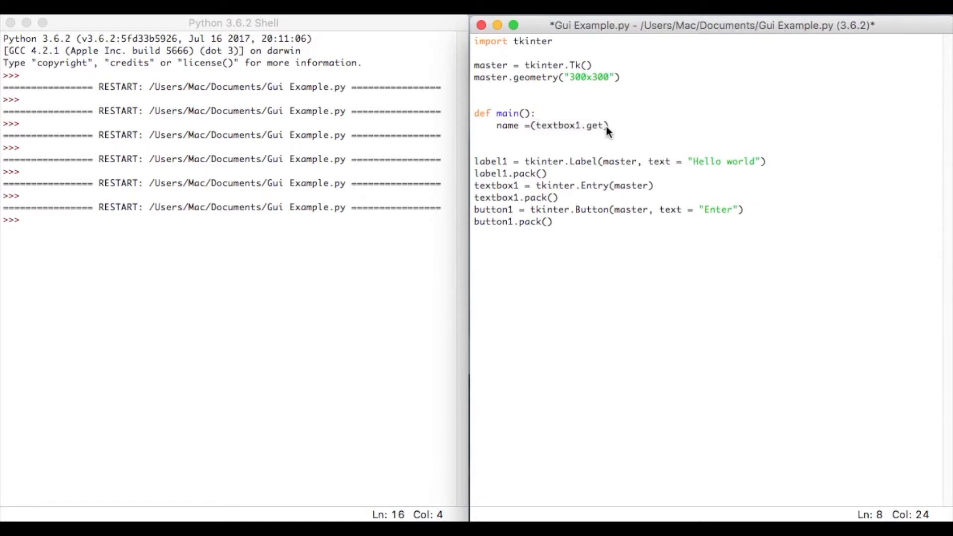
type("()")
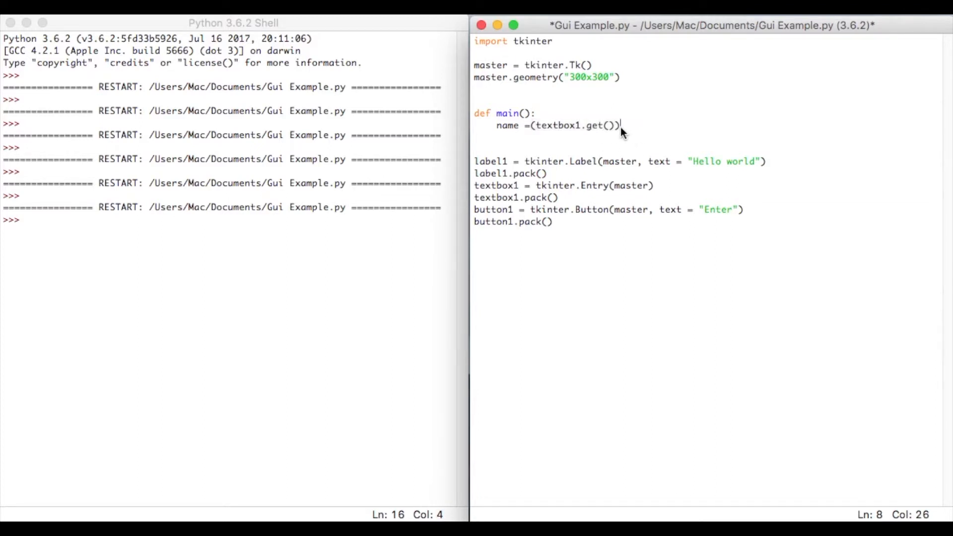
Add print(name) on the next indented line of main()
key("return")
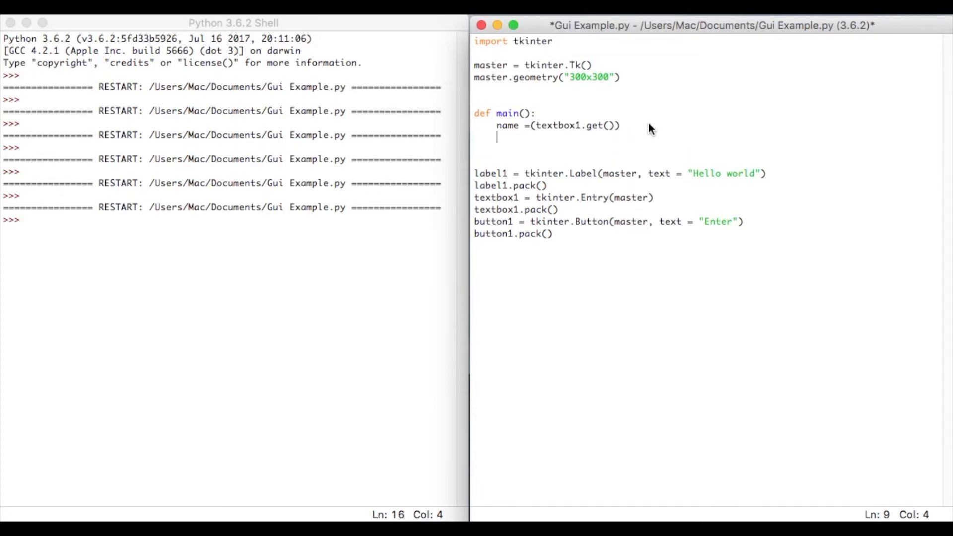
type("print")
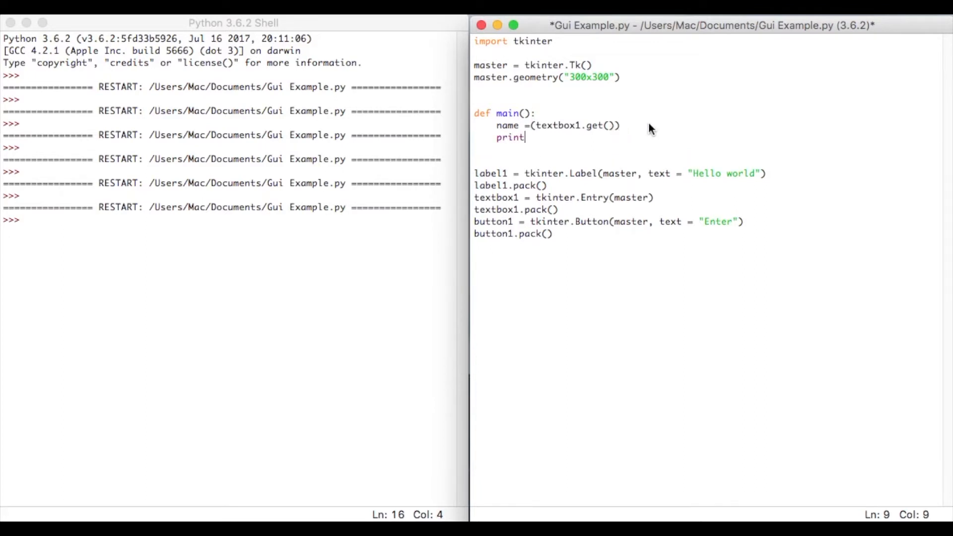
type("(name)")
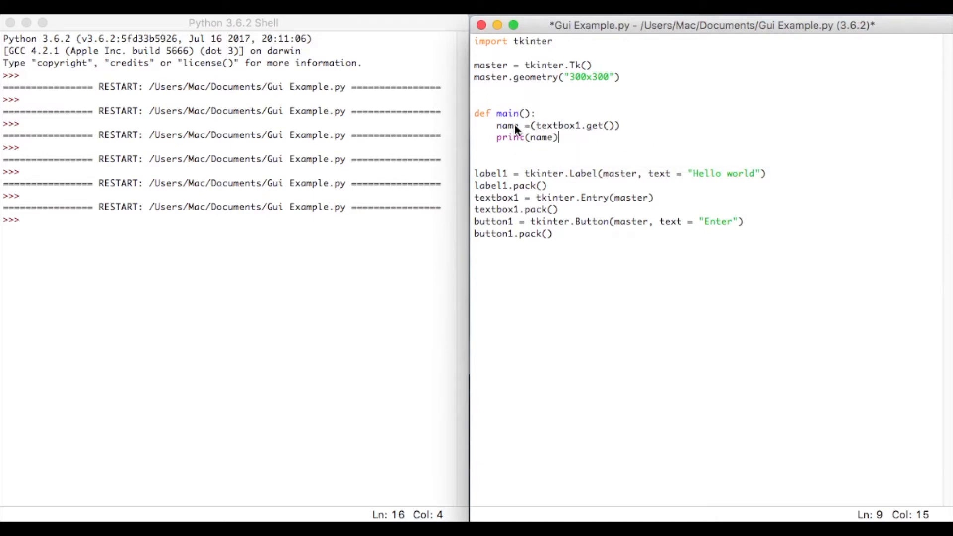
mouse_move(543, 143)
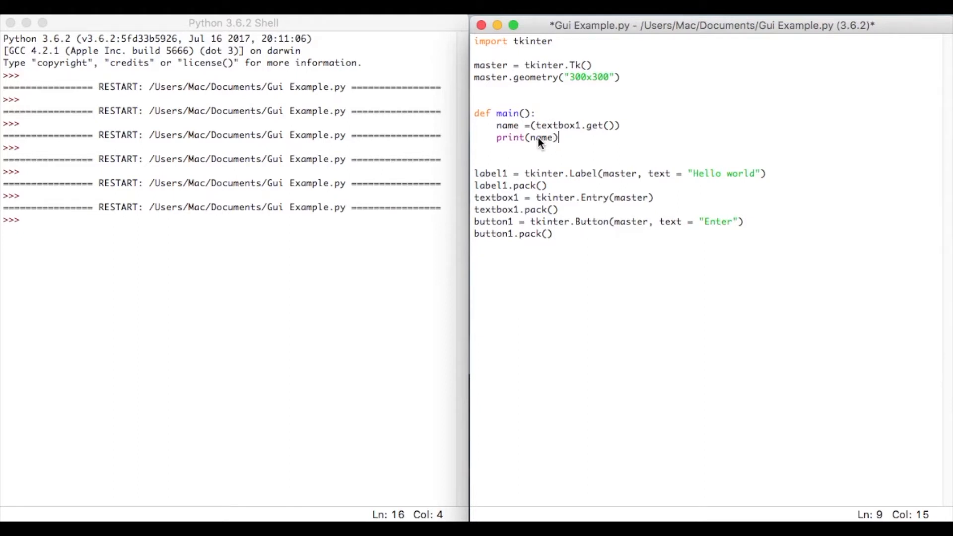
mouse_move(517, 223)
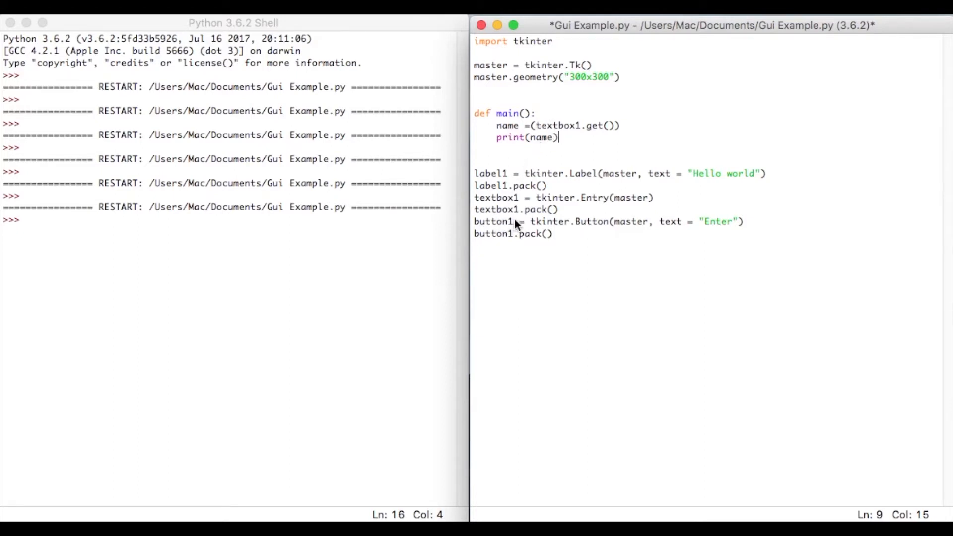
Append , command = main to the button1 Button(...) line so Enter calls main()
left_click(552, 234)
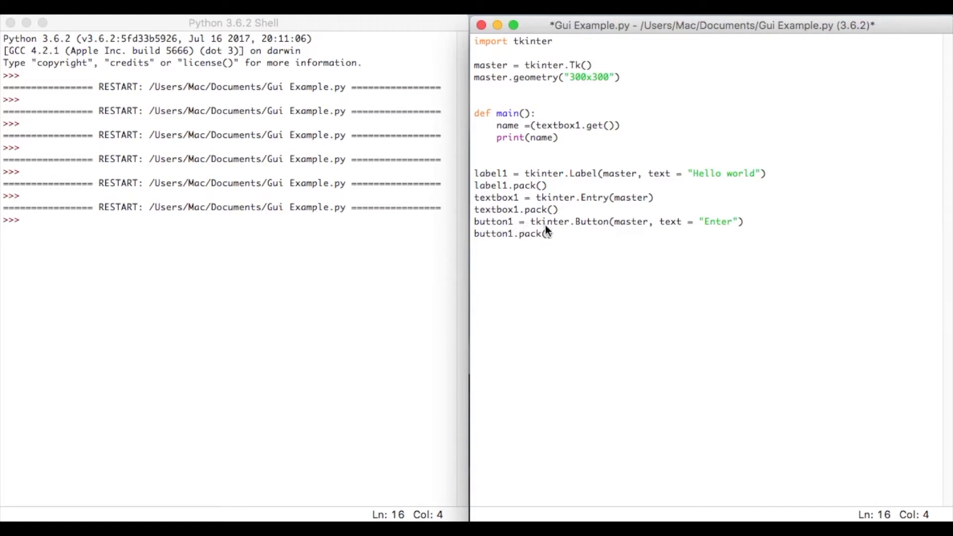
mouse_move(672, 229)
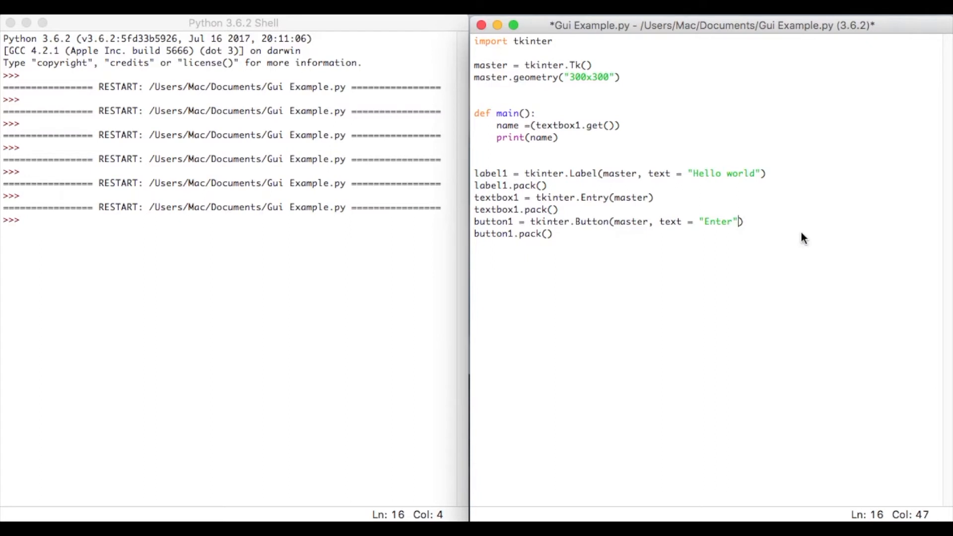
type(",")
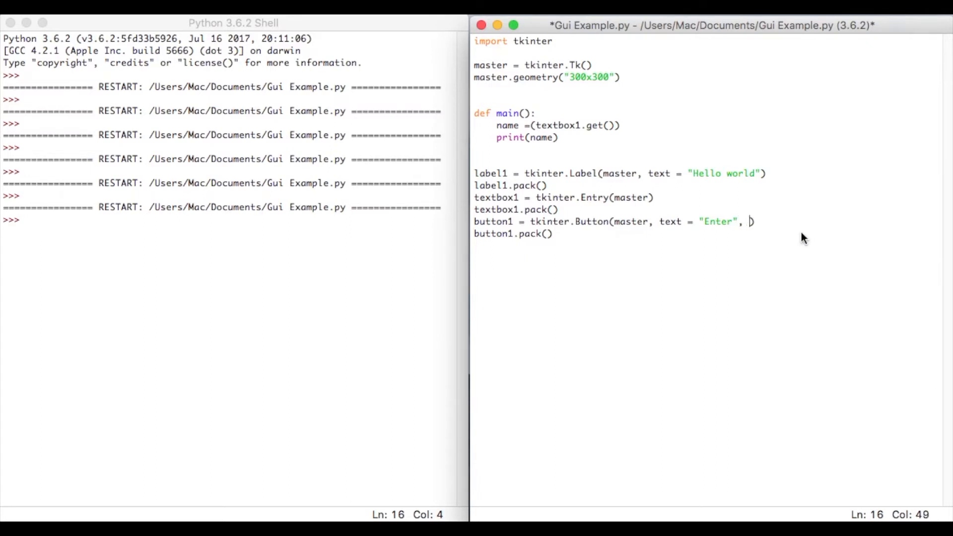
type("command")
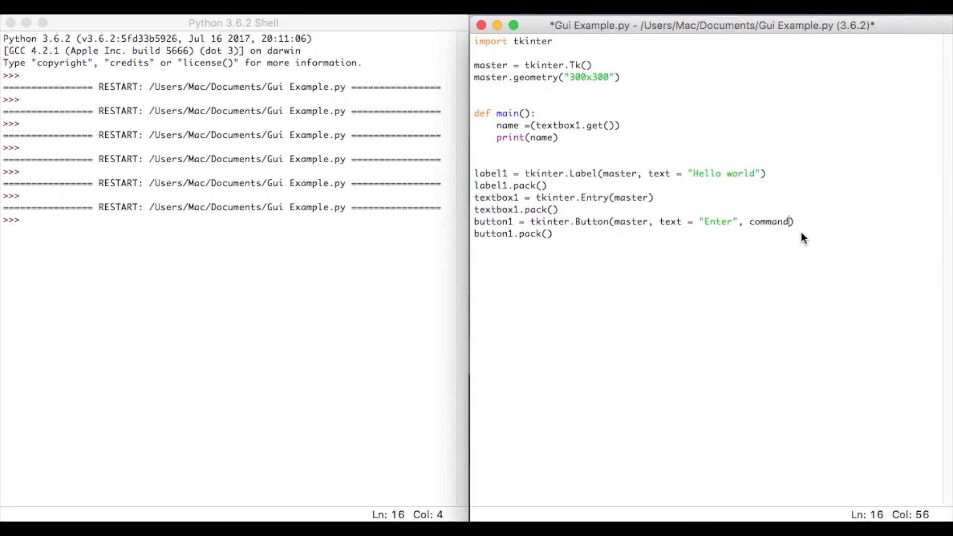
type("= main)")
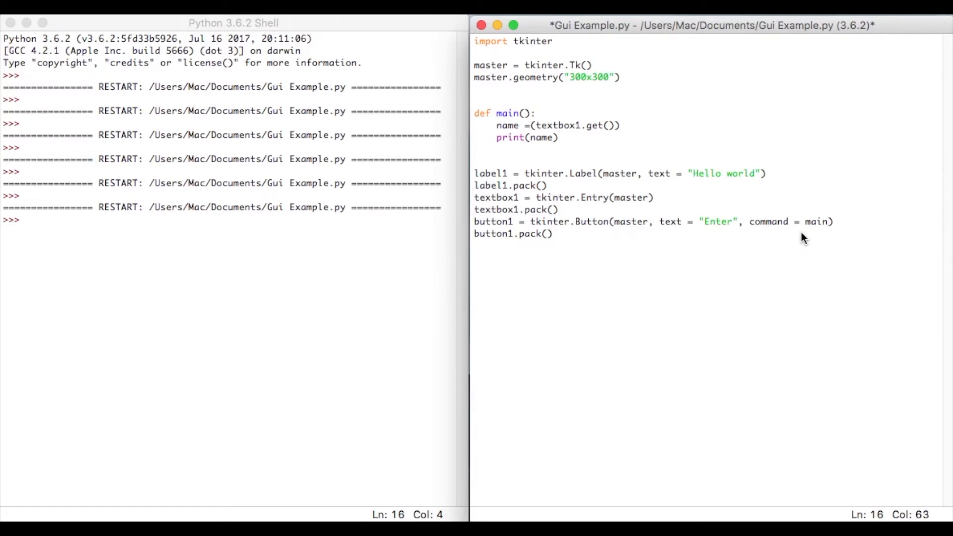
mouse_move(800, 237)
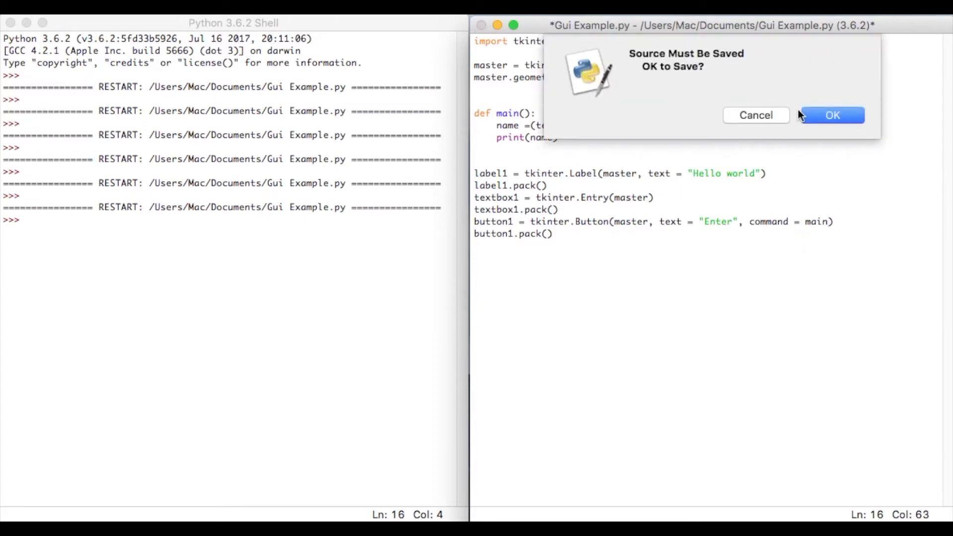
Save and run the script, enter Dave in the form, and submit it so Dave prints in the shell
left_click(832, 115)
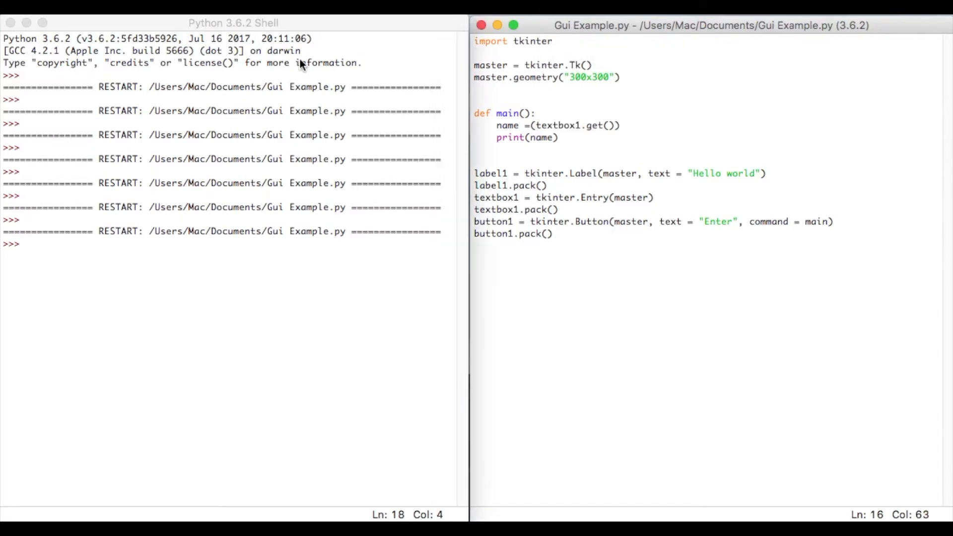
key("F5")
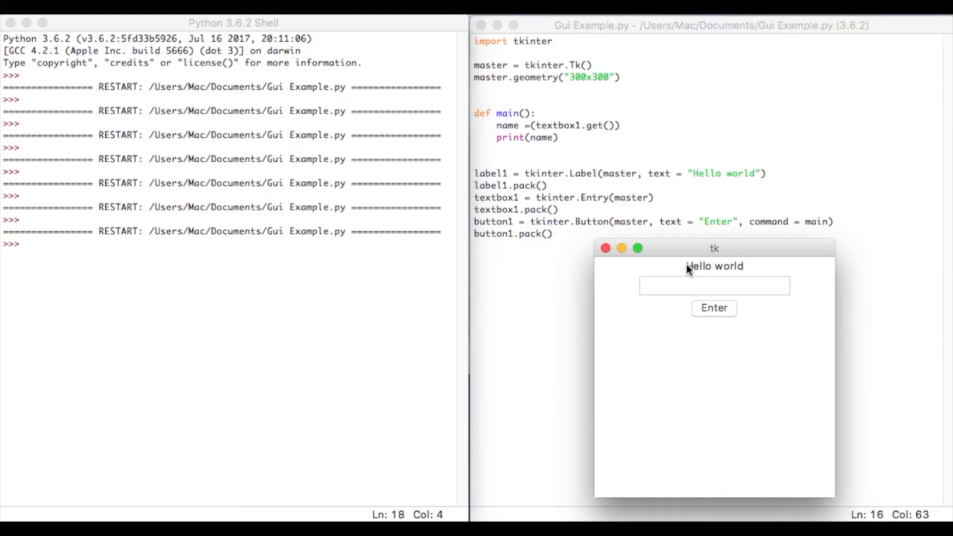
mouse_move(699, 283)
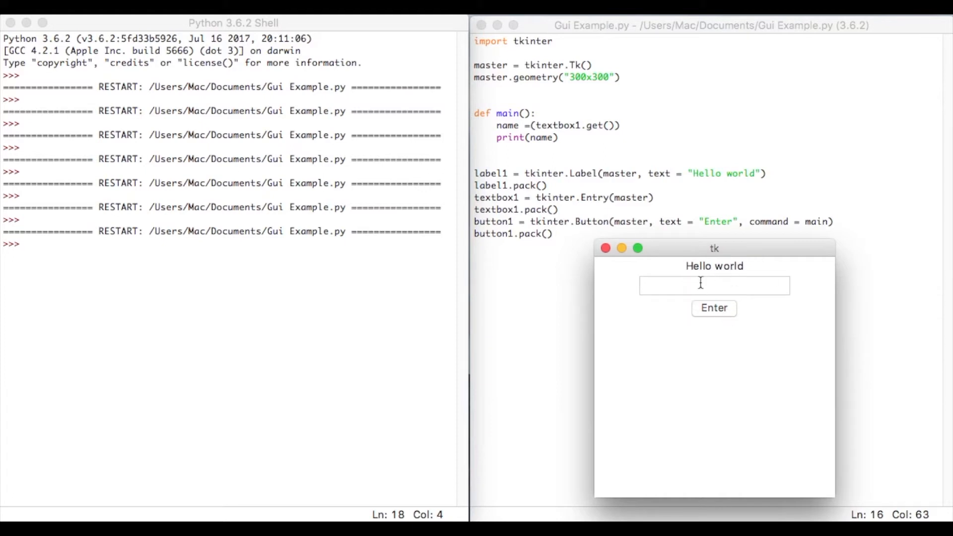
type("D")
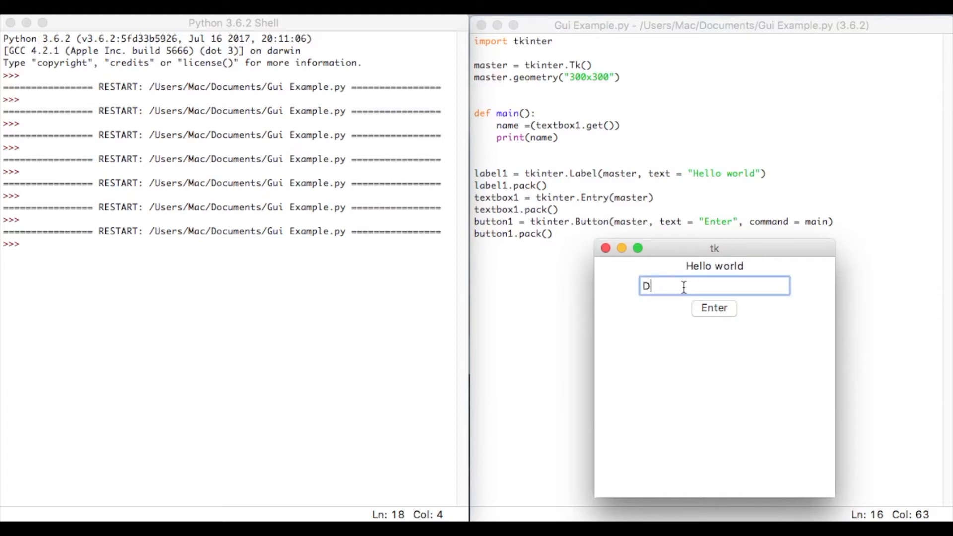
type("ave")
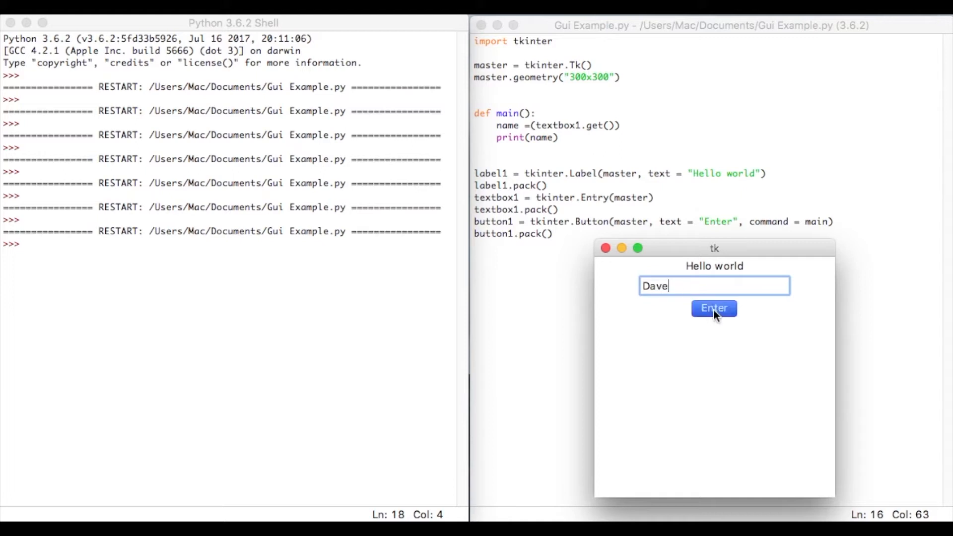
left_click(714, 307)
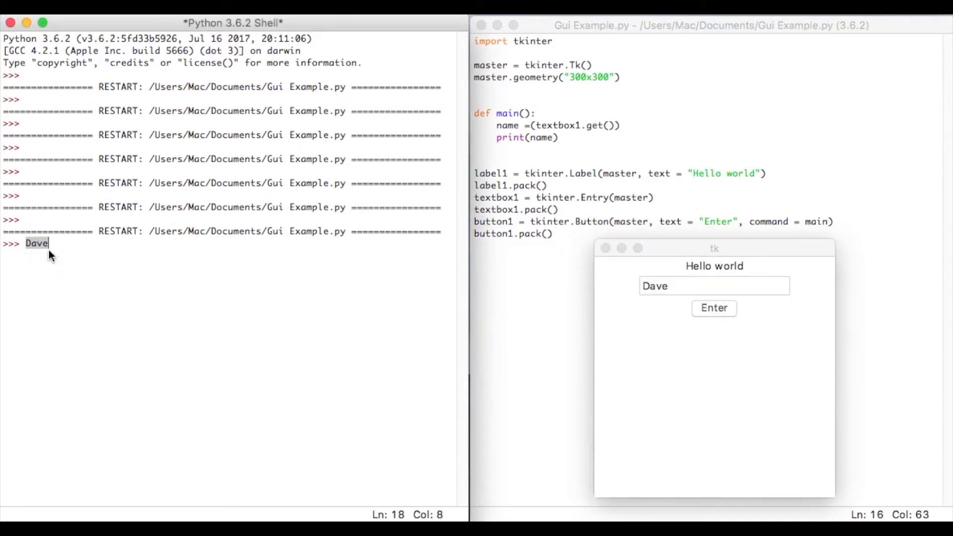
mouse_move(713, 286)
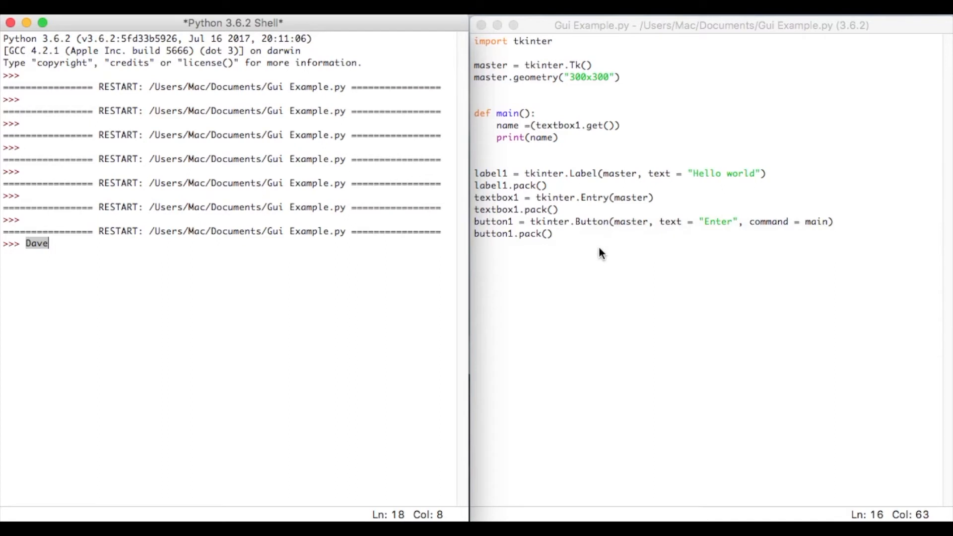
mouse_move(526, 115)
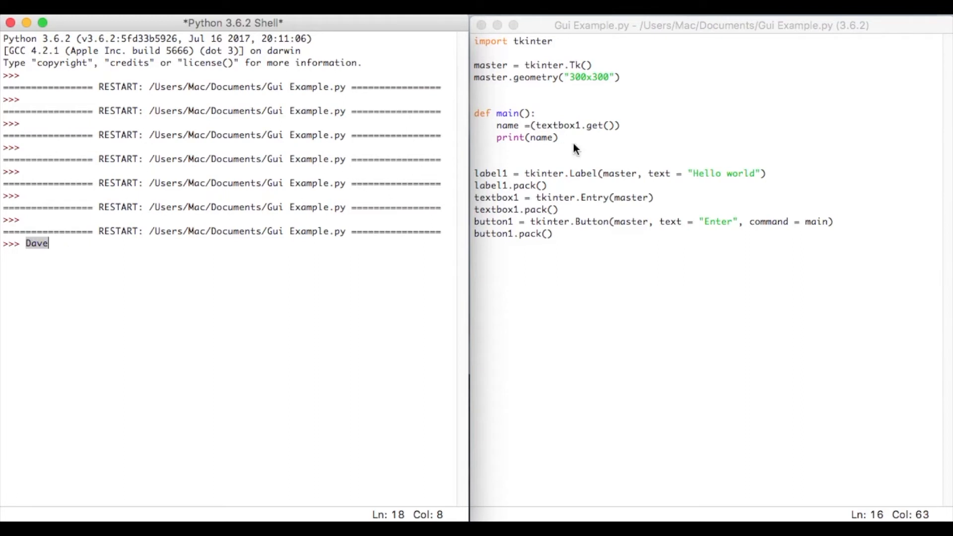
Start a new second line beginning with from beneath import tkinter
left_click(581, 125)
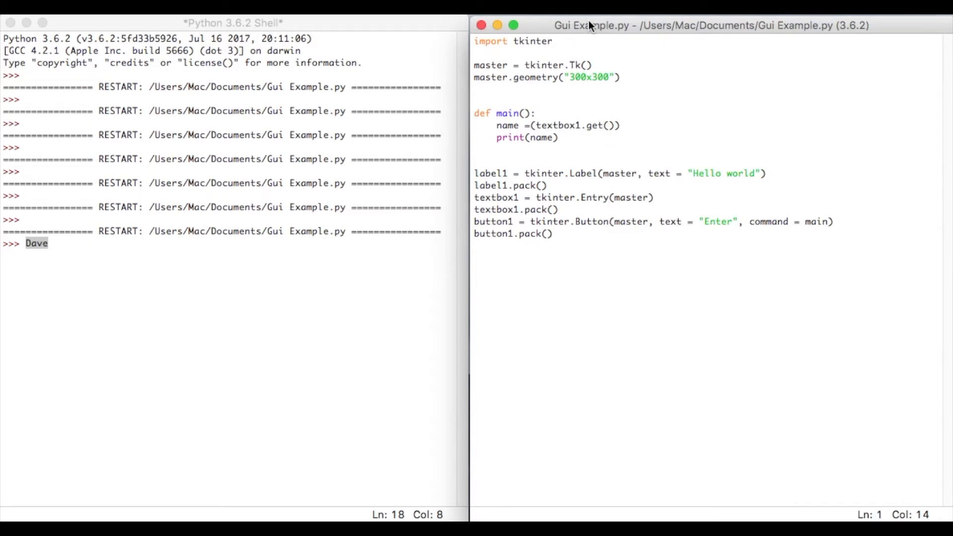
type("from")
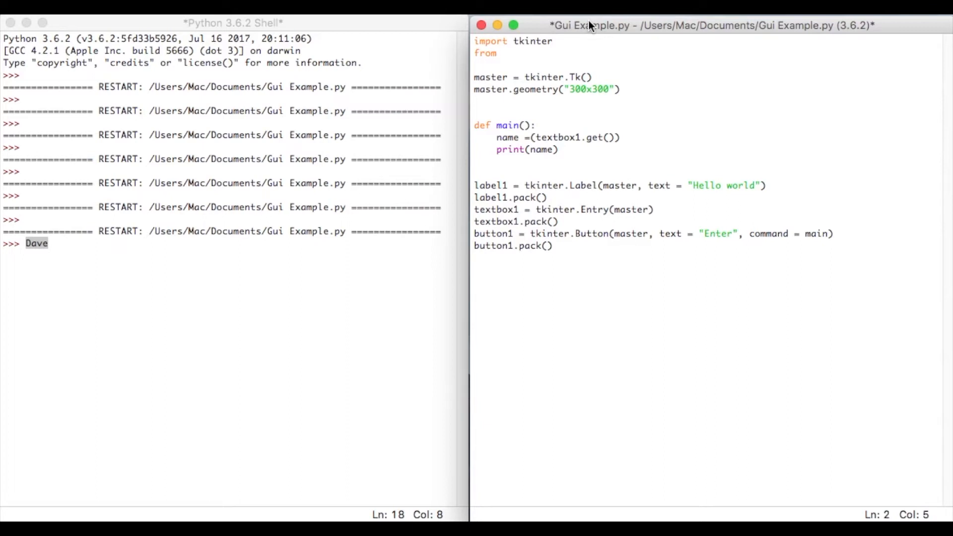
Complete line 2 as from tkinter import messagebox
type("tkinter import")
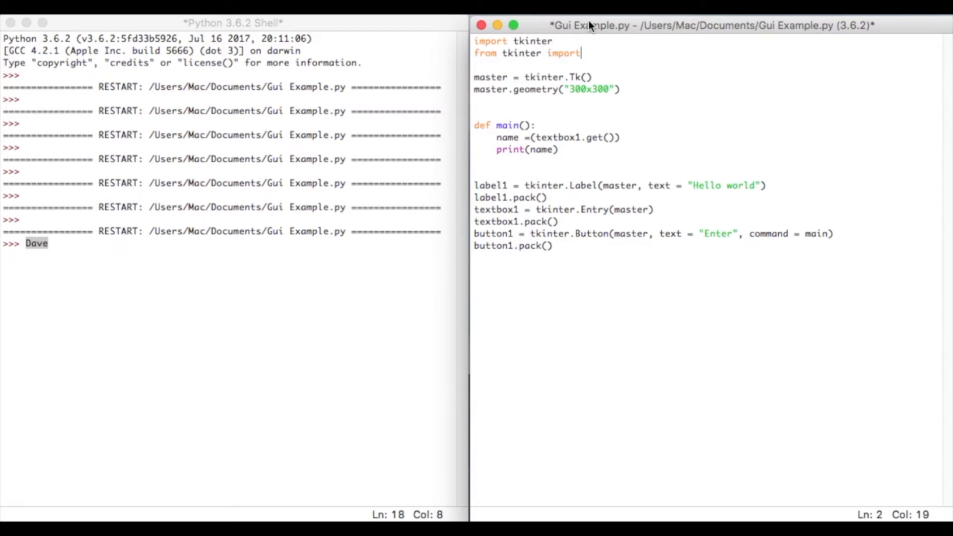
type("messagebox")
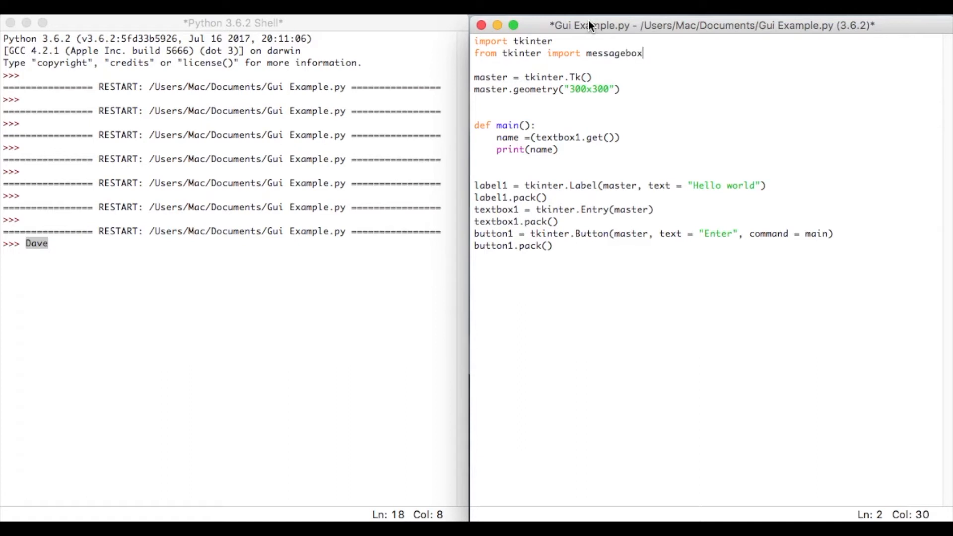
left_click(595, 88)
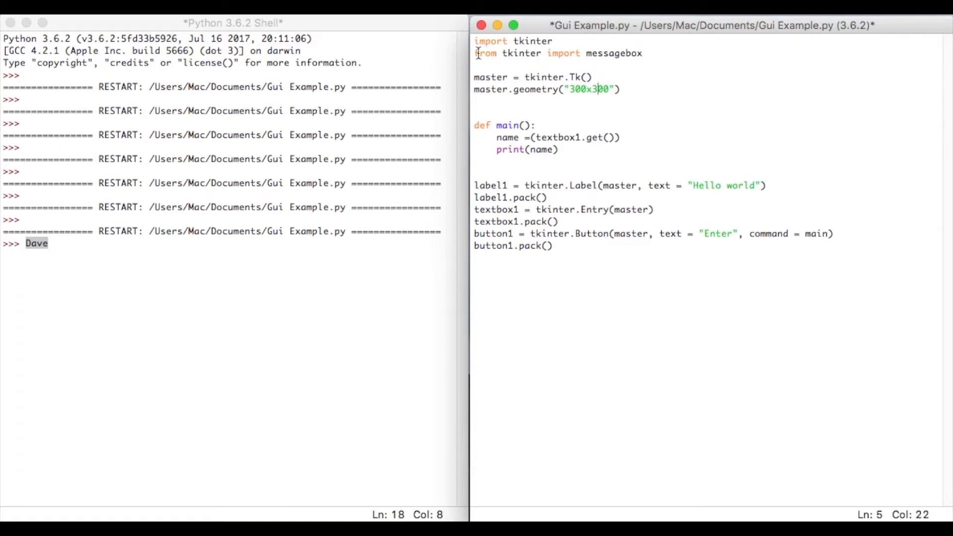
mouse_move(622, 52)
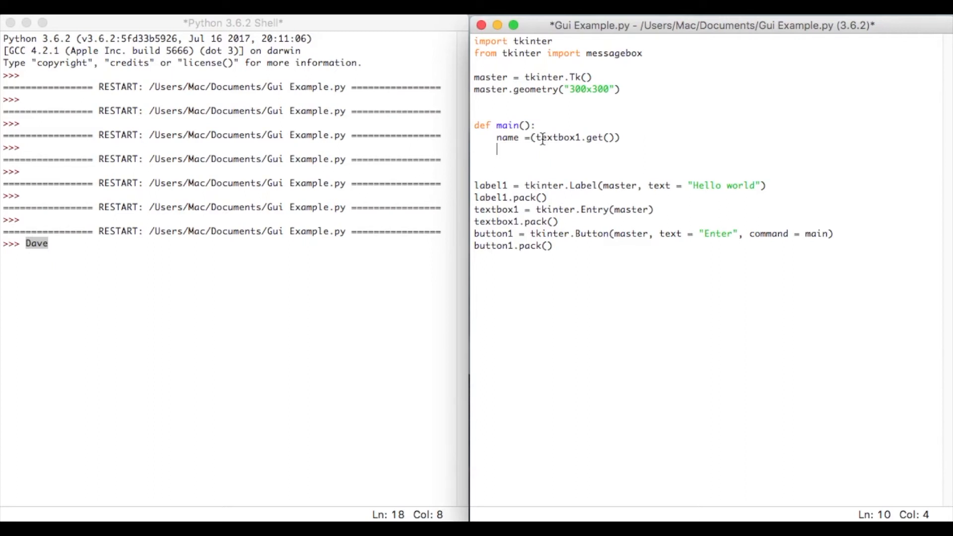
Write tkinter.messagebox.showinfo("",(name)) inside main() in place of the print line
type("tkin")
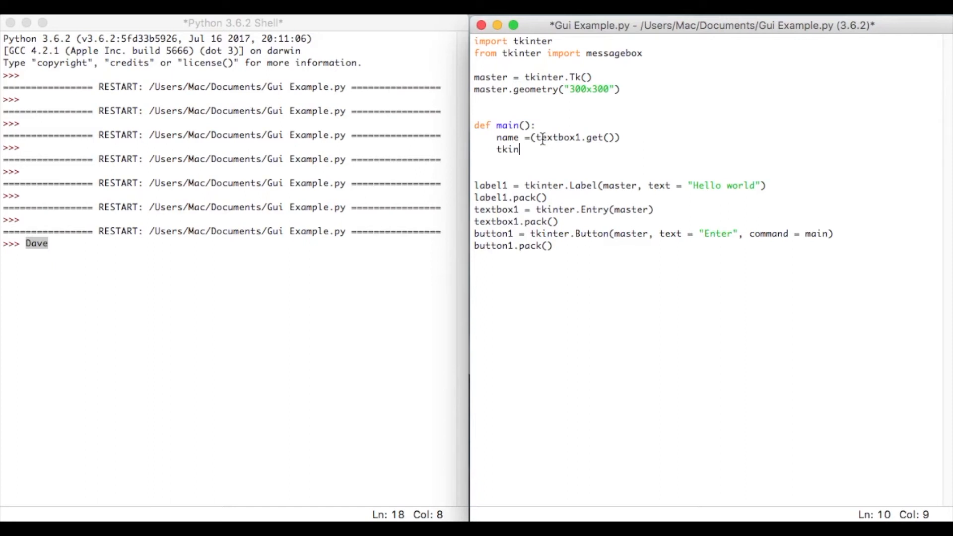
type("ter")
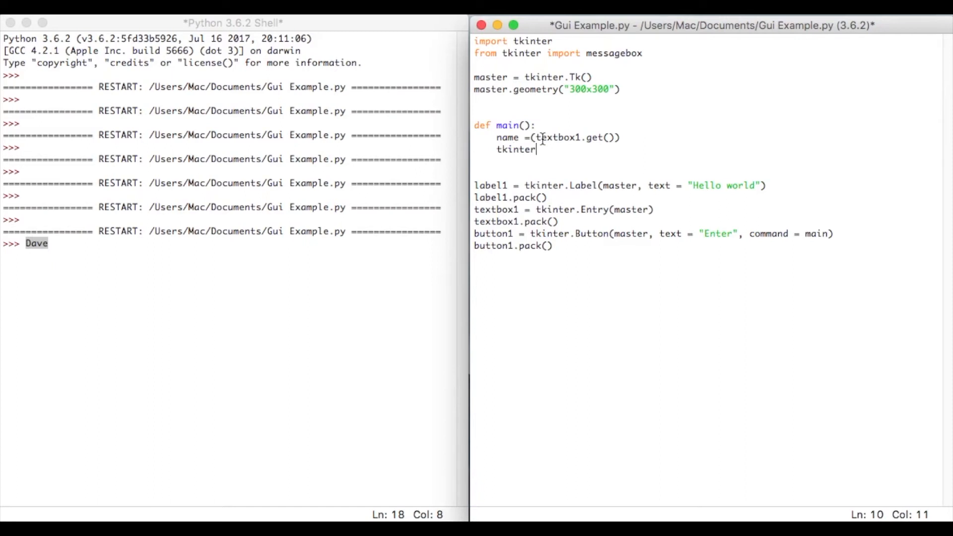
type(".m")
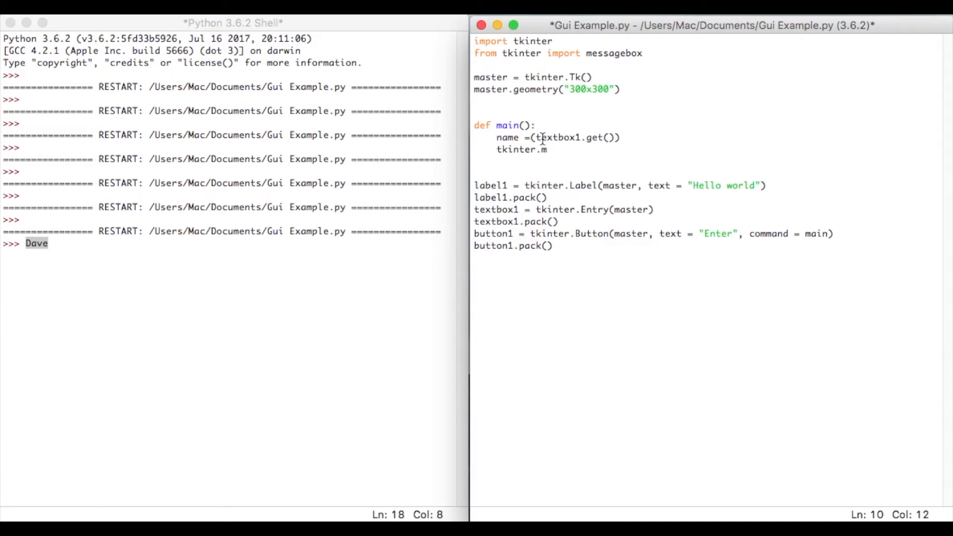
type("essagebox.s")
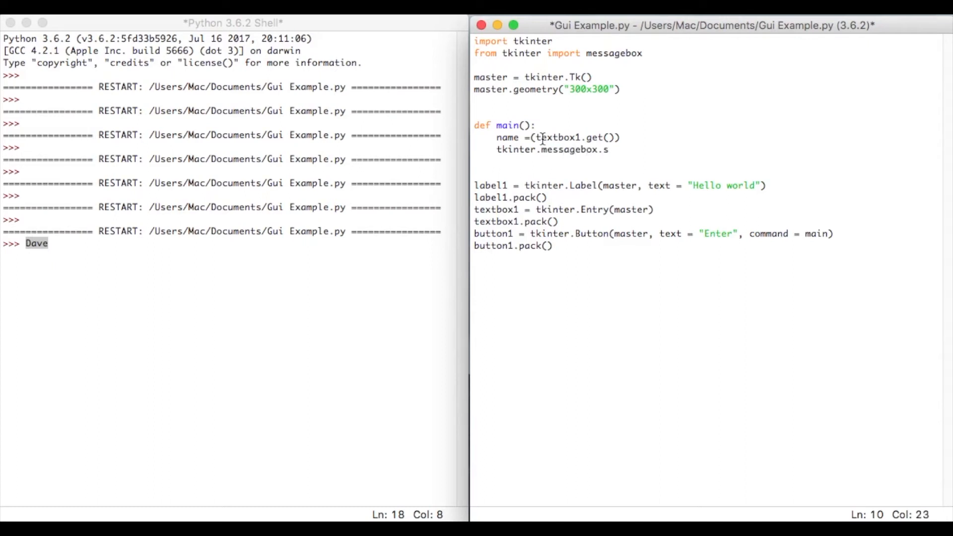
type("howinfo")
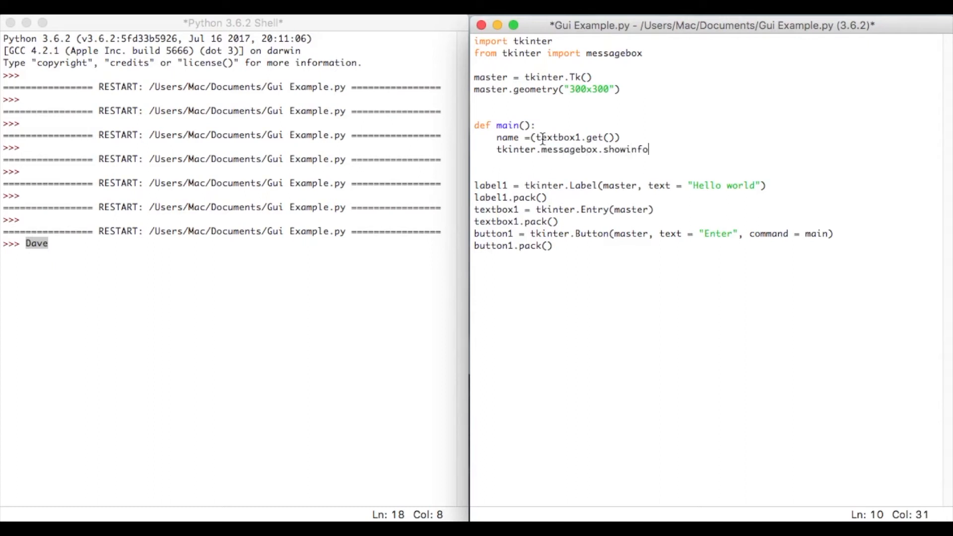
type("(")
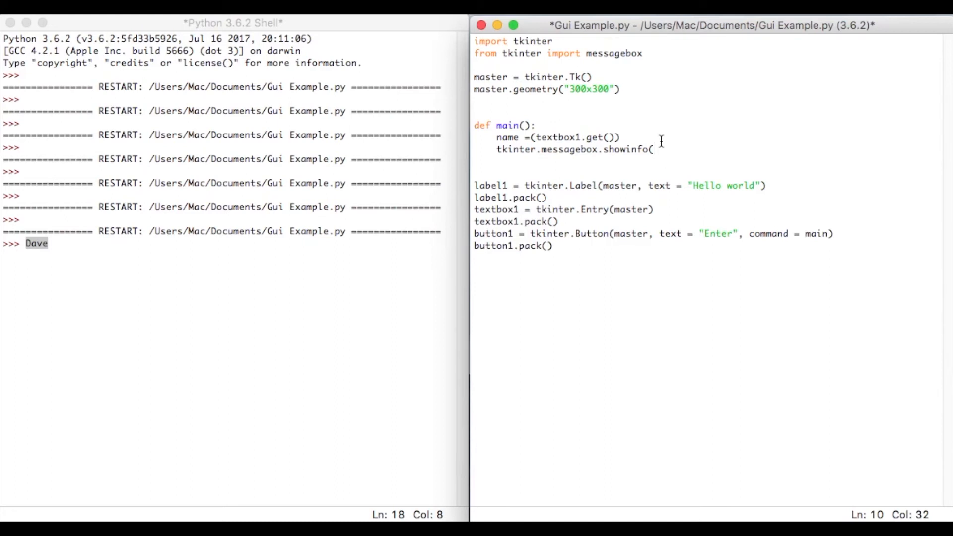
type("\"")
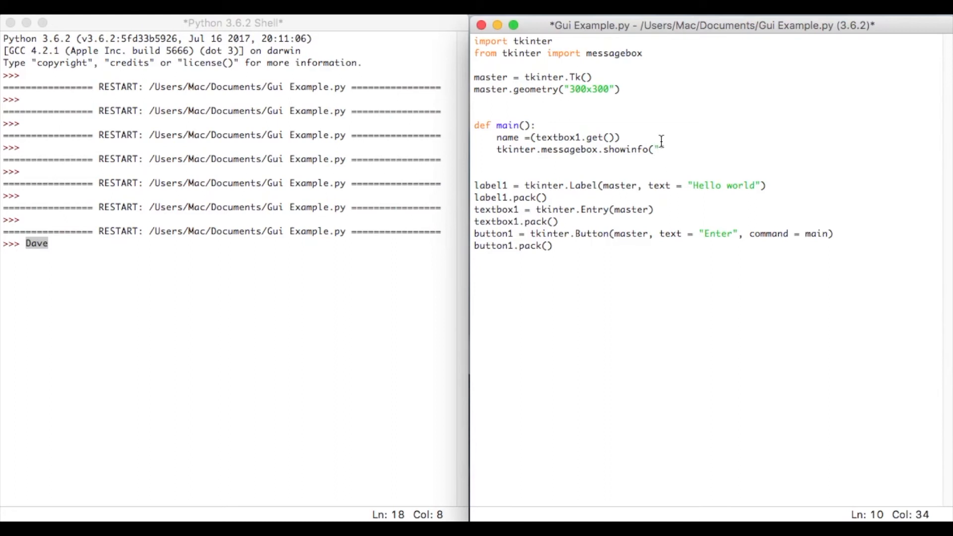
type("\"\"")
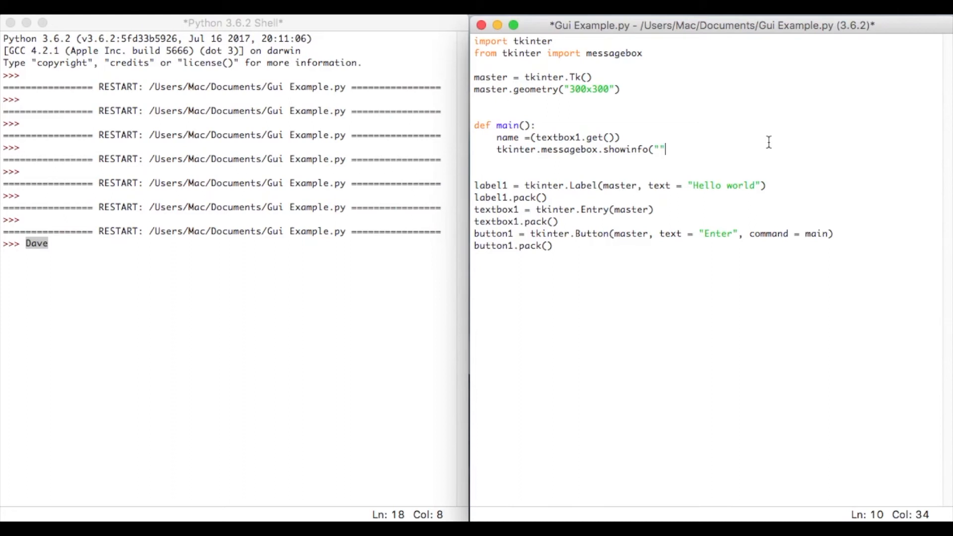
type(",(na")
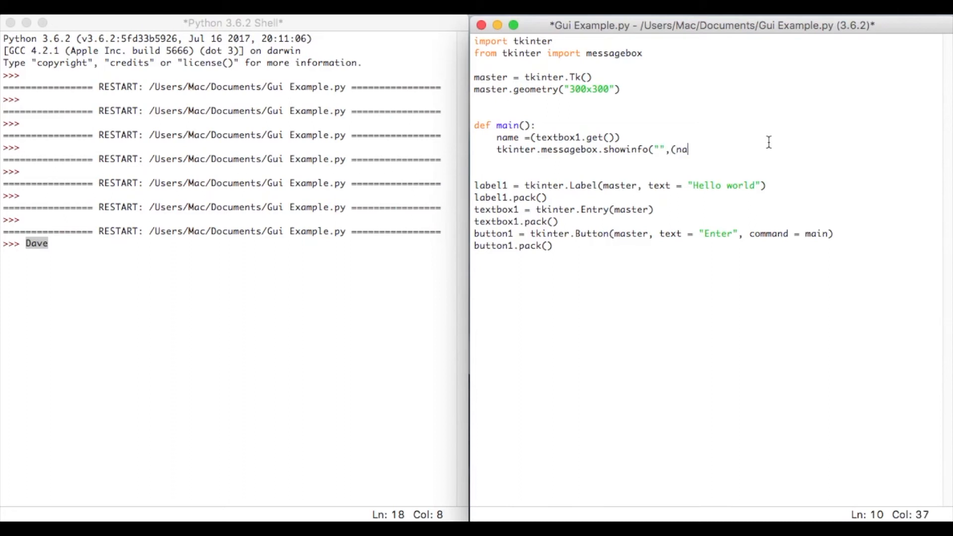
type("me))")
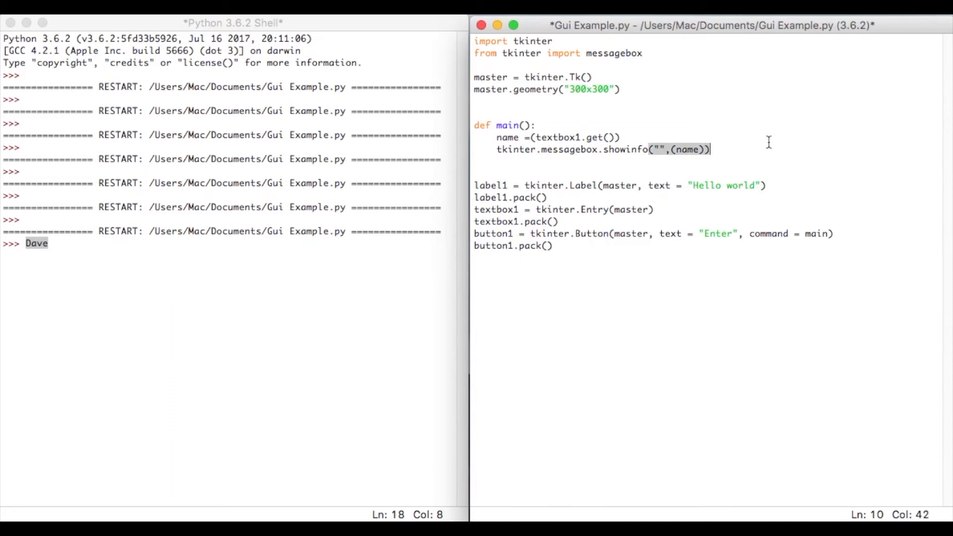
mouse_move(608, 137)
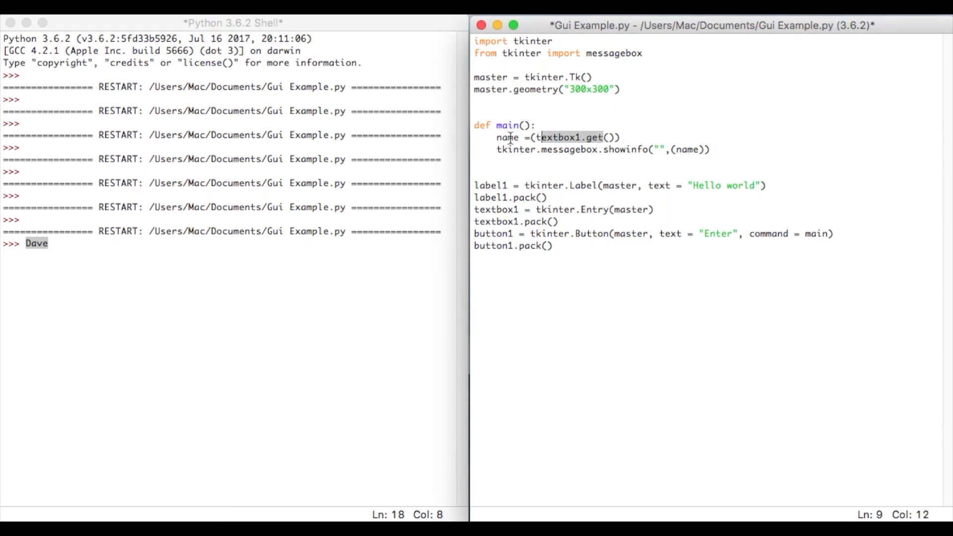
mouse_move(689, 151)
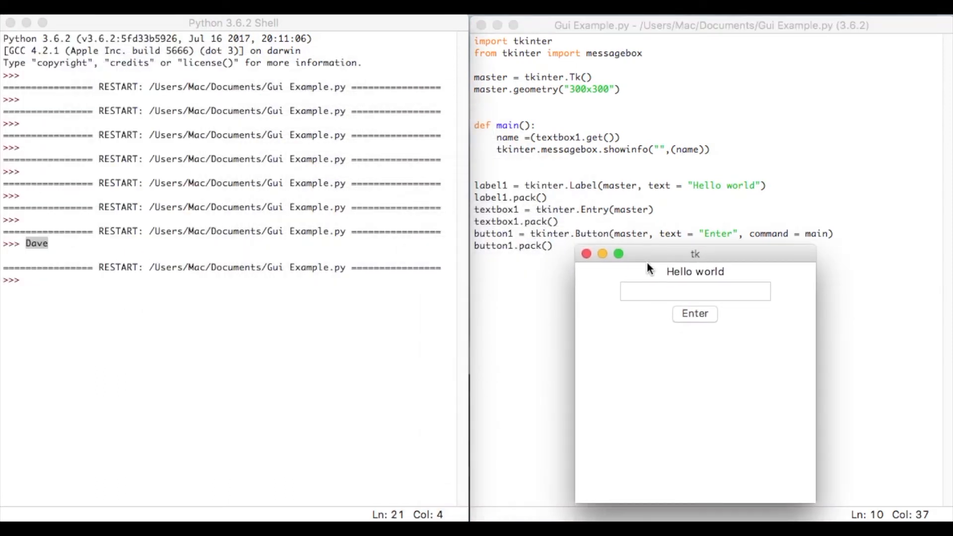
Enter Dave in the running form, see it in the popup, then dismiss the popup and close the form
type("Dave")
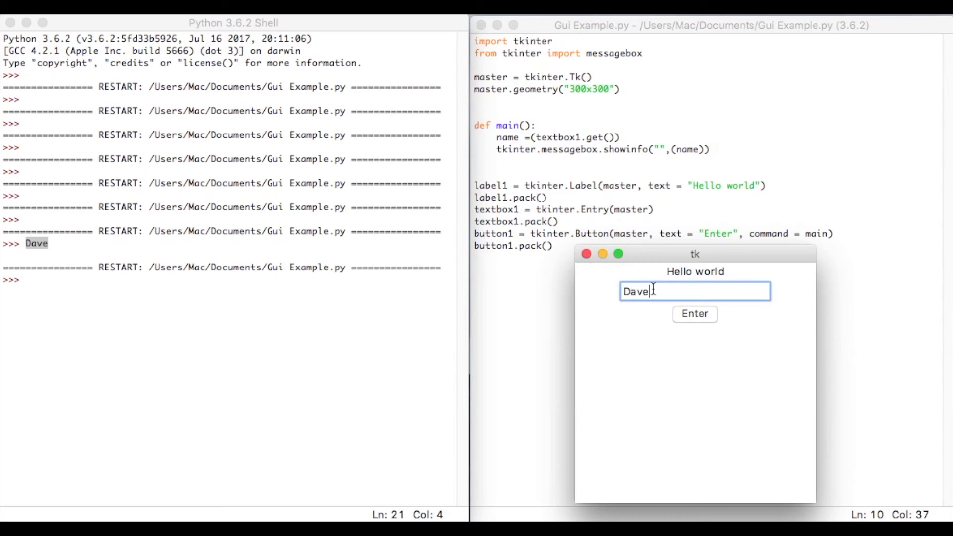
left_click(694, 314)
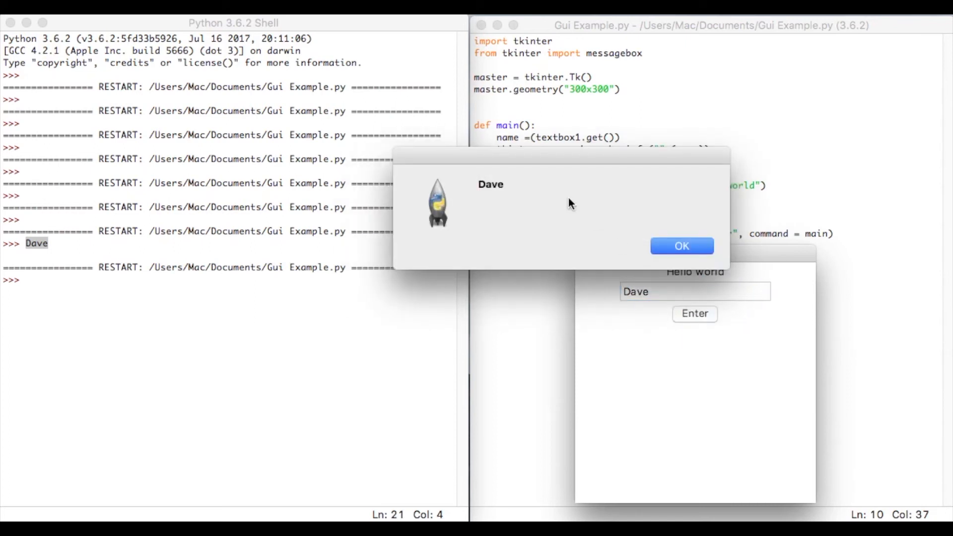
mouse_move(481, 196)
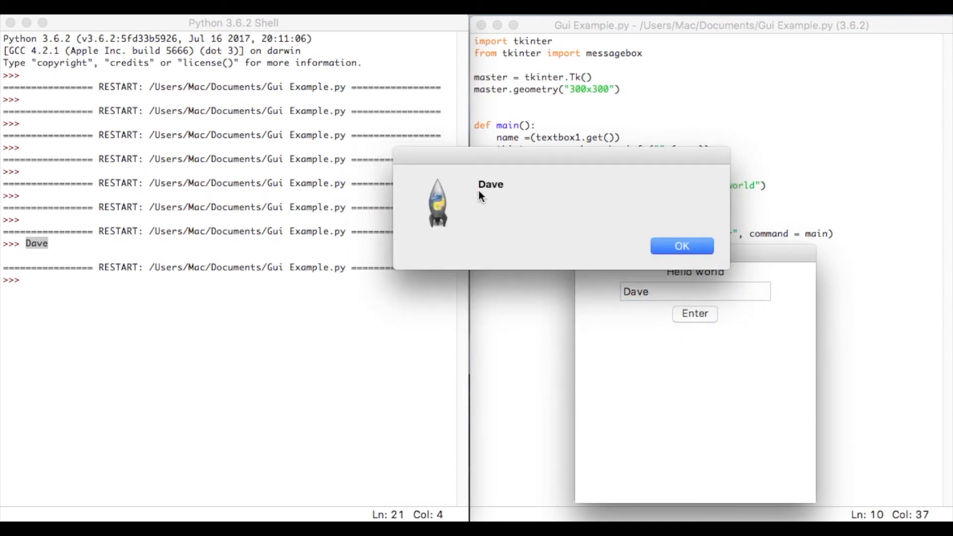
left_click(681, 246)
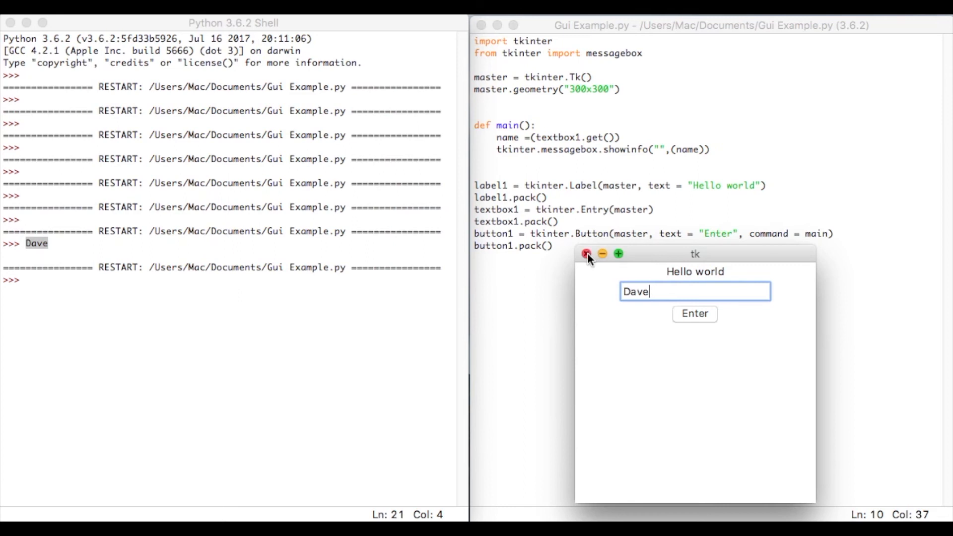
left_click(587, 254)
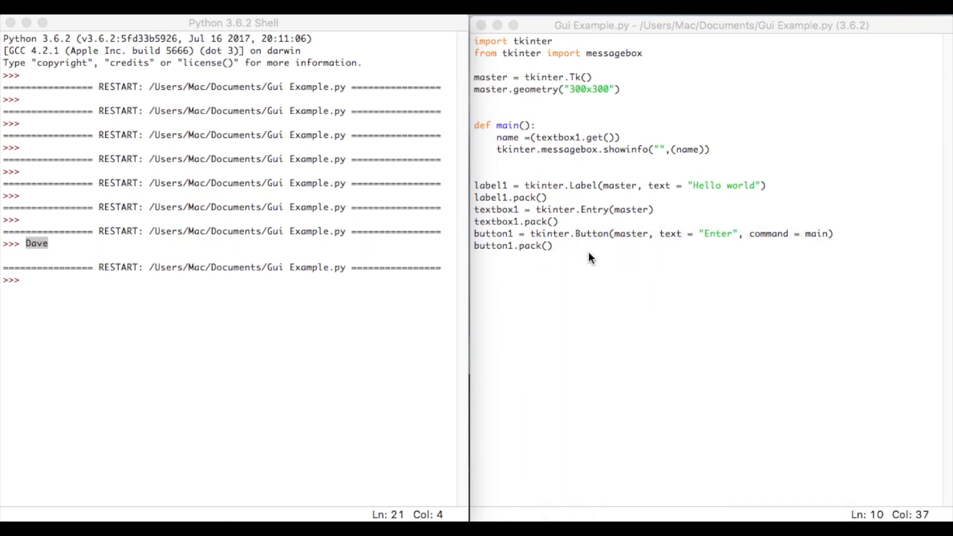
Set the showinfo messagebox title to "Alert" between the empty quotes
left_click(661, 150)
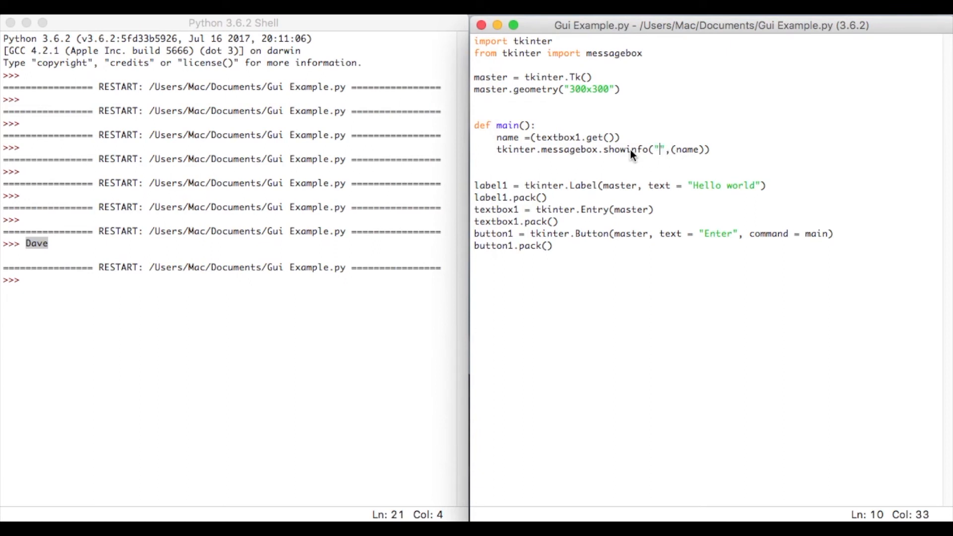
mouse_move(696, 157)
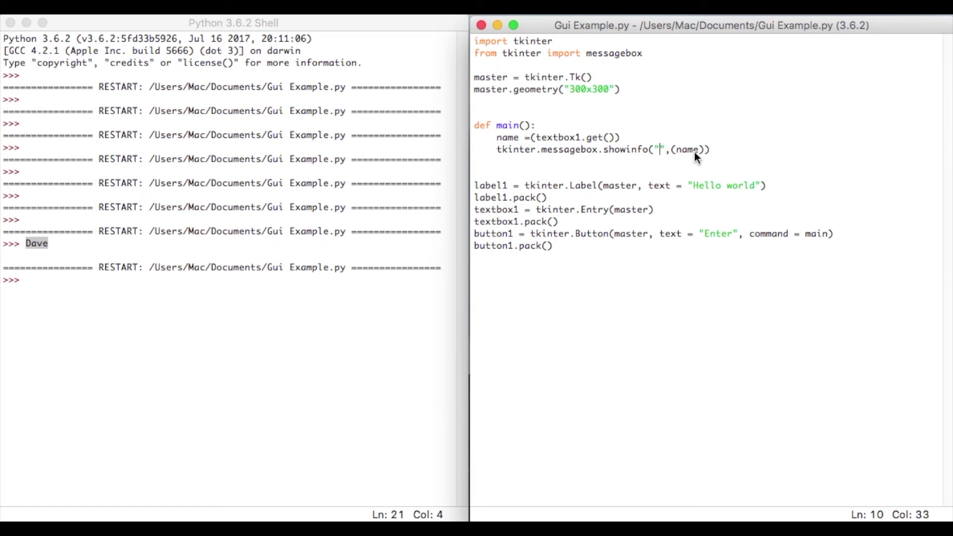
mouse_move(740, 170)
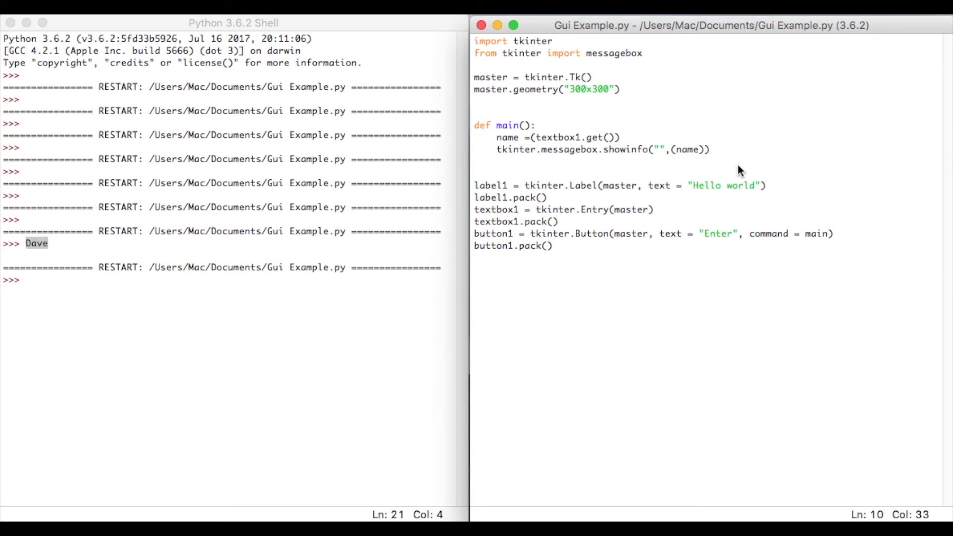
type("Alert")
type("D")
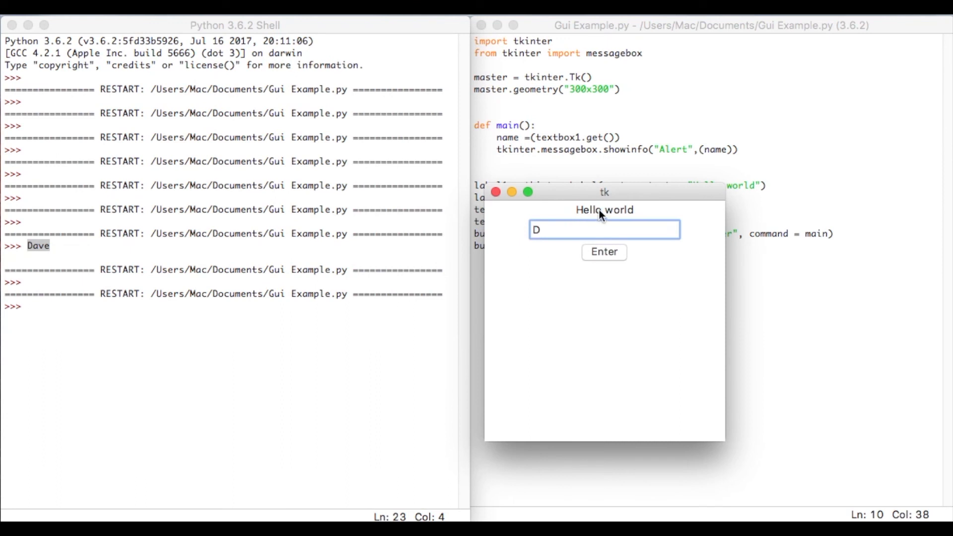
Submit Dave to get a popup titled Alert, dismiss it, and close the form window
left_click(603, 251)
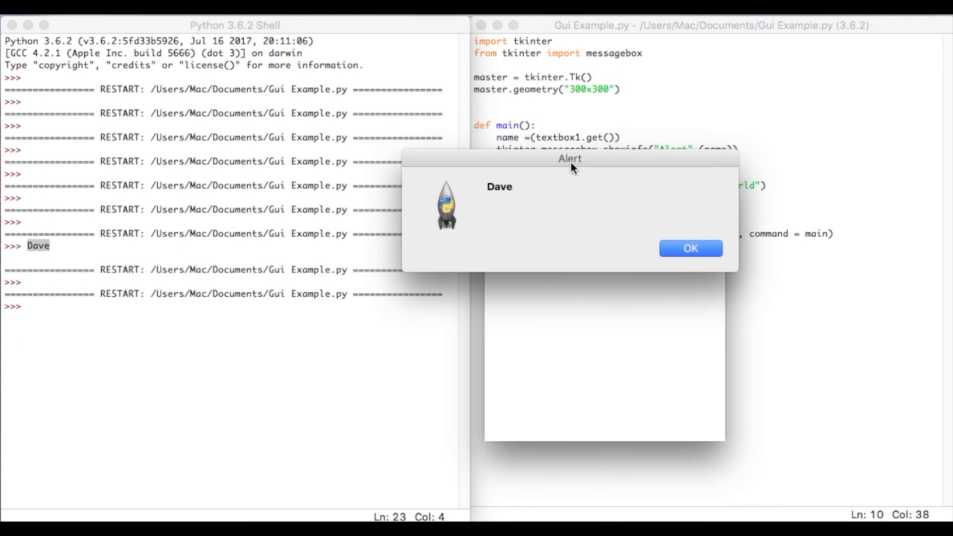
mouse_move(689, 252)
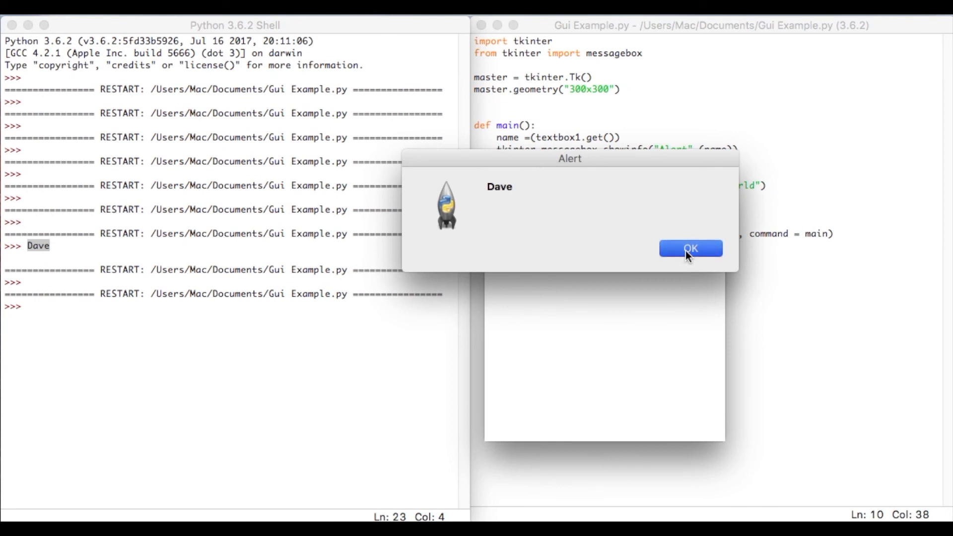
left_click(690, 248)
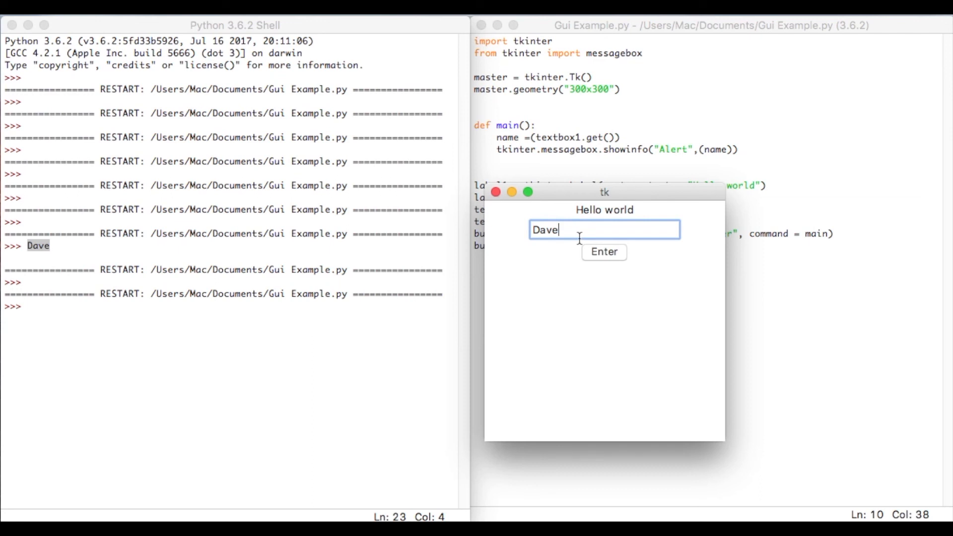
mouse_move(543, 207)
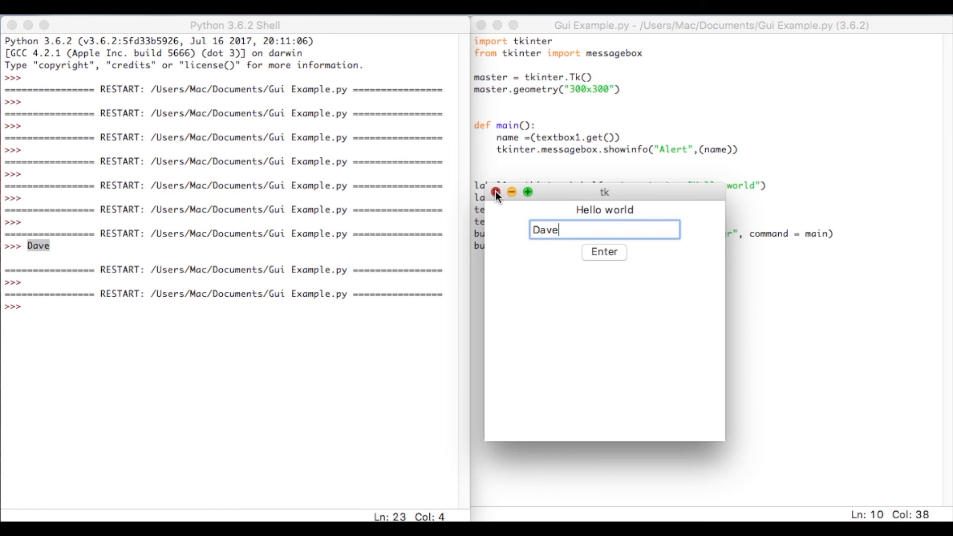
left_click(497, 191)
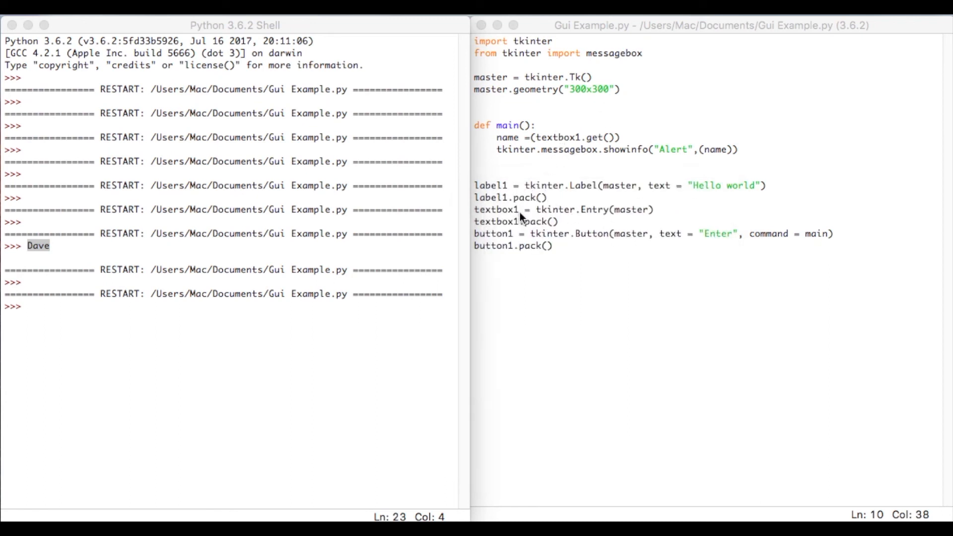
mouse_move(515, 229)
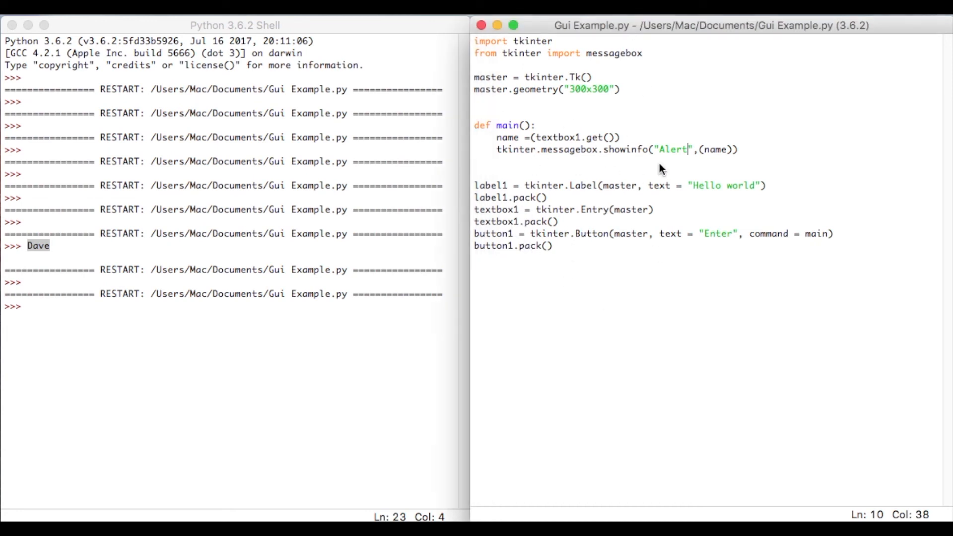
mouse_move(662, 158)
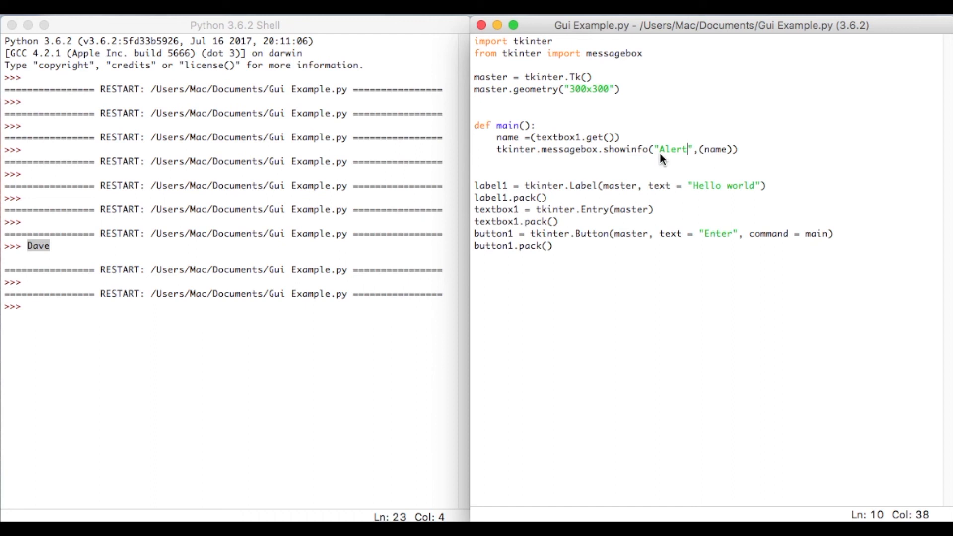
mouse_move(560, 126)
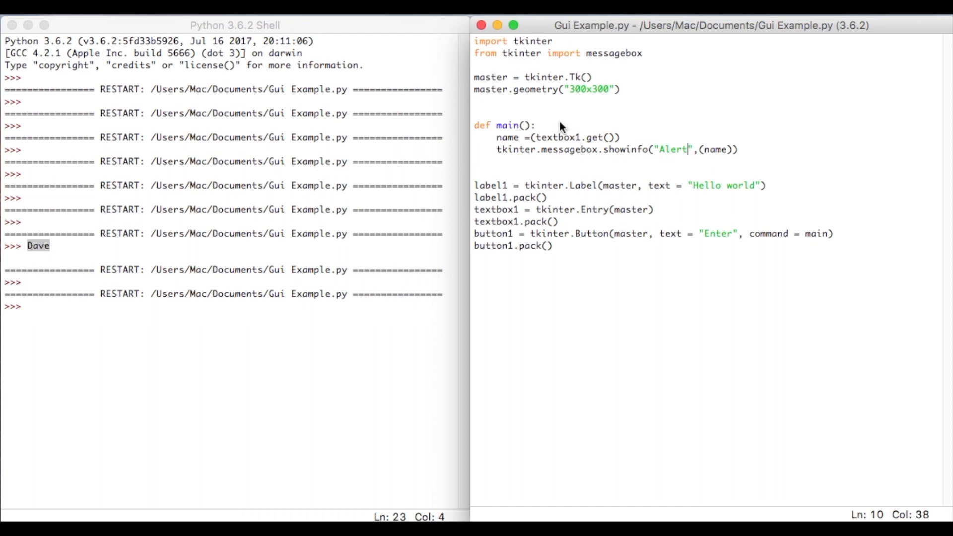
mouse_move(570, 120)
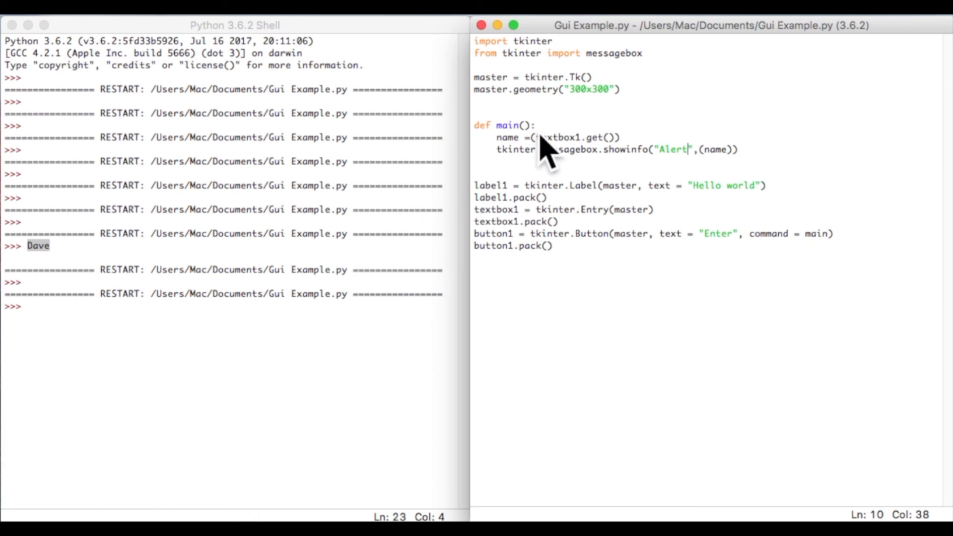
mouse_move(613, 103)
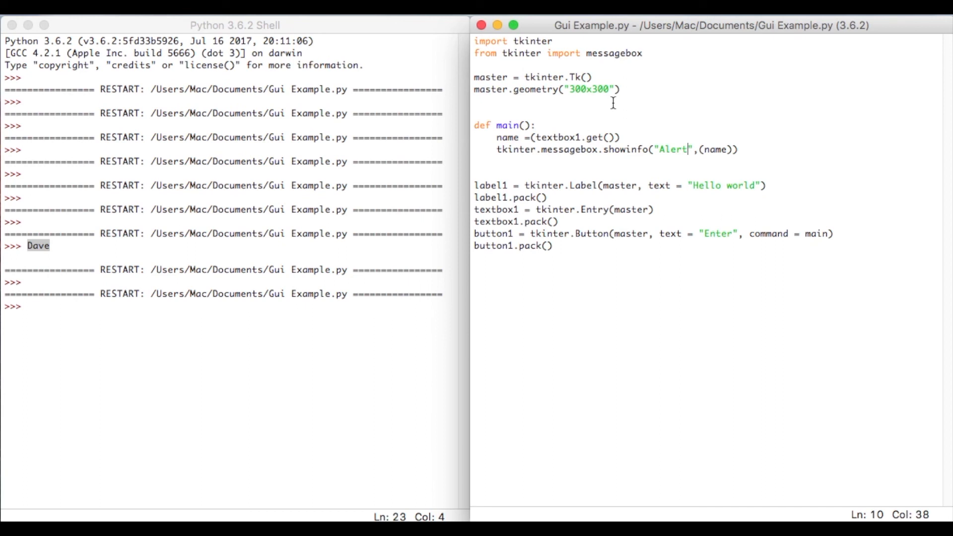